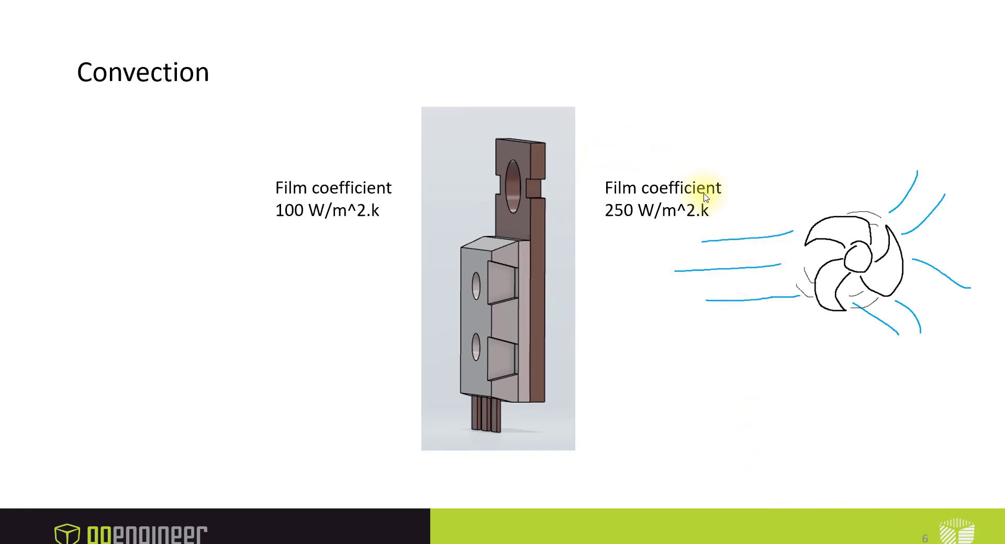
{"action": "mouse_move", "coordinate": [590, 374]}
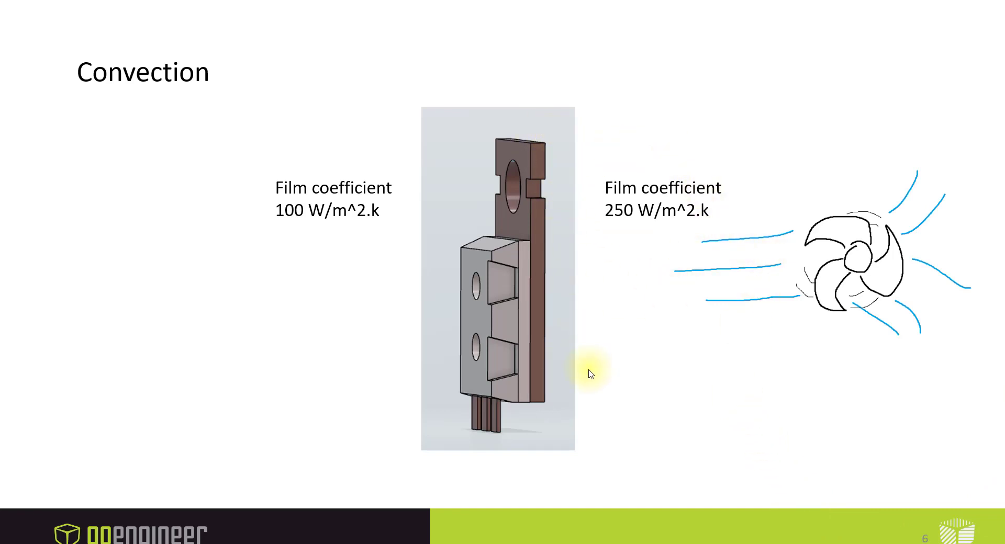
{"action": "mouse_move", "coordinate": [324, 263]}
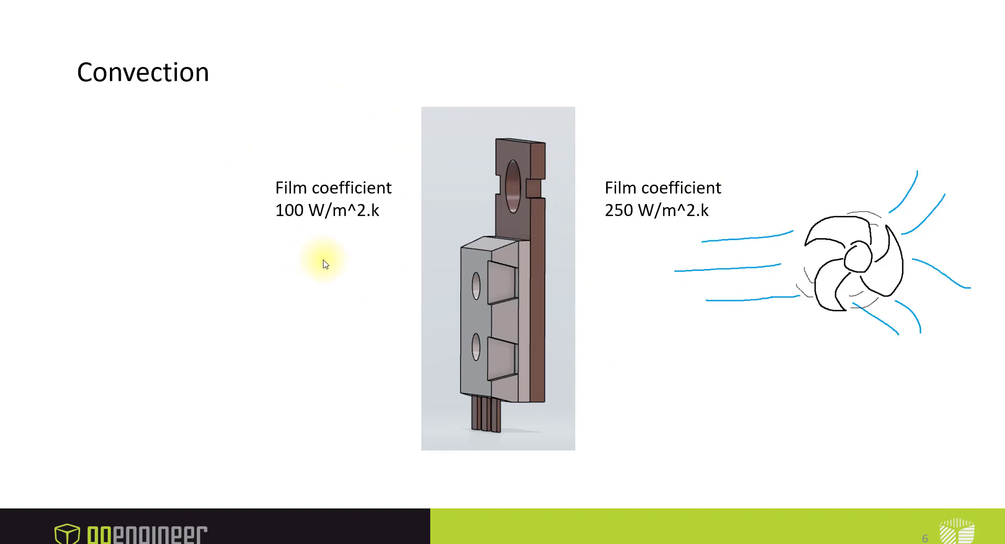
{"action": "mouse_move", "coordinate": [313, 393]}
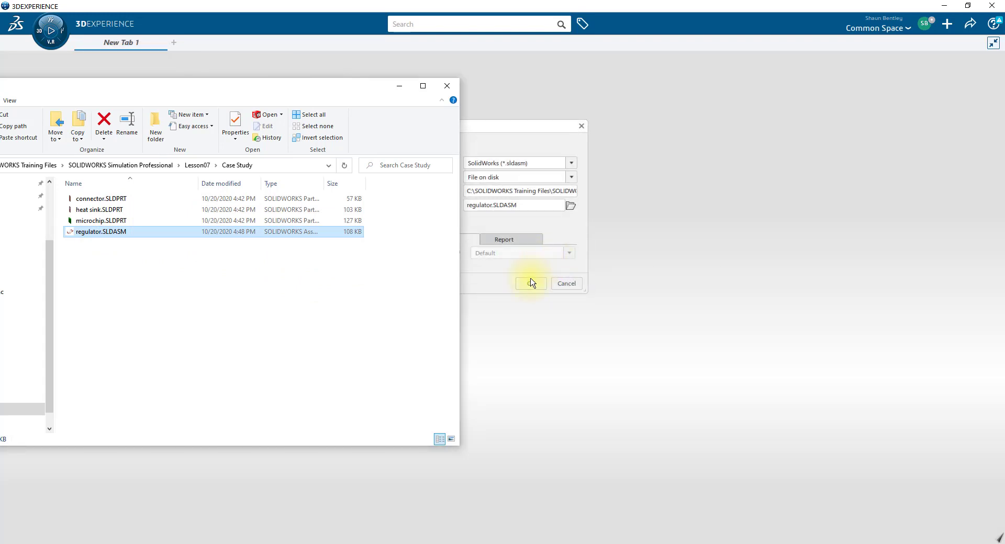
Step: Import regulator.SLDASM, dismiss the import report and collapse the tree to its connector, heat sink and microchip parts
{"action": "left_click", "coordinate": [531, 283]}
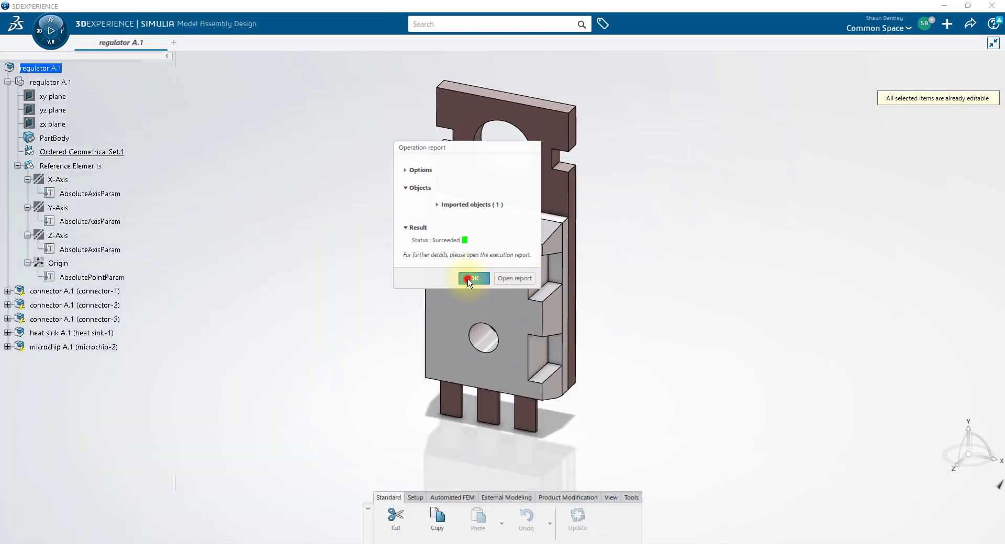
{"action": "left_click", "coordinate": [472, 279]}
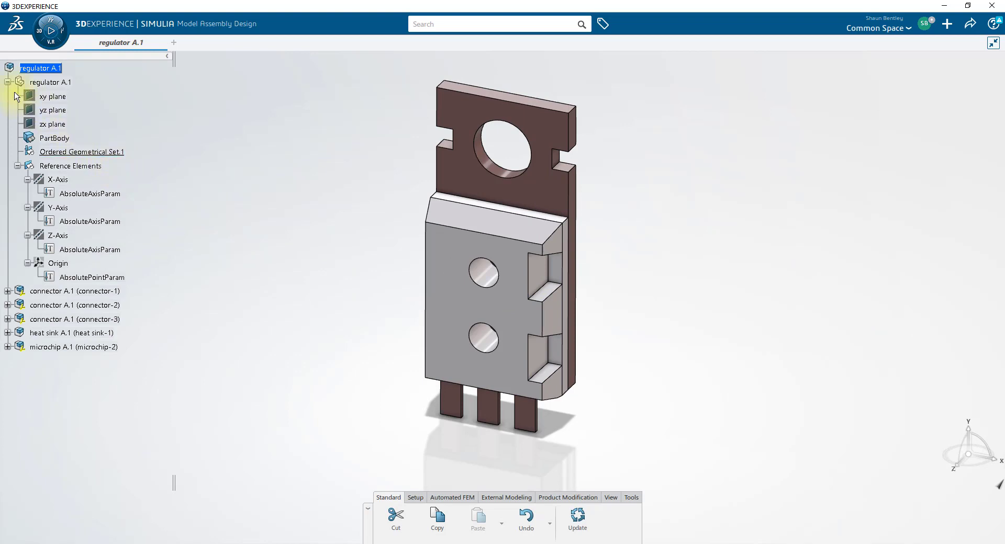
{"action": "left_click", "coordinate": [18, 82]}
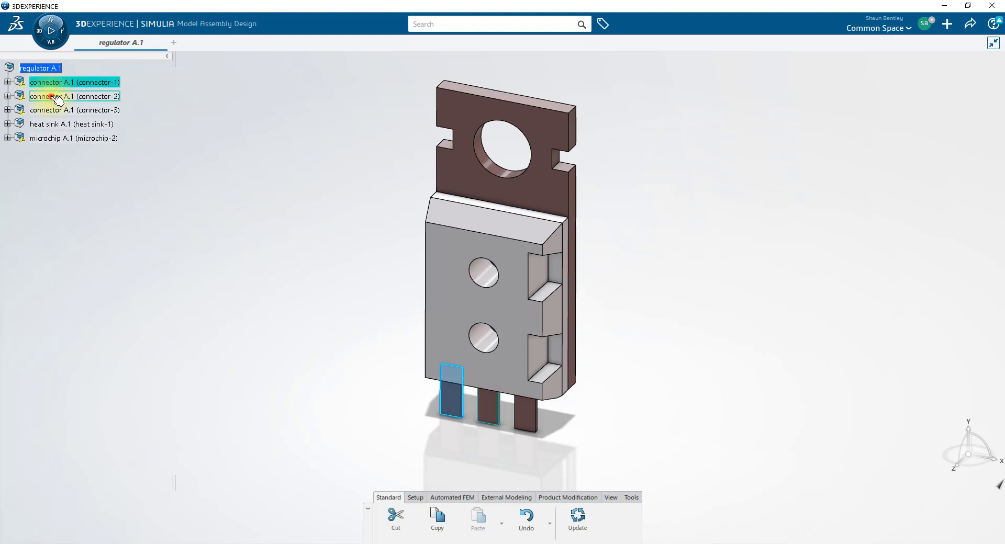
{"action": "left_click", "coordinate": [73, 138]}
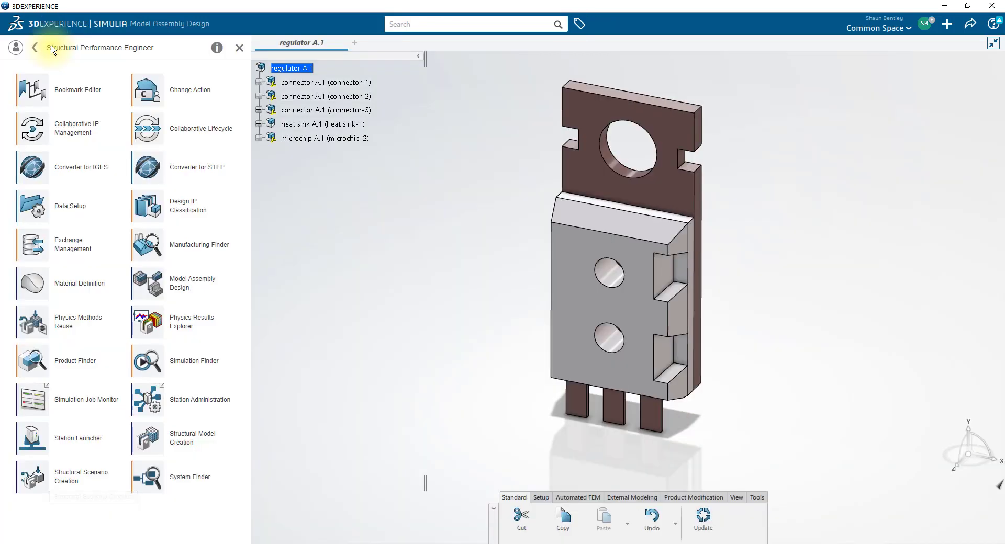
Step: Create a Thermal-Structural simulation via Structural Scenario Creation and show the guided setup Assistant
{"action": "left_click", "coordinate": [81, 477]}
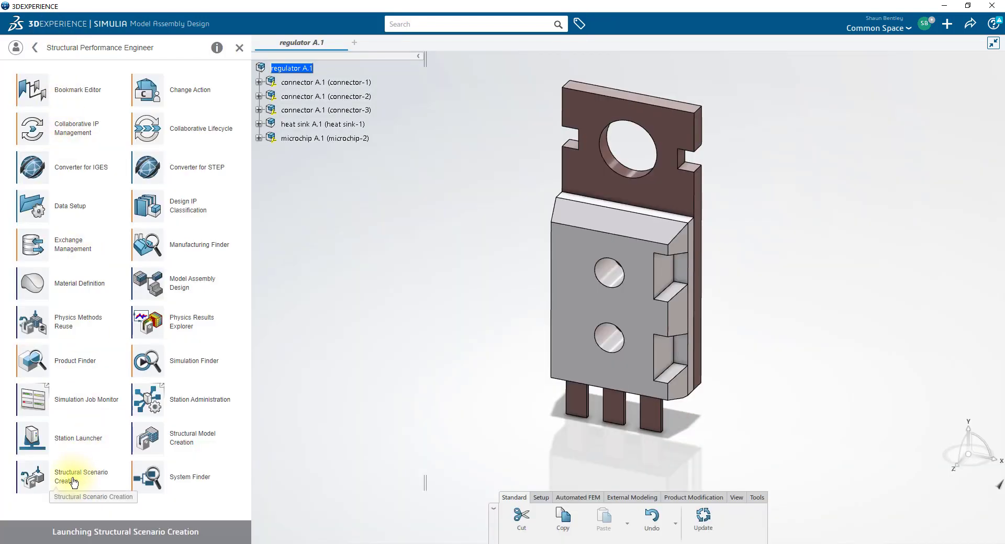
{"action": "left_click", "coordinate": [81, 476]}
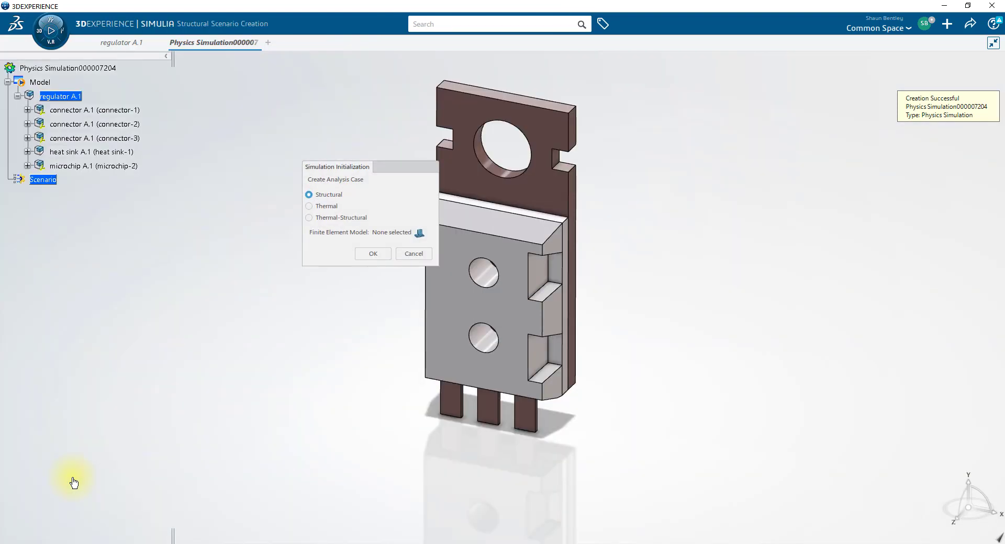
{"action": "left_click", "coordinate": [296, 218]}
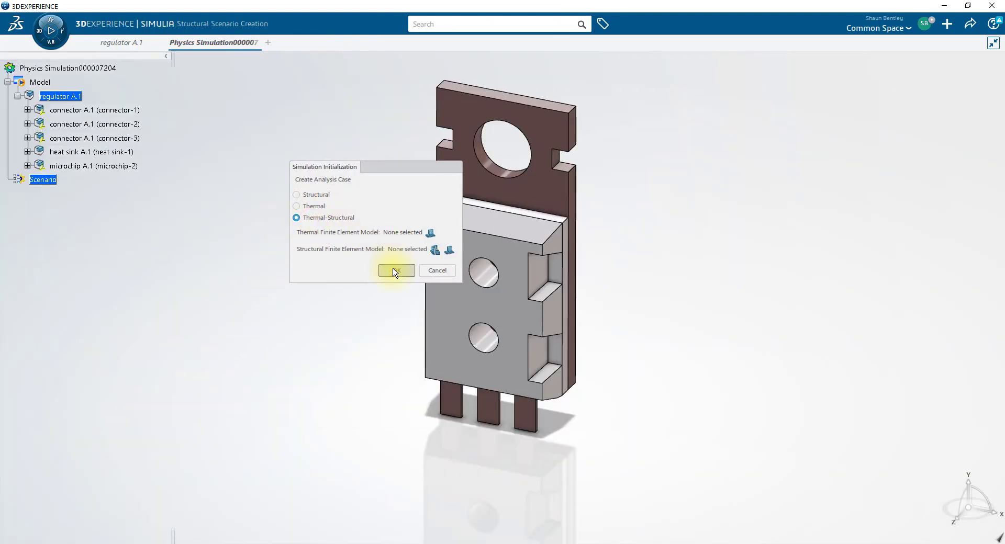
{"action": "left_click", "coordinate": [396, 270]}
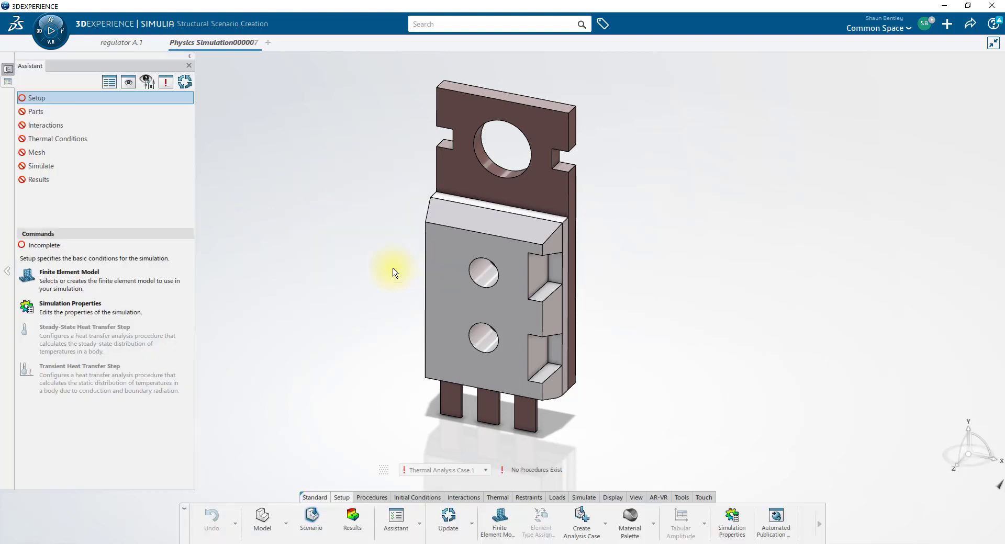
{"action": "left_click", "coordinate": [396, 519]}
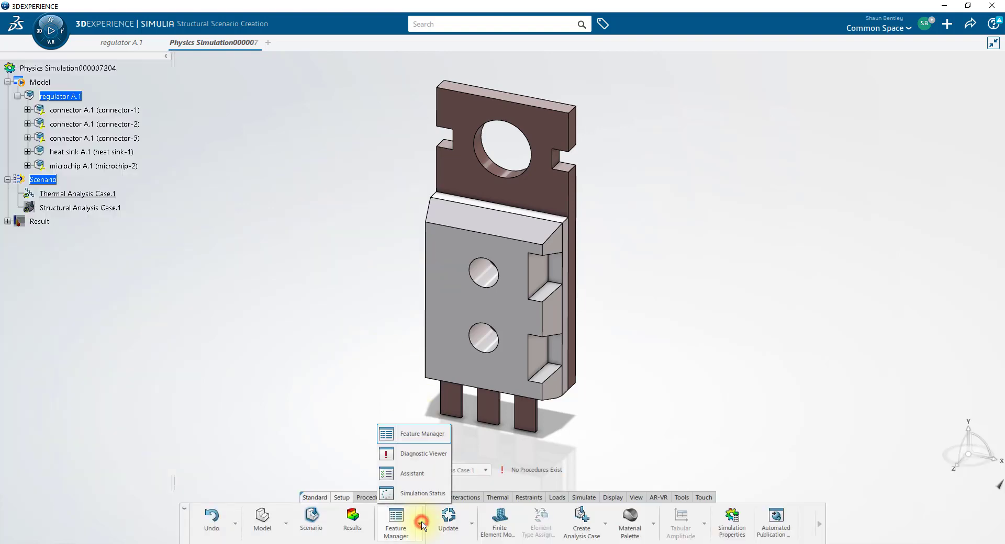
{"action": "mouse_move", "coordinate": [412, 473]}
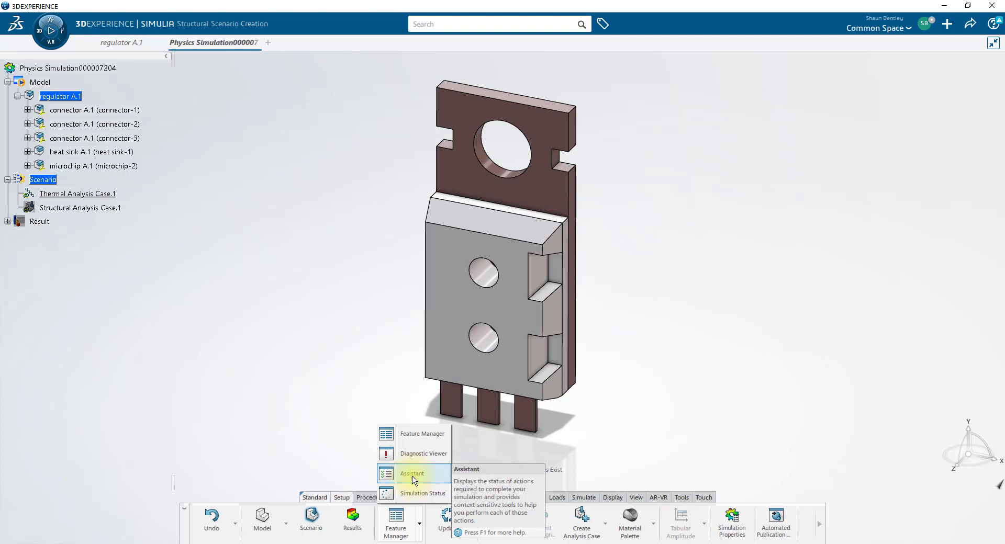
{"action": "left_click", "coordinate": [413, 474]}
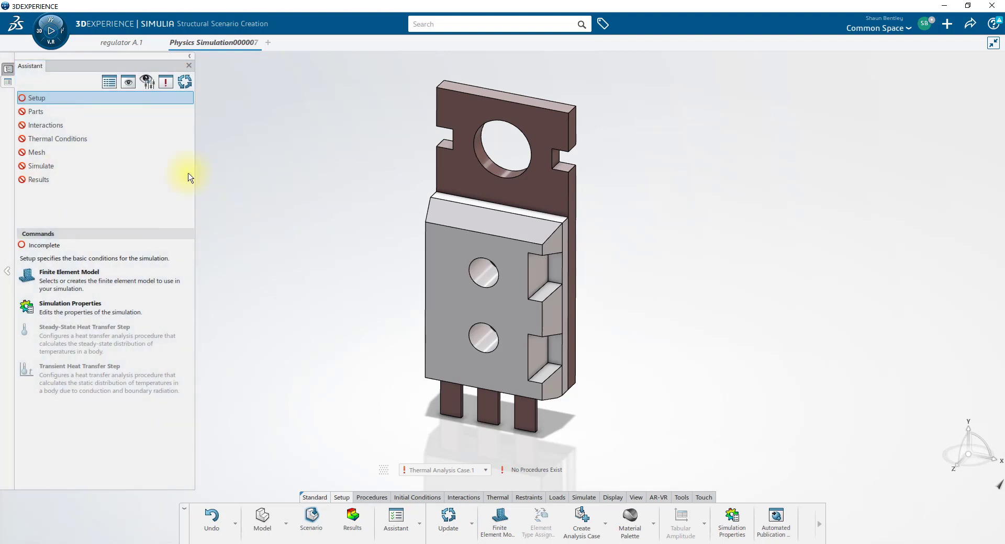
{"action": "mouse_move", "coordinate": [58, 138]}
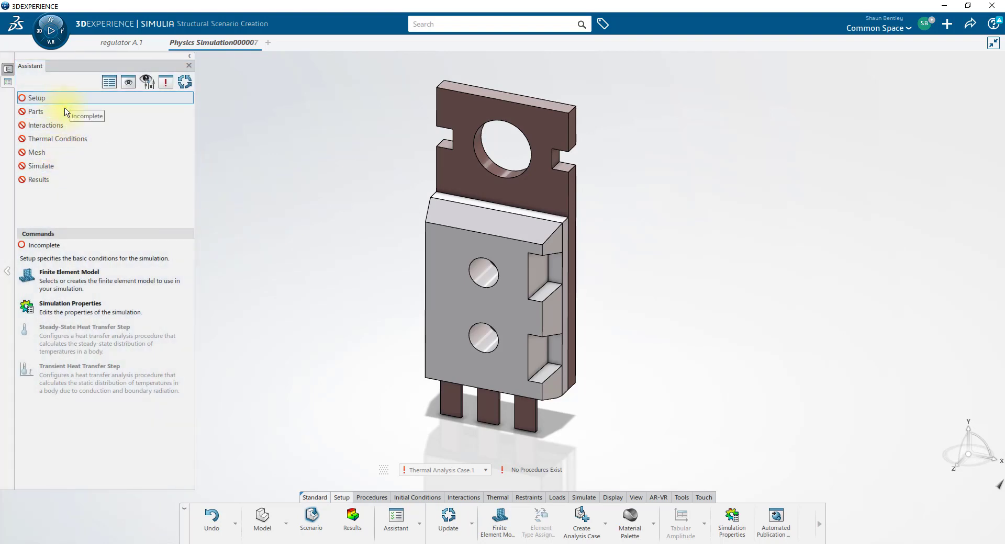
{"action": "mouse_move", "coordinate": [81, 286]}
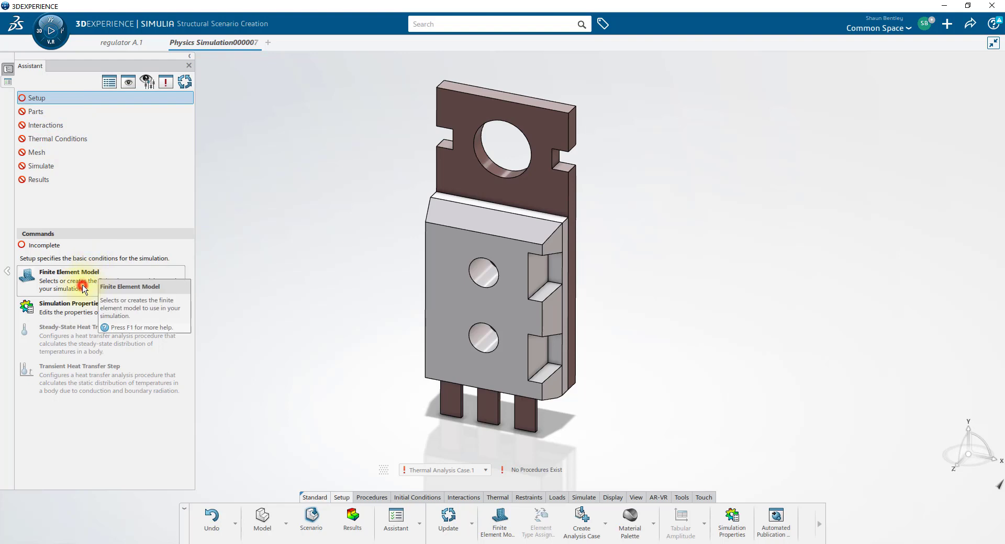
Step: Create the automatic finite element model and a steady-state heat transfer step with default settings
{"action": "left_click", "coordinate": [69, 281]}
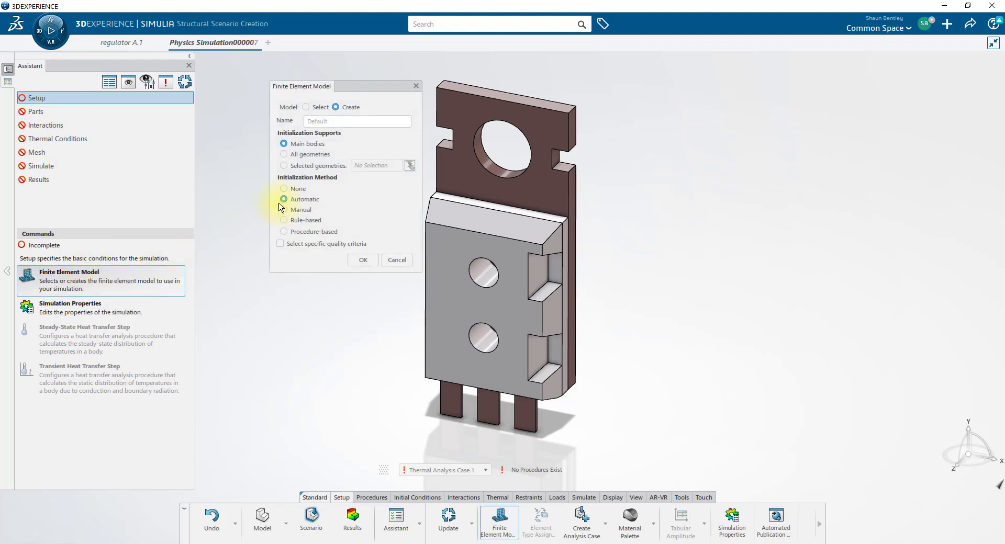
{"action": "left_click", "coordinate": [363, 260]}
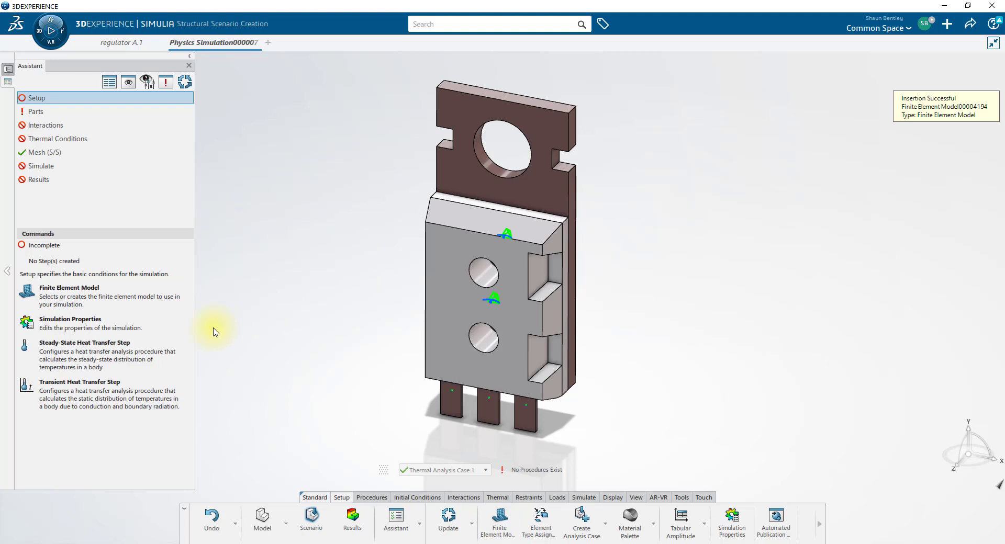
{"action": "mouse_move", "coordinate": [90, 359]}
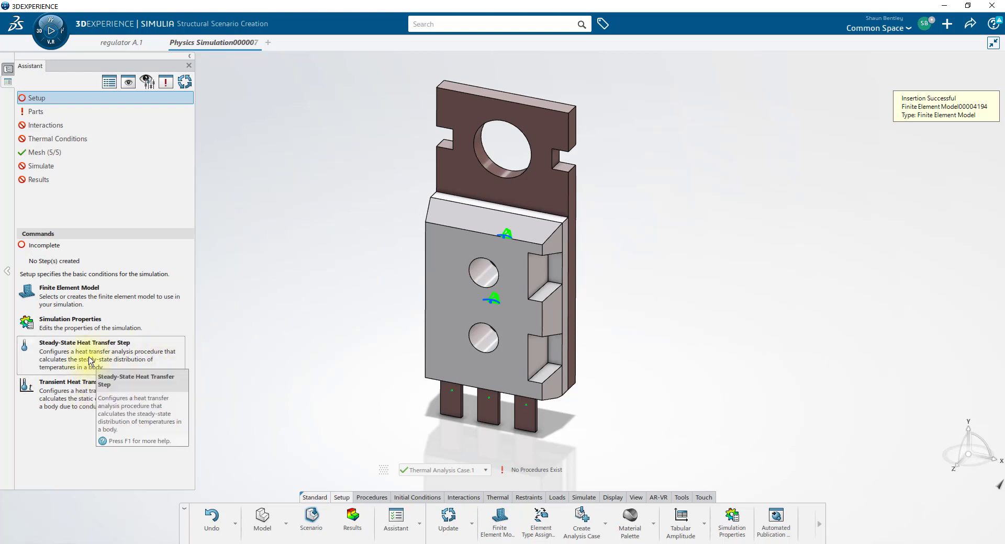
{"action": "left_click", "coordinate": [83, 343]}
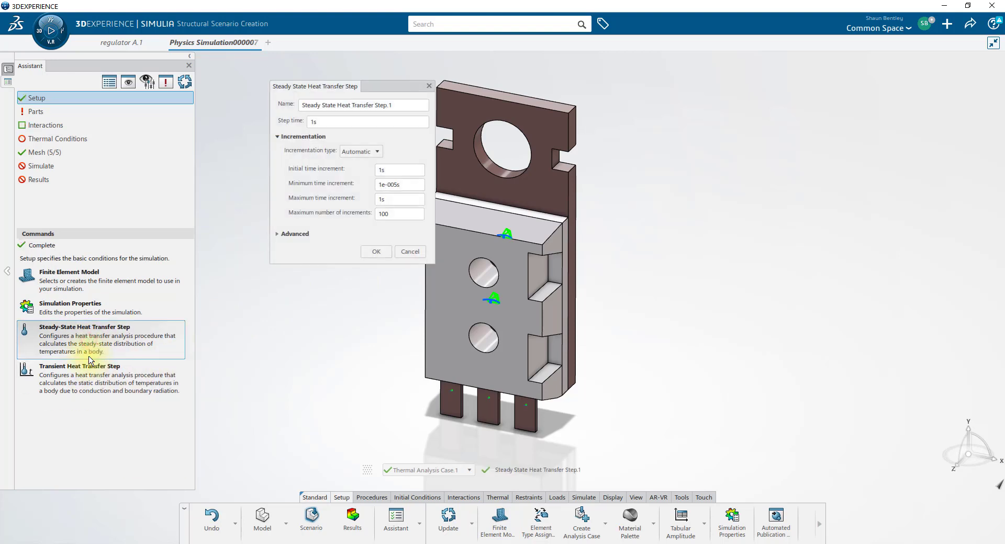
{"action": "mouse_move", "coordinate": [359, 287]}
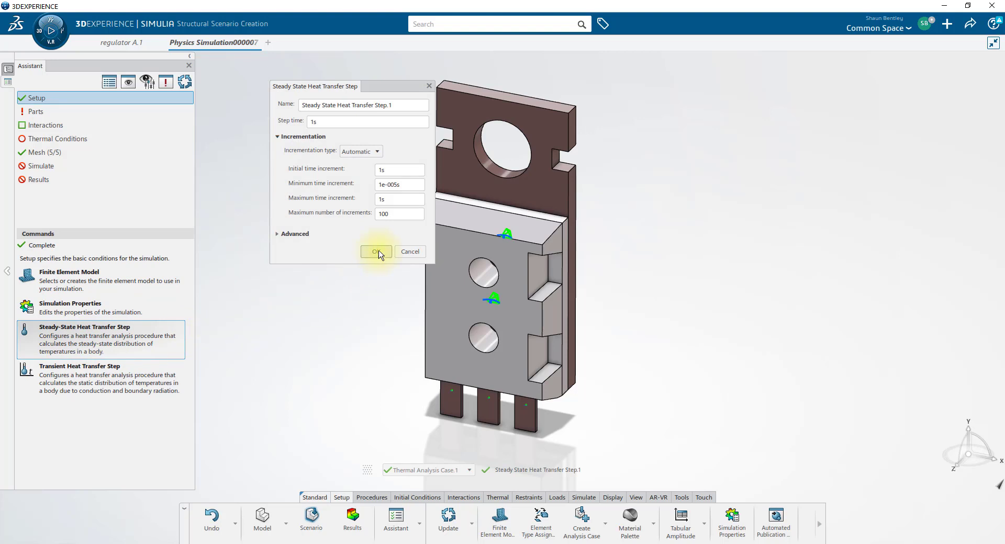
{"action": "left_click", "coordinate": [375, 251]}
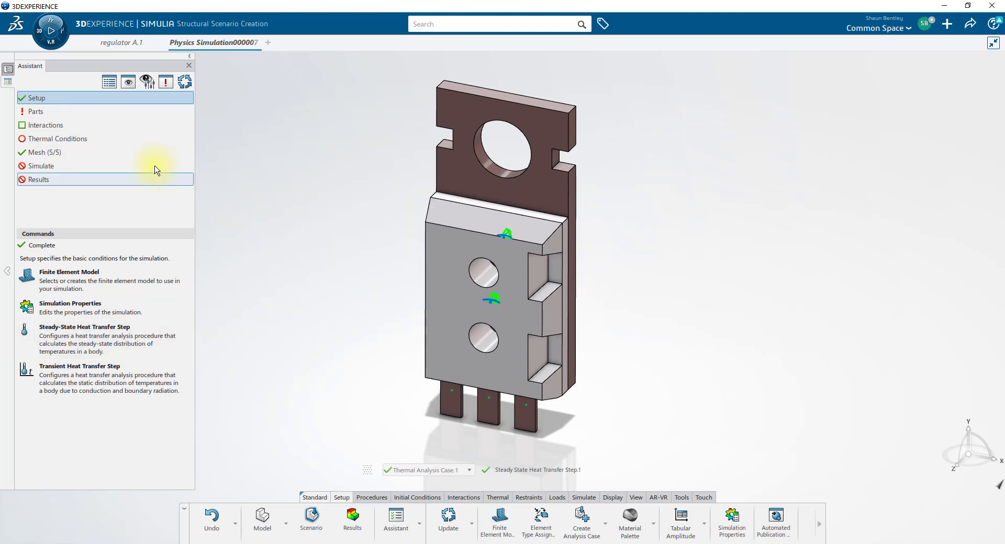
Step: Apply Copper from the Material Palette to the heat sink and all connector parts
{"action": "left_click", "coordinate": [36, 112]}
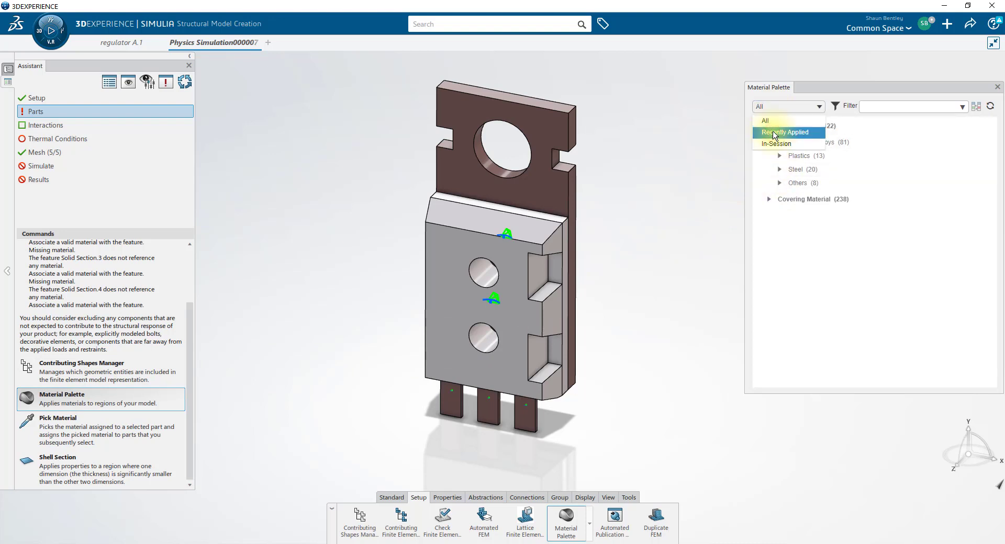
{"action": "left_click", "coordinate": [784, 132]}
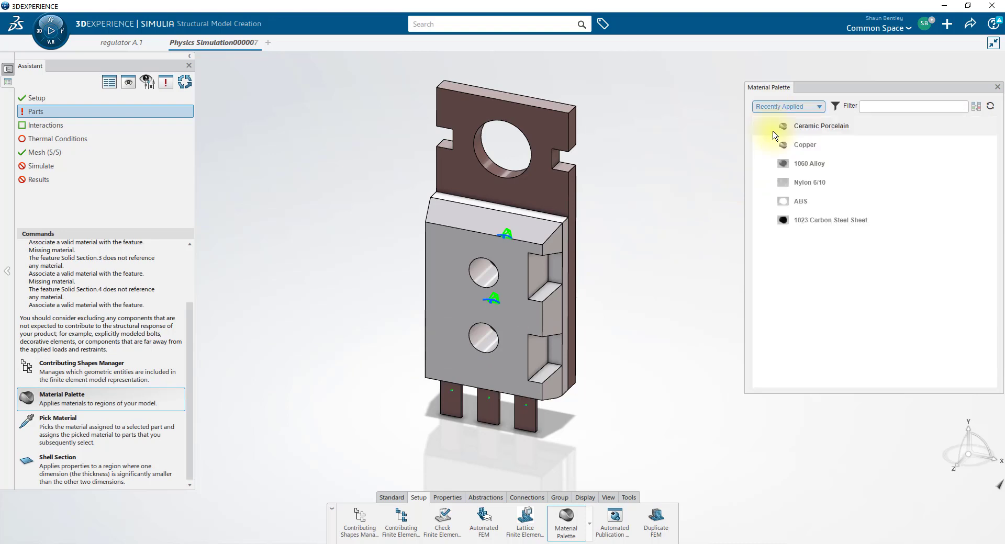
{"action": "left_click", "coordinate": [805, 145]}
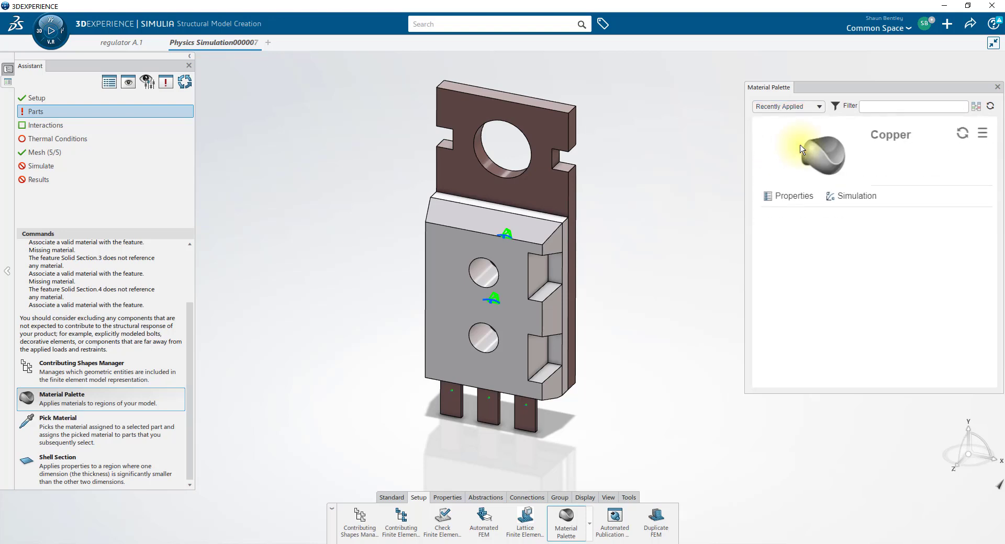
{"action": "left_click", "coordinate": [983, 133]}
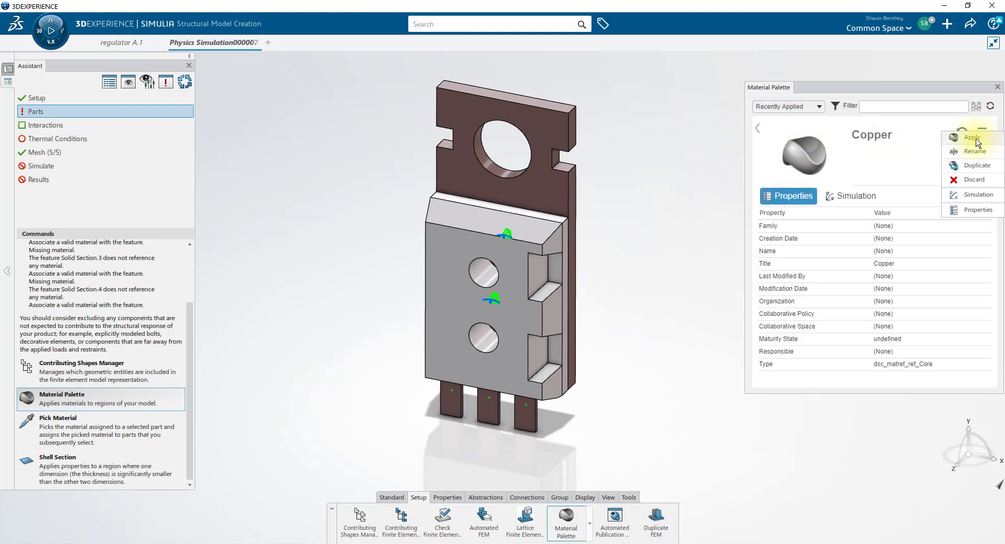
{"action": "left_click", "coordinate": [974, 138]}
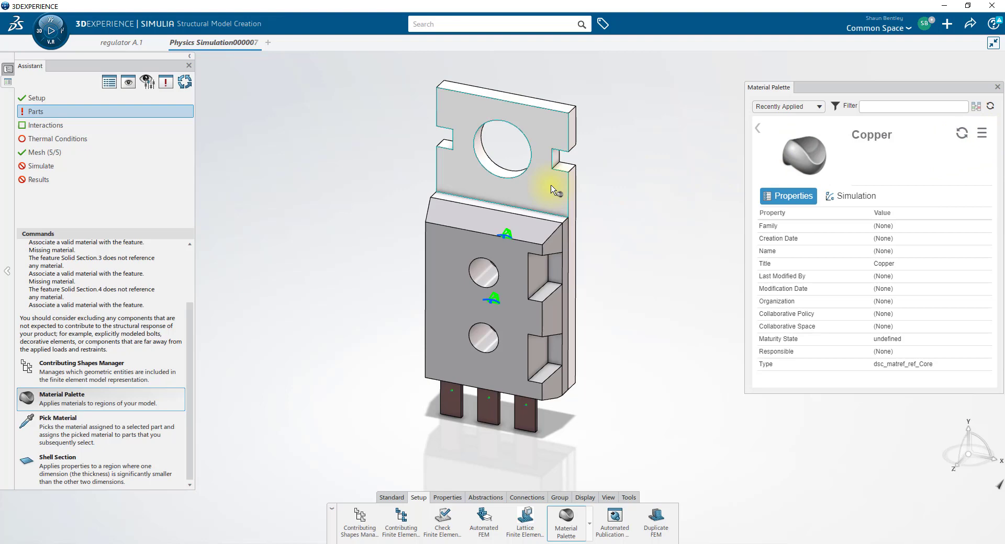
{"action": "left_click", "coordinate": [547, 179]}
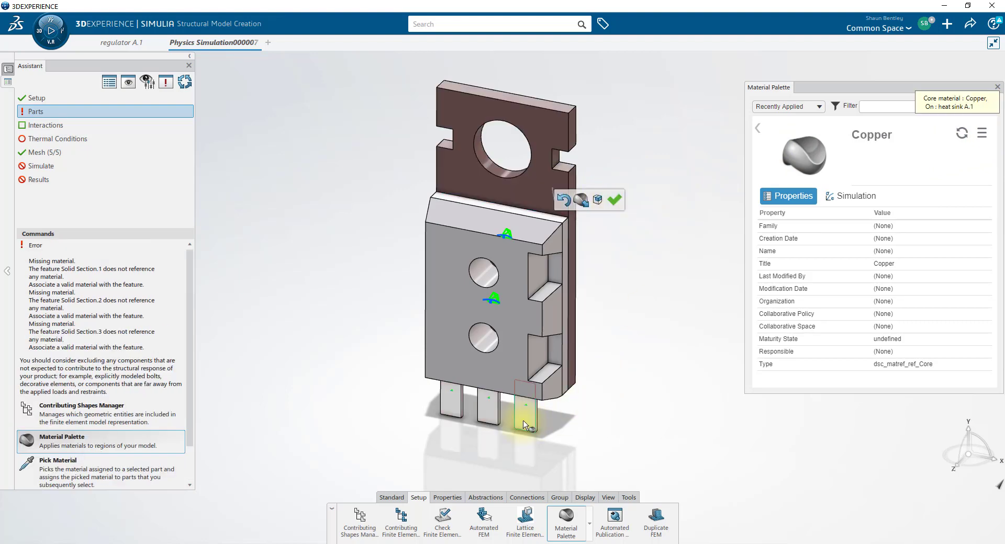
{"action": "left_click", "coordinate": [525, 411]}
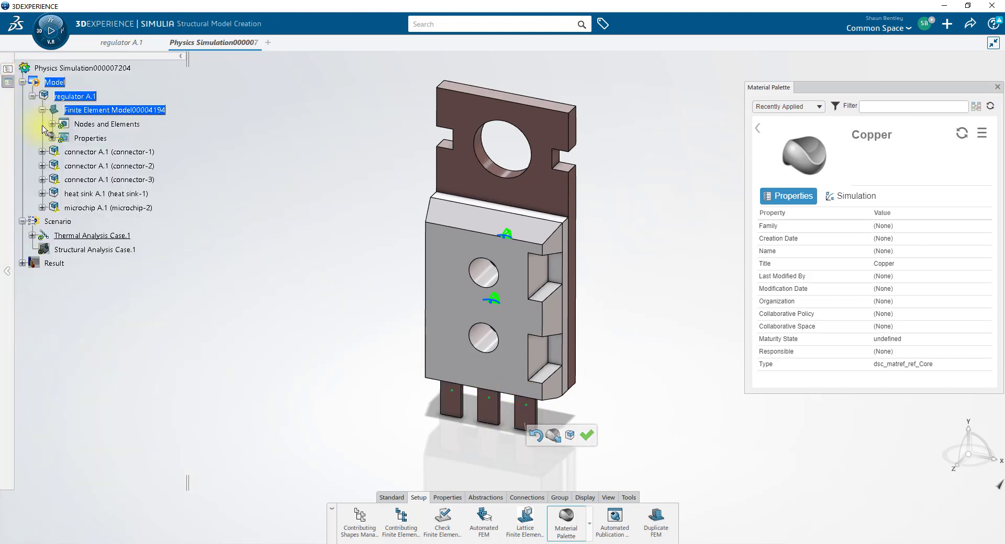
{"action": "left_click", "coordinate": [55, 152]}
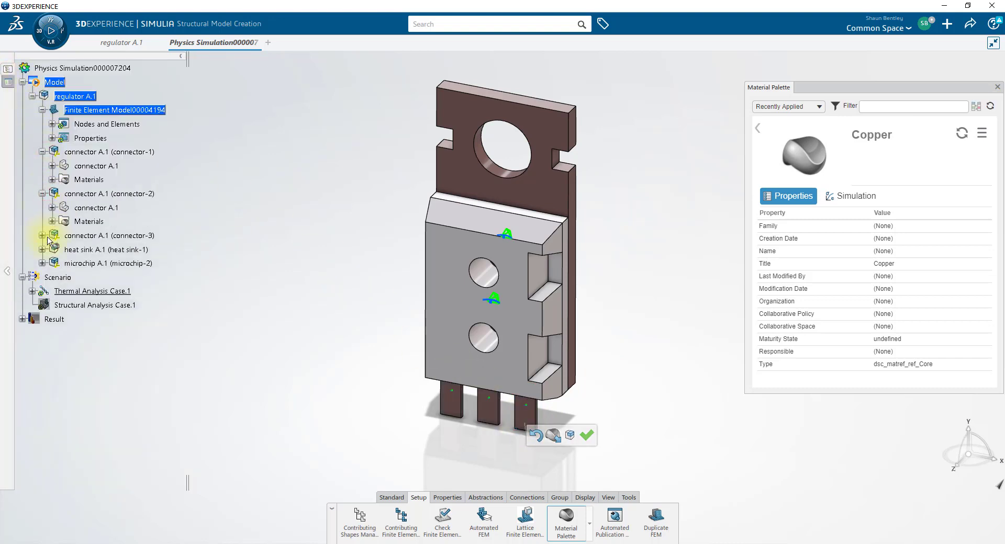
{"action": "left_click", "coordinate": [52, 236]}
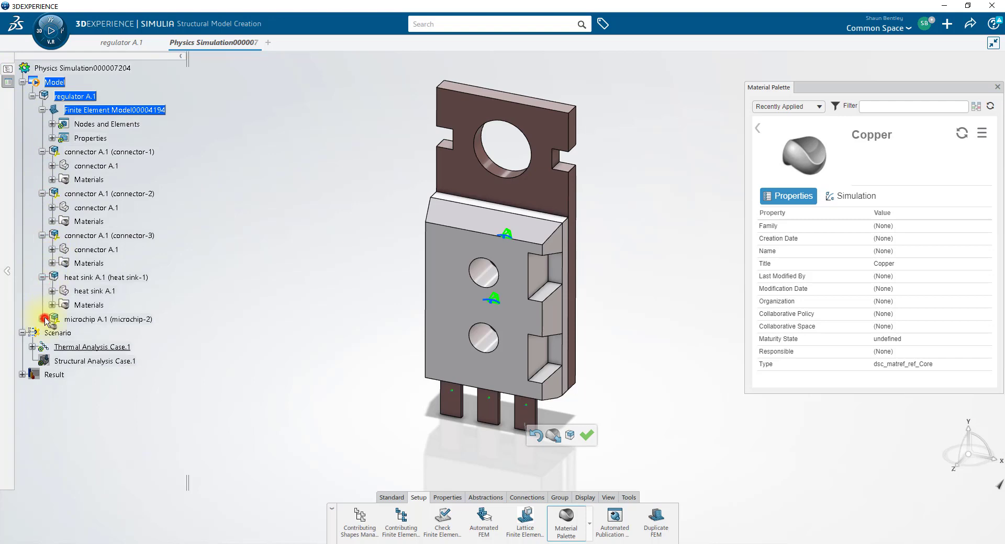
Step: Apply Ceramic Porcelain to the microchip part
{"action": "left_click", "coordinate": [52, 319]}
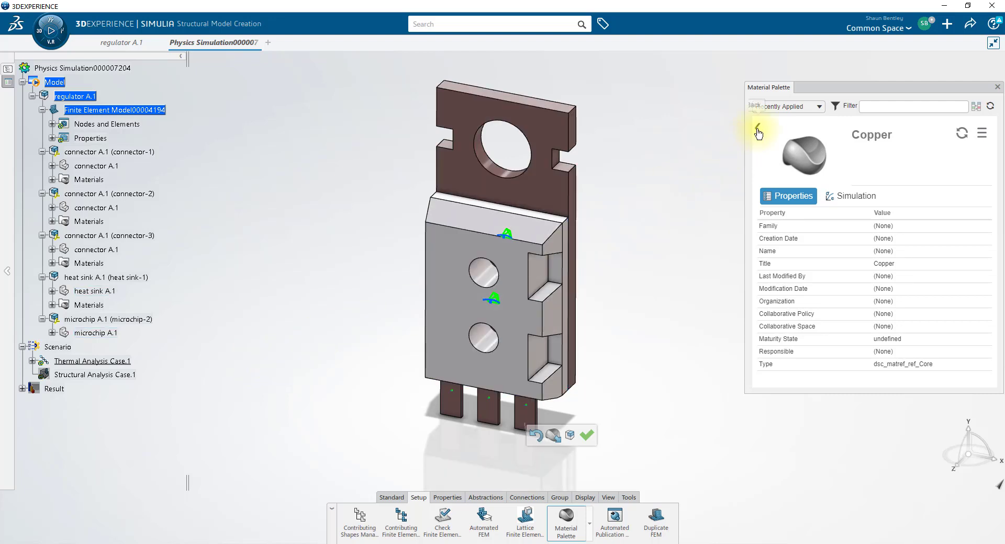
{"action": "left_click", "coordinate": [757, 132]}
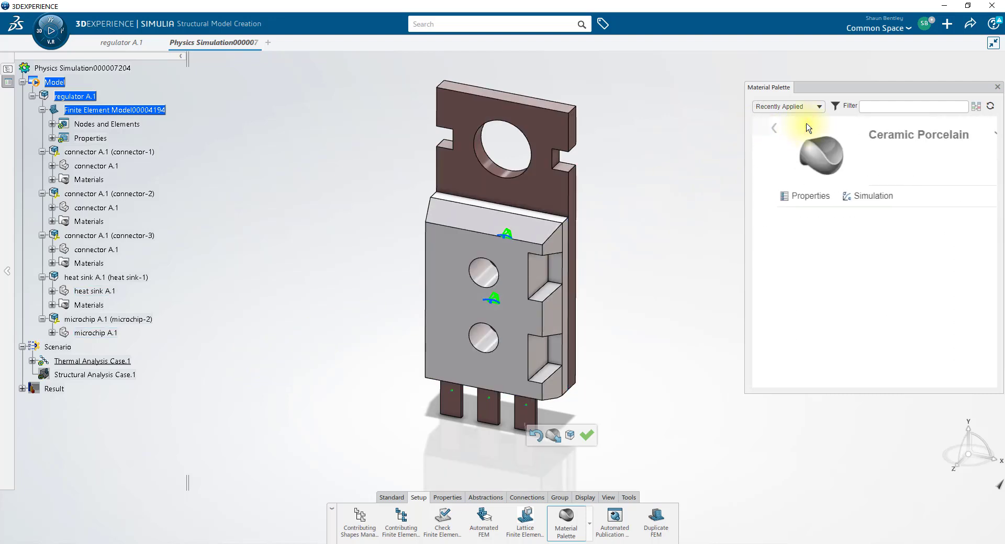
{"action": "left_click", "coordinate": [791, 196]}
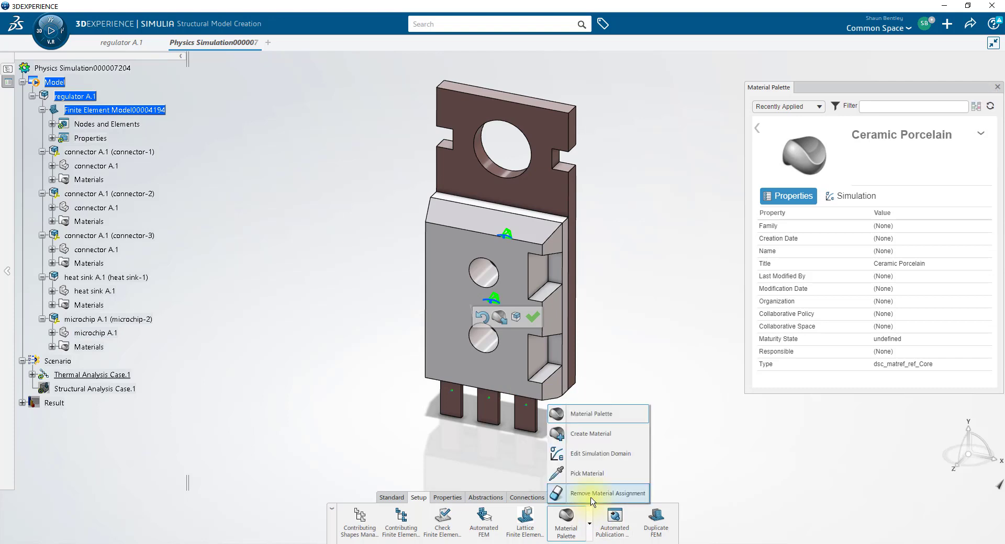
{"action": "mouse_move", "coordinate": [596, 434]}
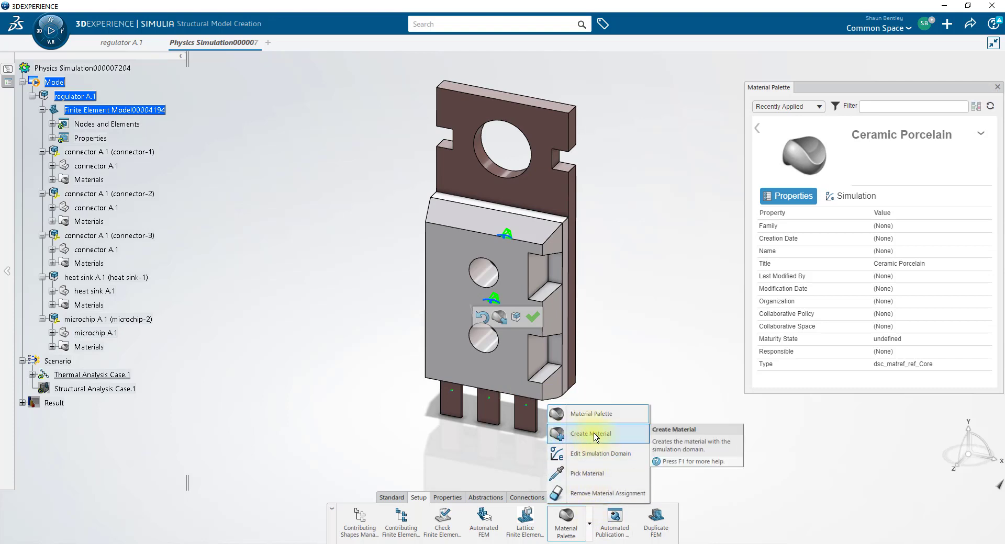
Step: Create a new core material titled copper with a Simulation Domain added
{"action": "left_click", "coordinate": [590, 434]}
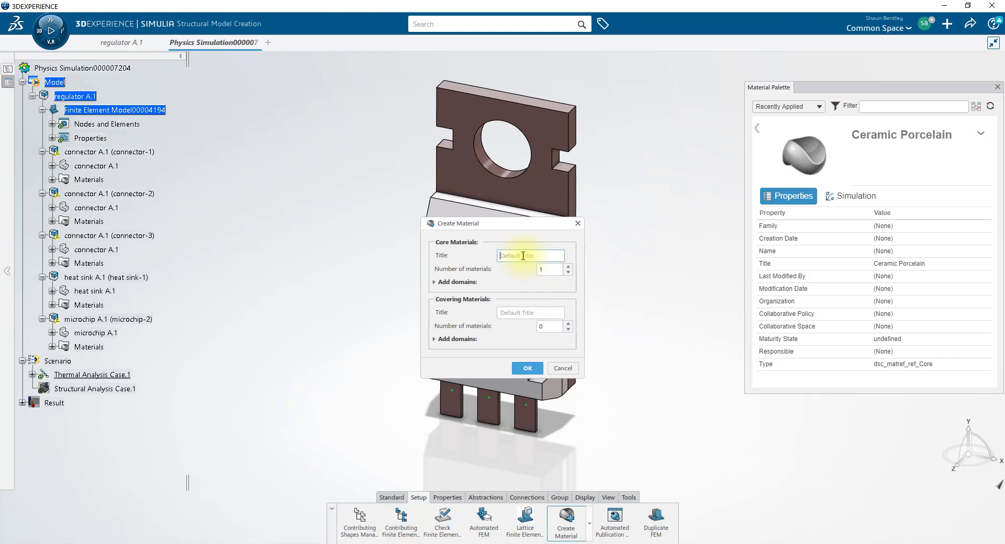
{"action": "type", "text": "copper"}
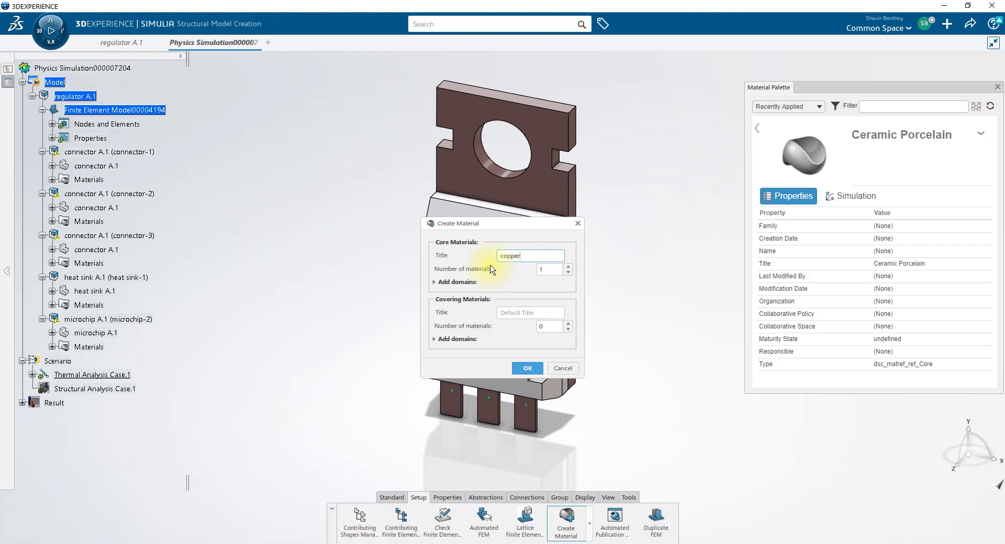
{"action": "left_click", "coordinate": [457, 282]}
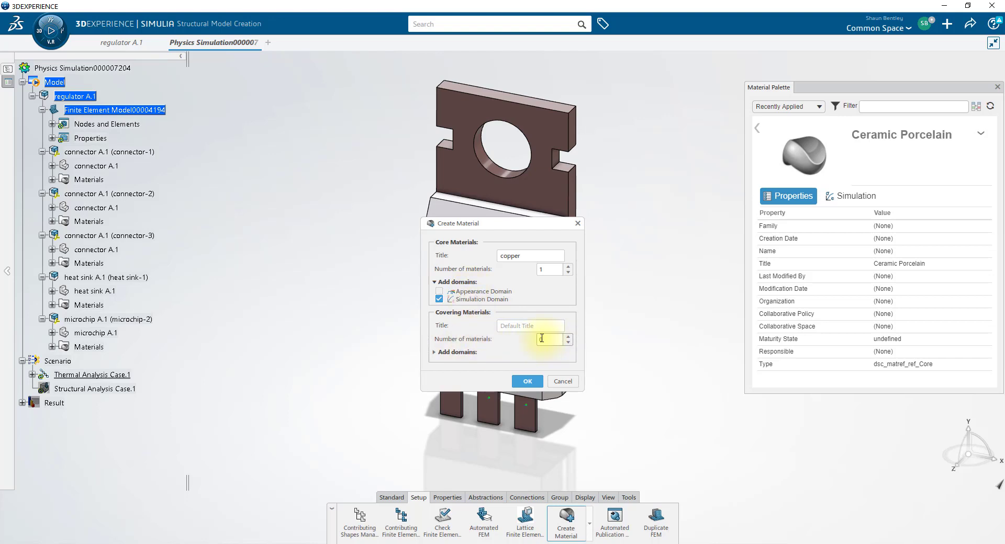
{"action": "left_click", "coordinate": [527, 381]}
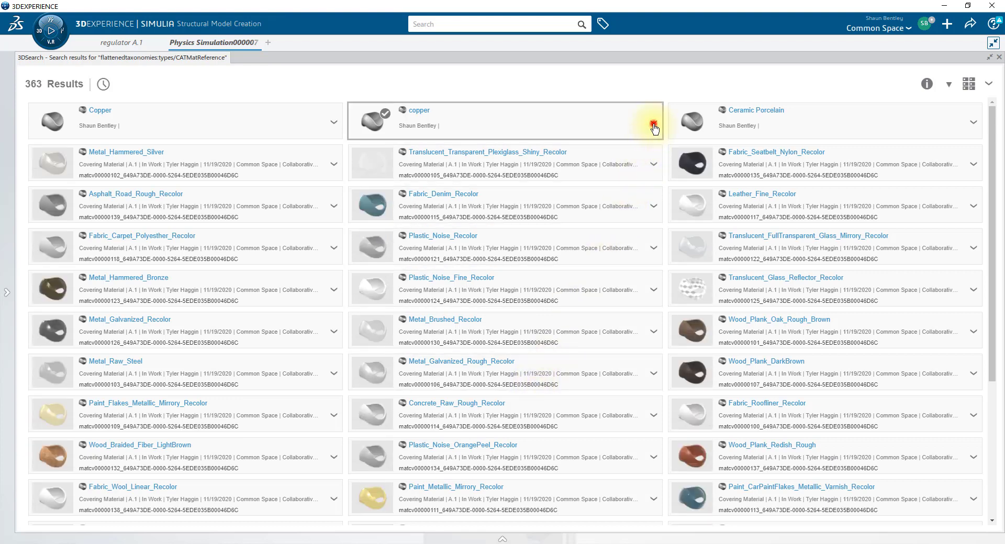
Step: Define copper's simulation domain with thermal conductivity and elastic behaviors, completing the parts stage
{"action": "left_click", "coordinate": [652, 122]}
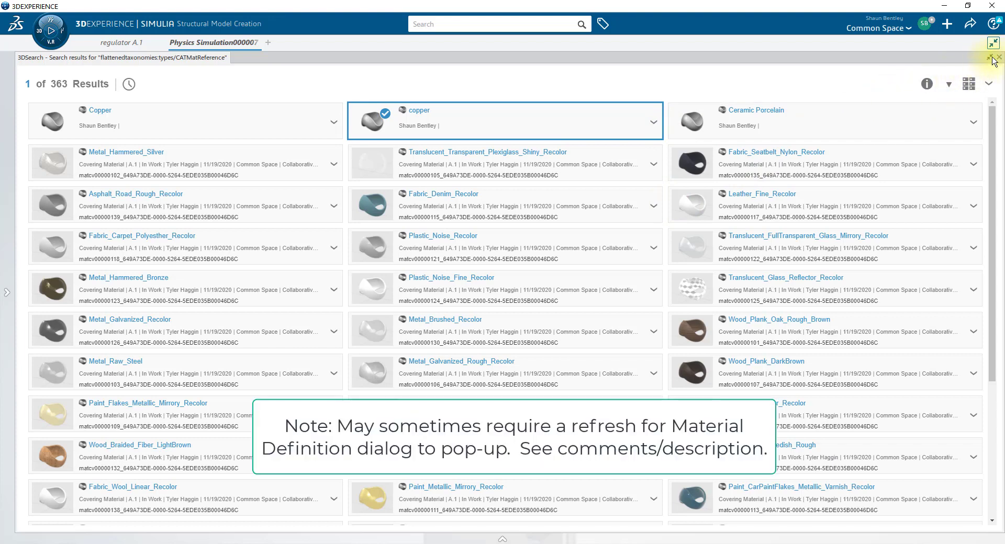
{"action": "left_click", "coordinate": [992, 57]}
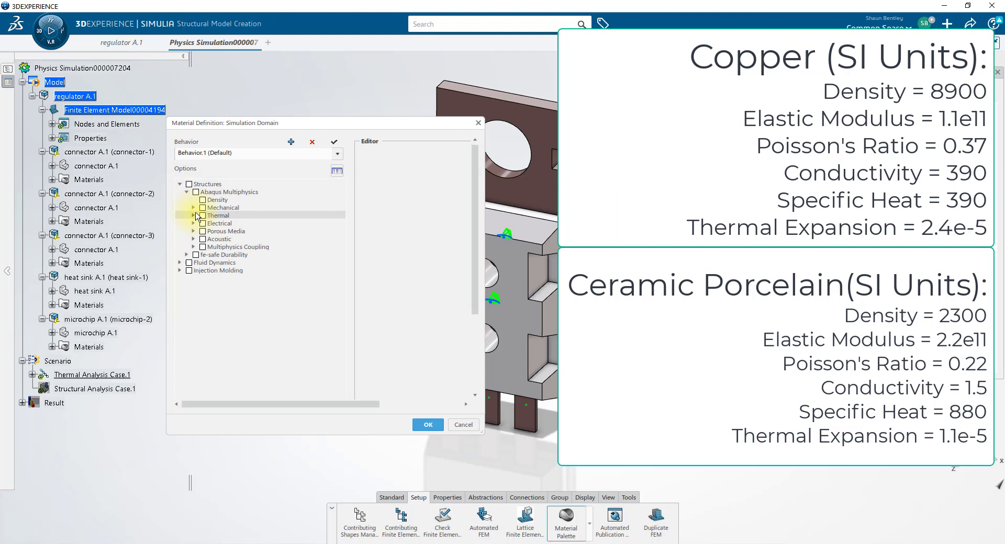
{"action": "left_click", "coordinate": [195, 216]}
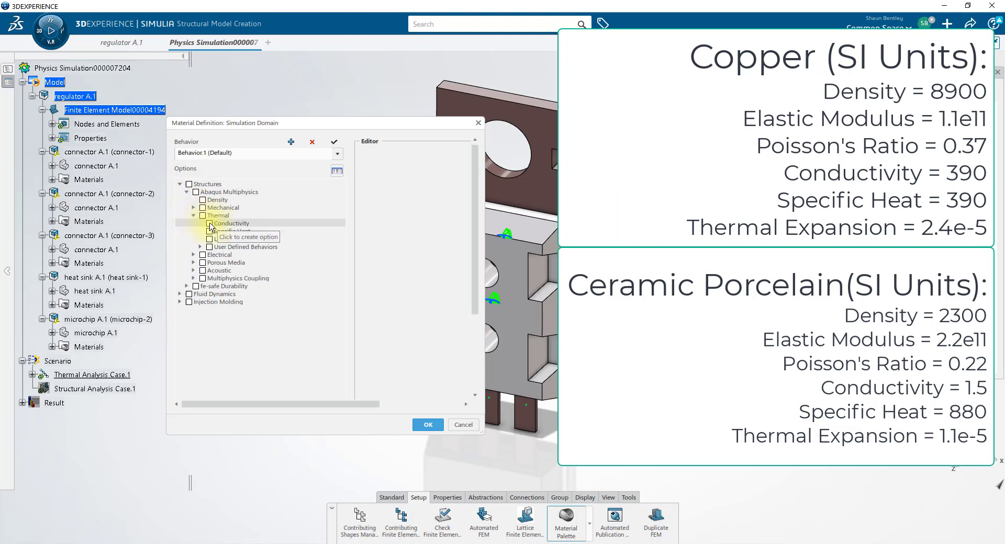
{"action": "left_click", "coordinate": [193, 208]}
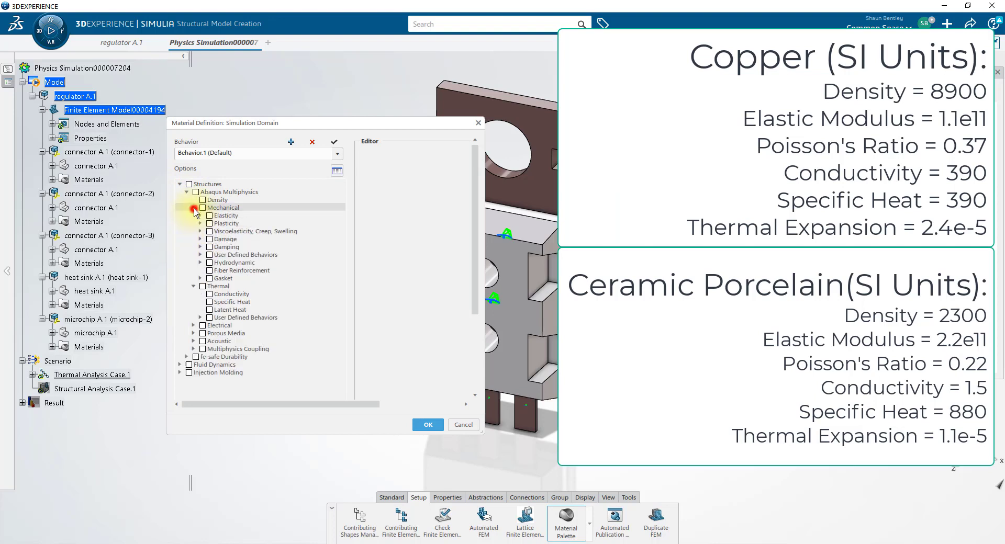
{"action": "left_click", "coordinate": [200, 216]}
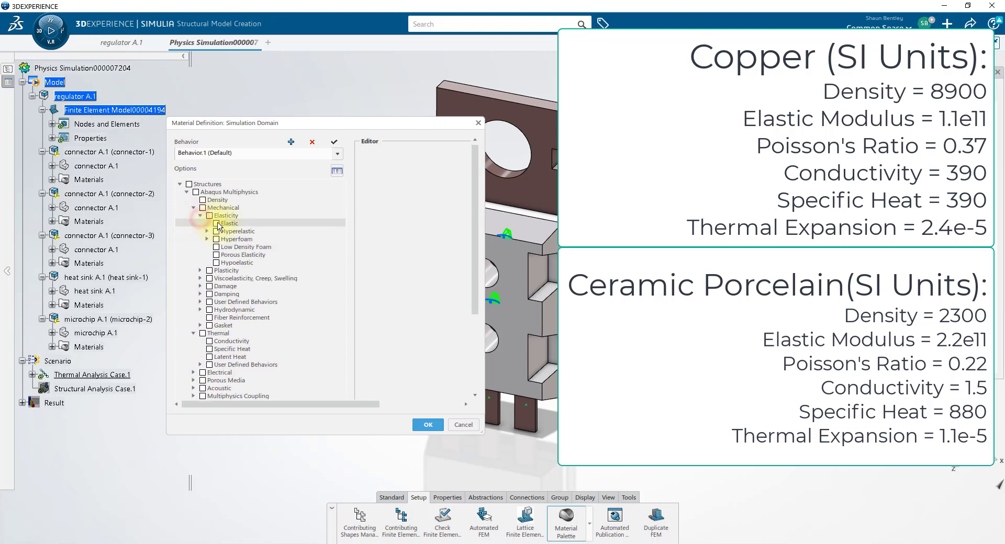
{"action": "left_click", "coordinate": [225, 223]}
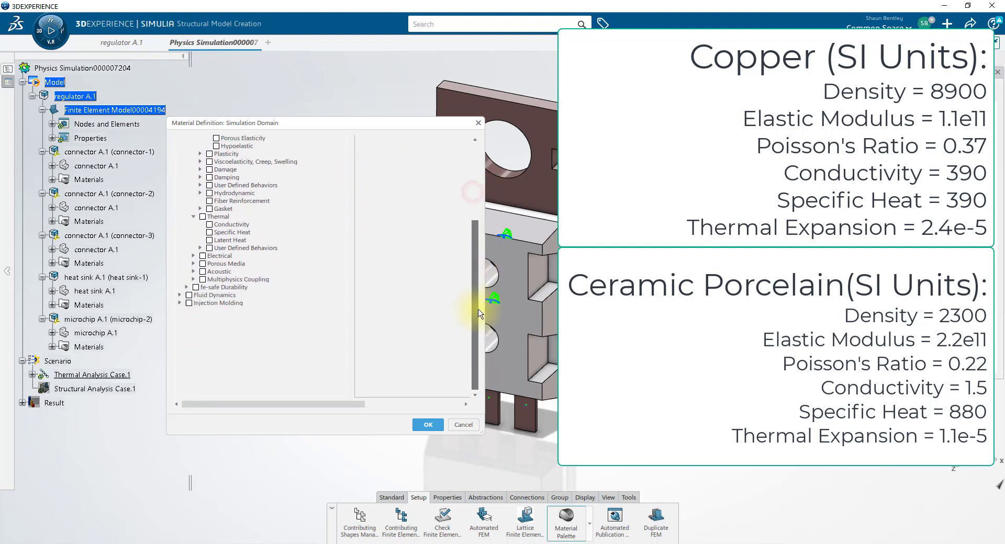
{"action": "left_click", "coordinate": [180, 303]}
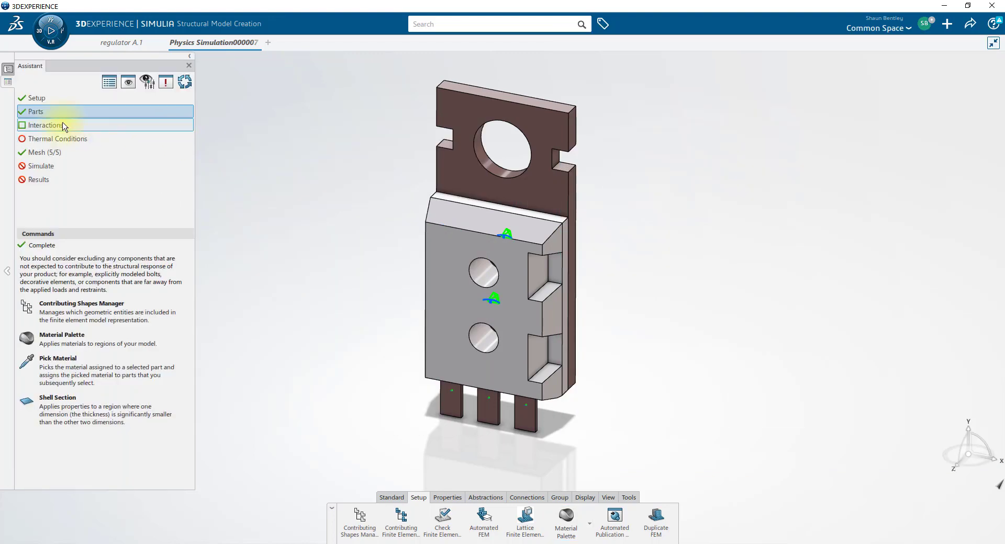
Step: Create the Chip-Sink contact property with conductance 1430 to 0.1 clearance, dropping to 0 at 0.2
{"action": "left_click", "coordinate": [43, 124]}
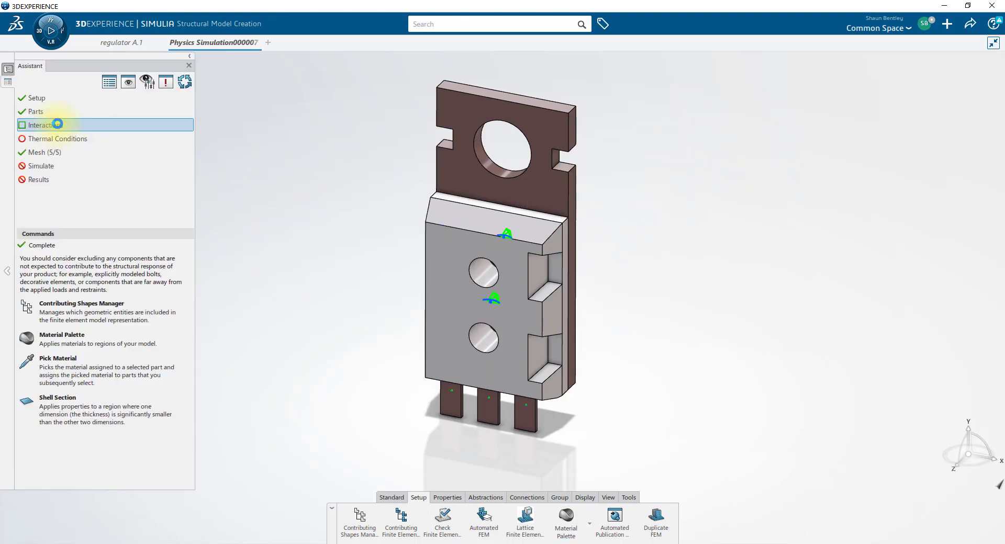
{"action": "left_click", "coordinate": [42, 124]}
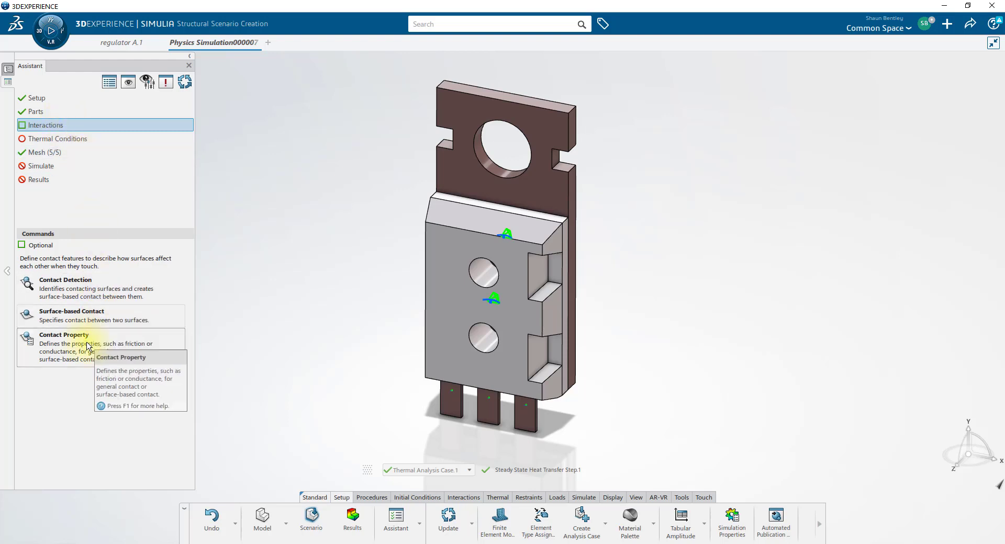
{"action": "left_click", "coordinate": [64, 335]}
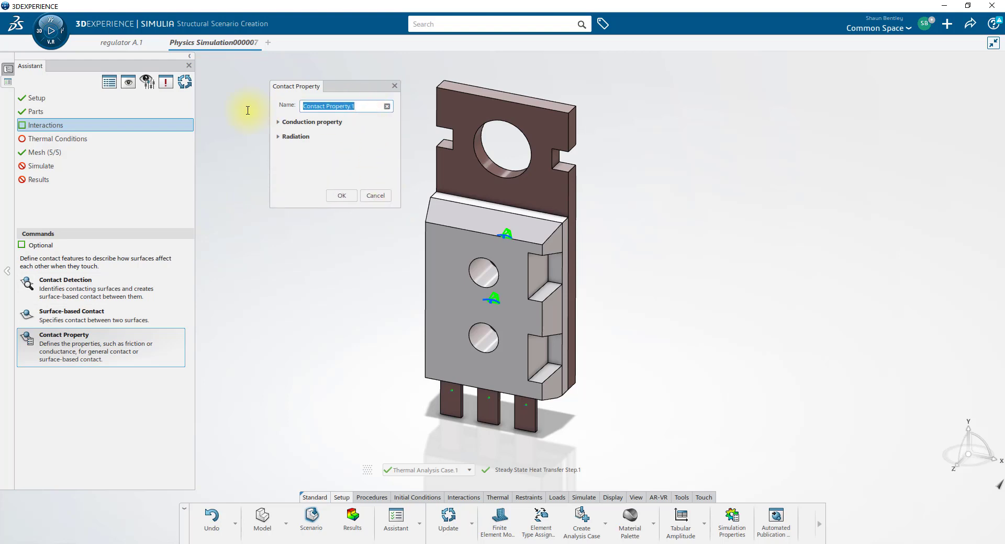
{"action": "type", "text": "ideal"}
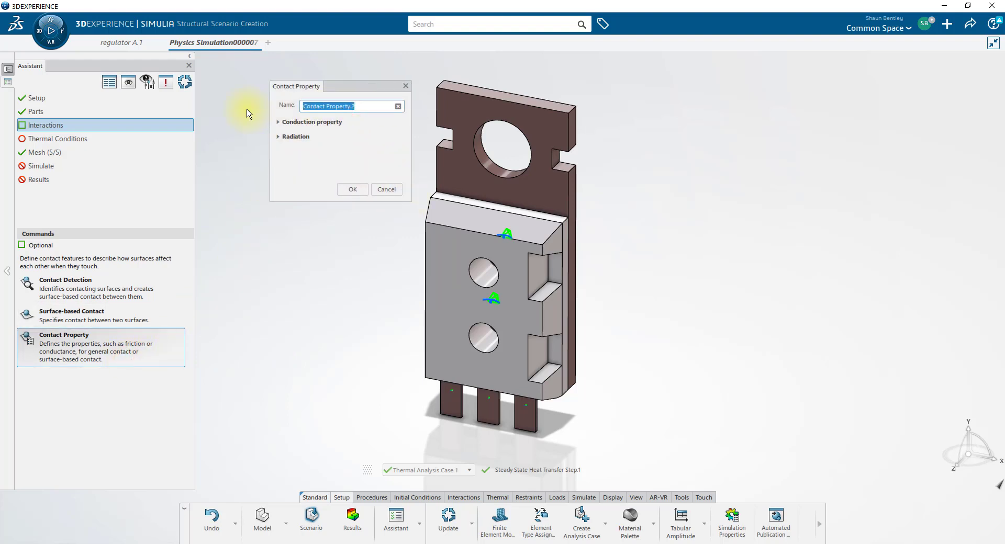
{"action": "type", "text": "Chip-Sink"}
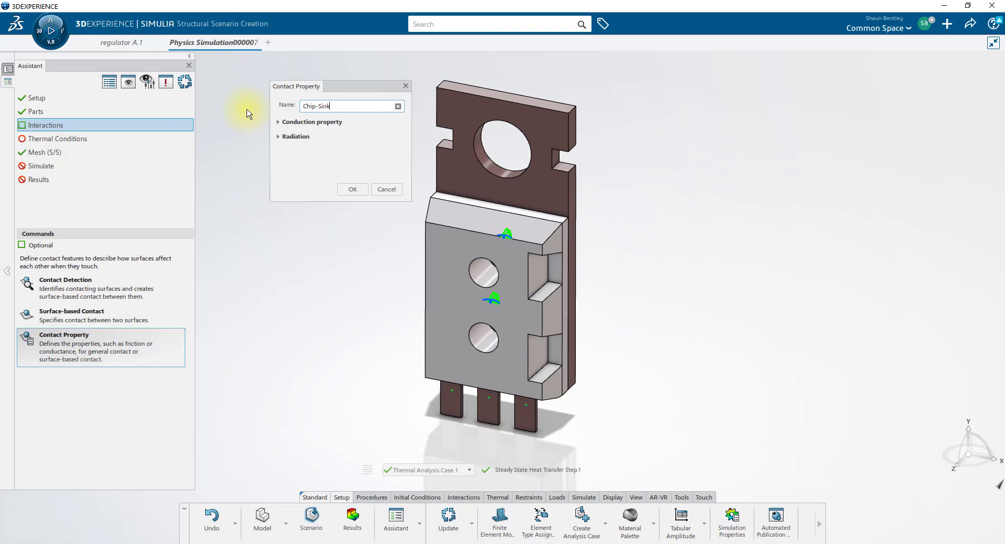
{"action": "left_click", "coordinate": [278, 121]}
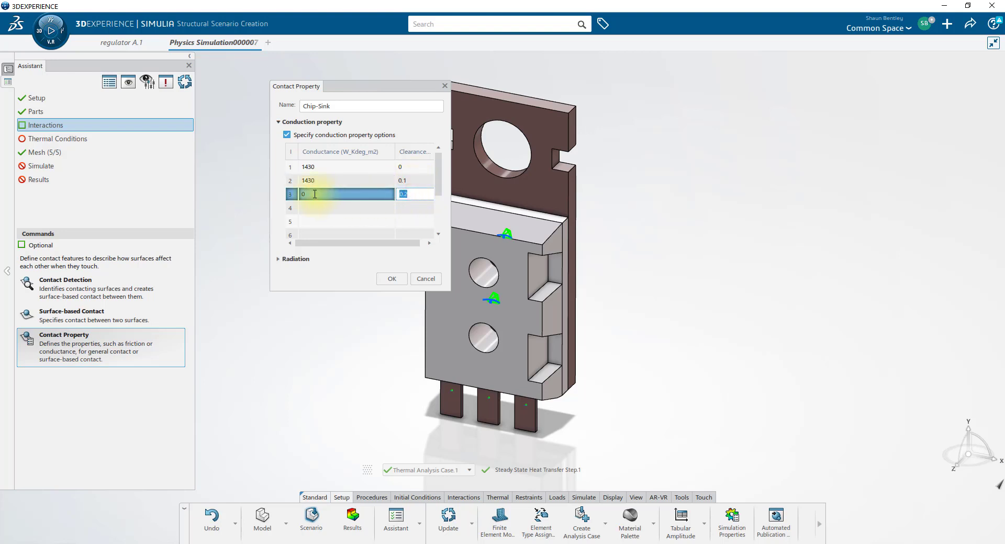
{"action": "left_click", "coordinate": [391, 279]}
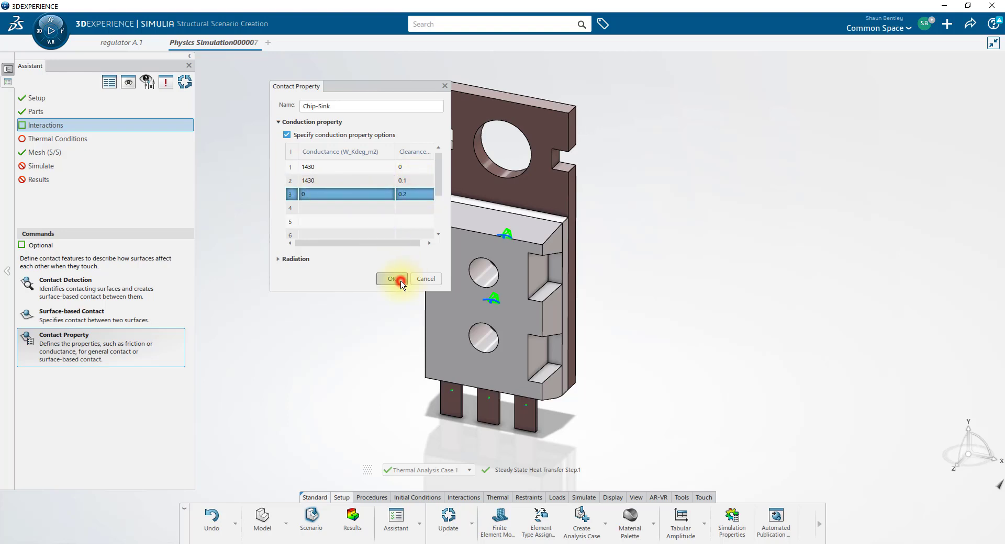
{"action": "left_click", "coordinate": [391, 279]}
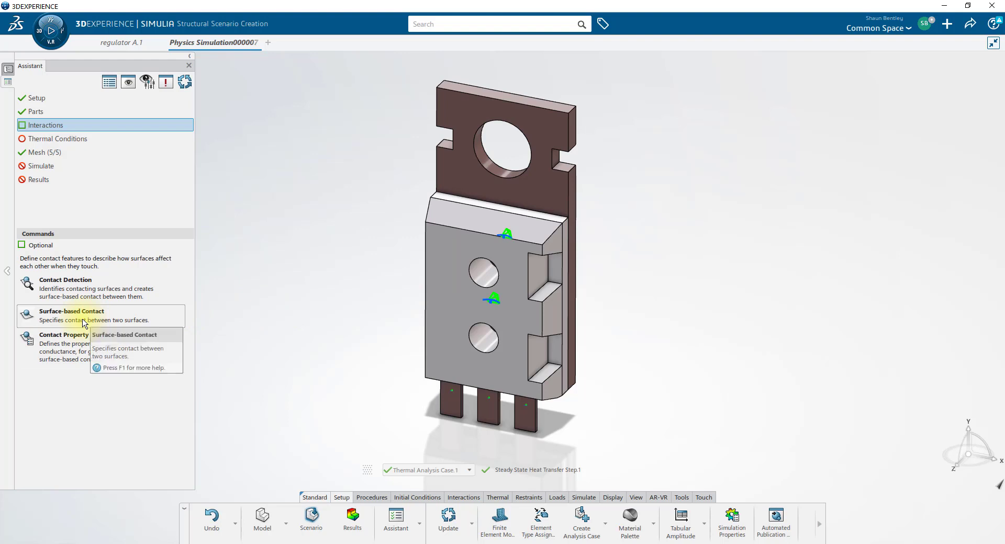
Step: Detect the 16 surface contact pairs, assigning Chip-Sink to the first and Ideal to the rest
{"action": "left_click", "coordinate": [65, 279]}
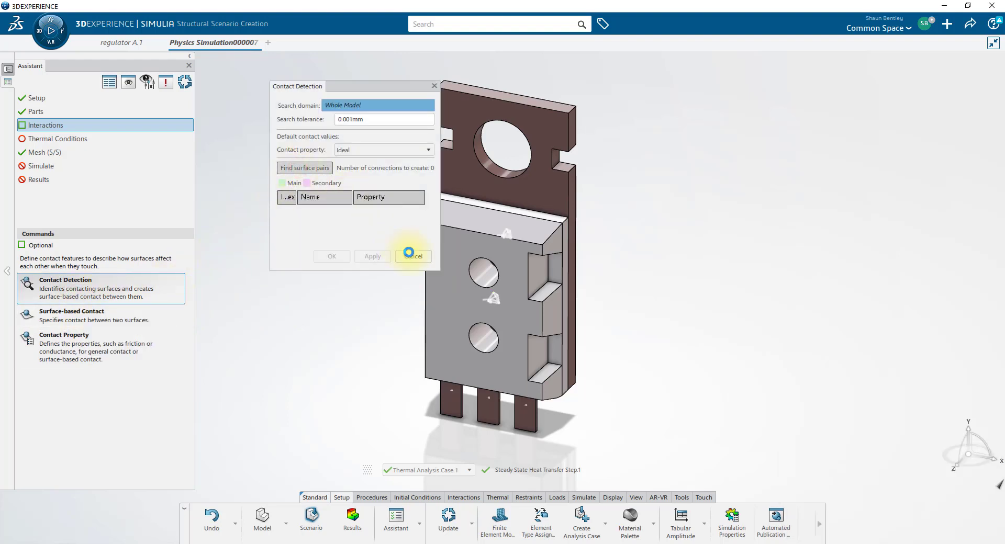
{"action": "left_click", "coordinate": [305, 168]}
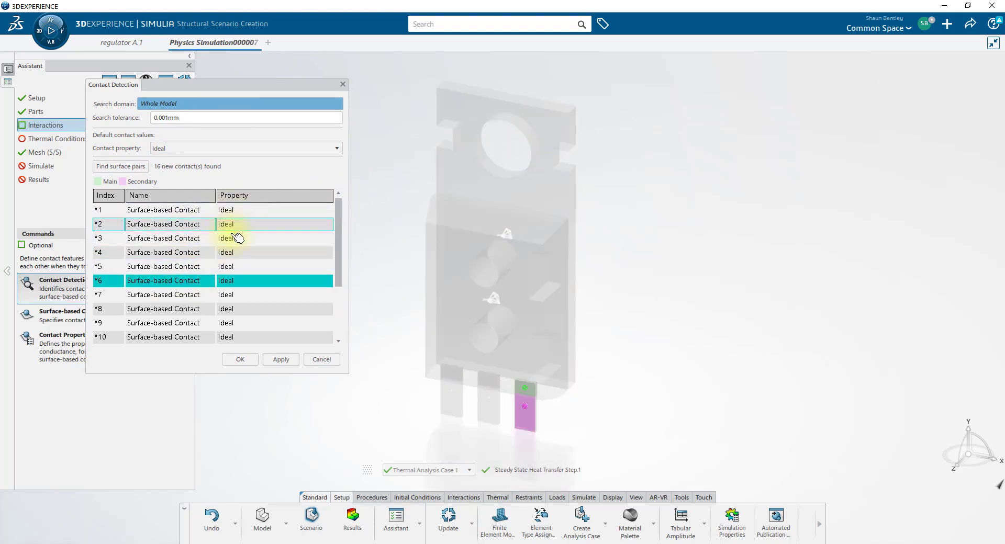
{"action": "left_click", "coordinate": [170, 209]}
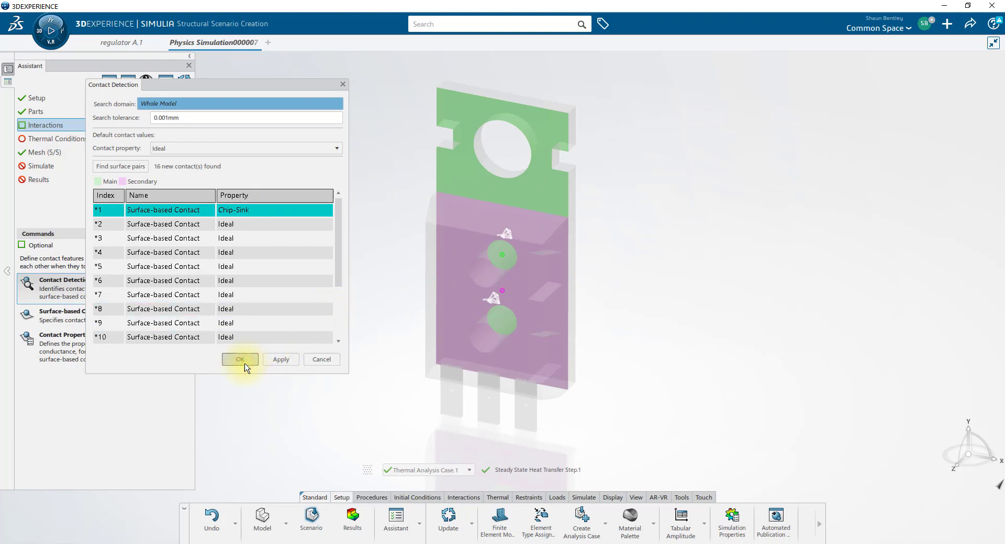
{"action": "left_click", "coordinate": [240, 359]}
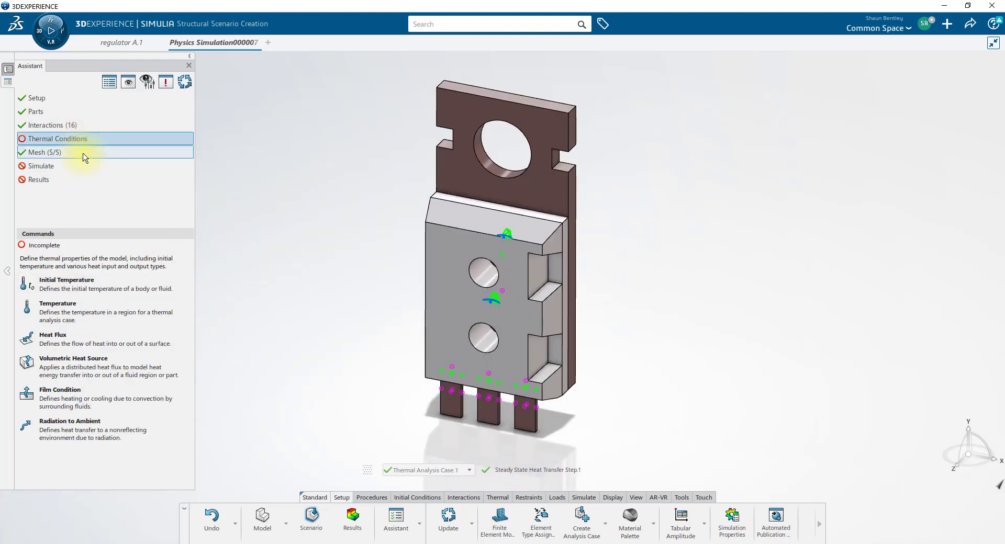
Step: Apply a 25 W Total volumetric heat source to the lower body and a 300 K whole-model initial temperature
{"action": "left_click", "coordinate": [73, 362]}
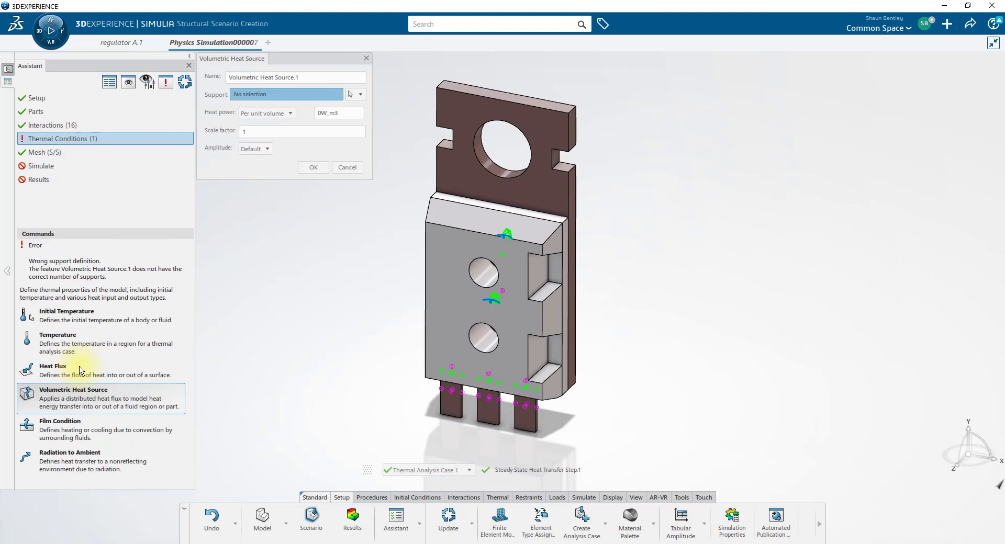
{"action": "left_click", "coordinate": [487, 270]}
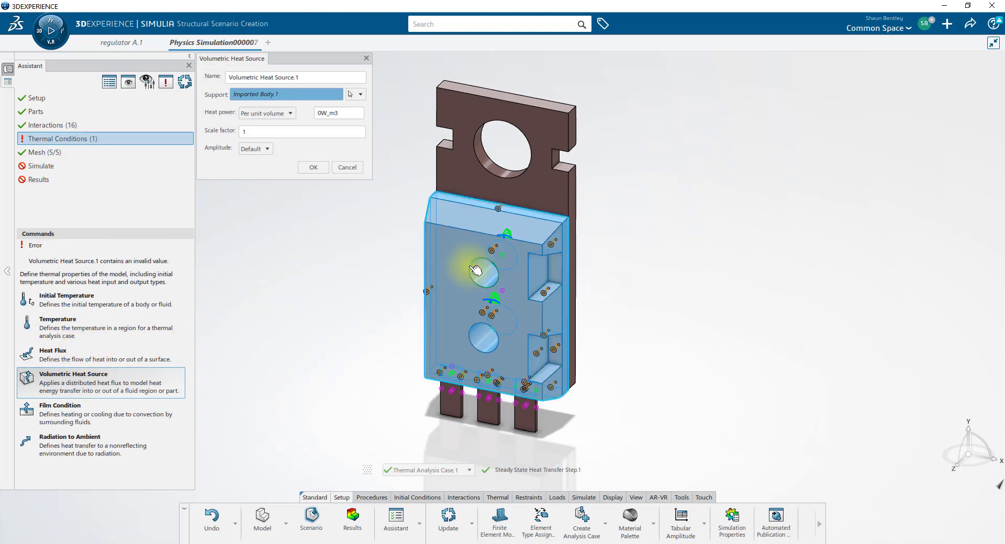
{"action": "left_click", "coordinate": [290, 113]}
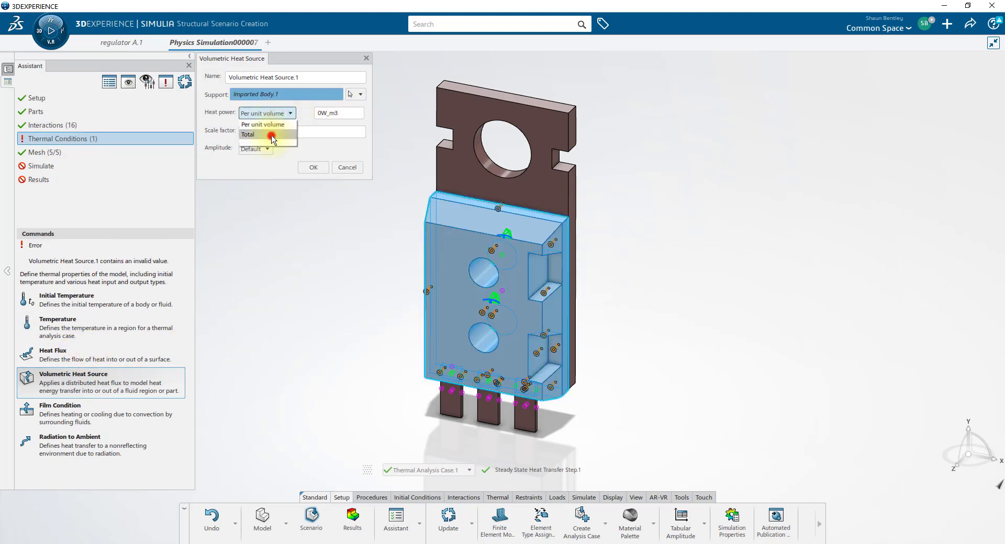
{"action": "left_click", "coordinate": [249, 135]}
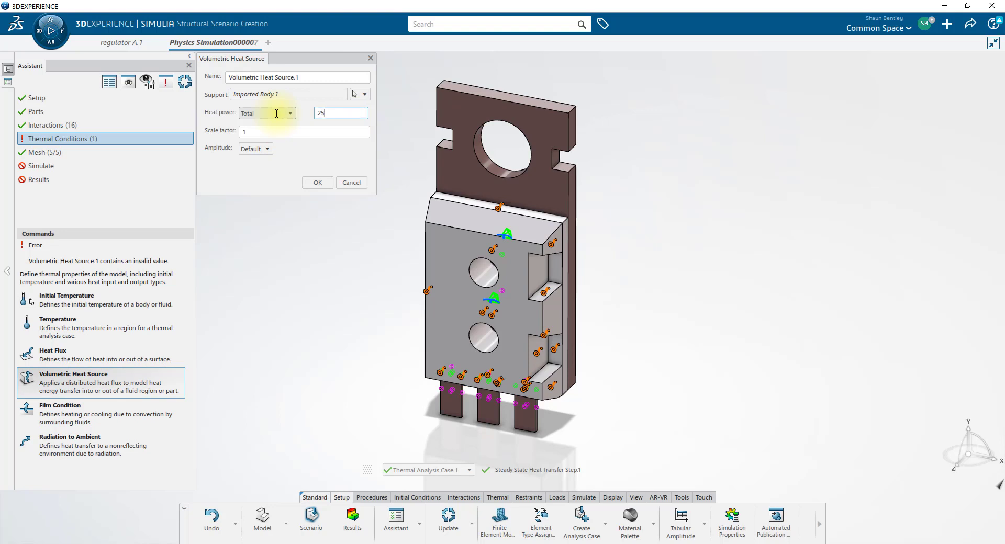
{"action": "left_click", "coordinate": [317, 184]}
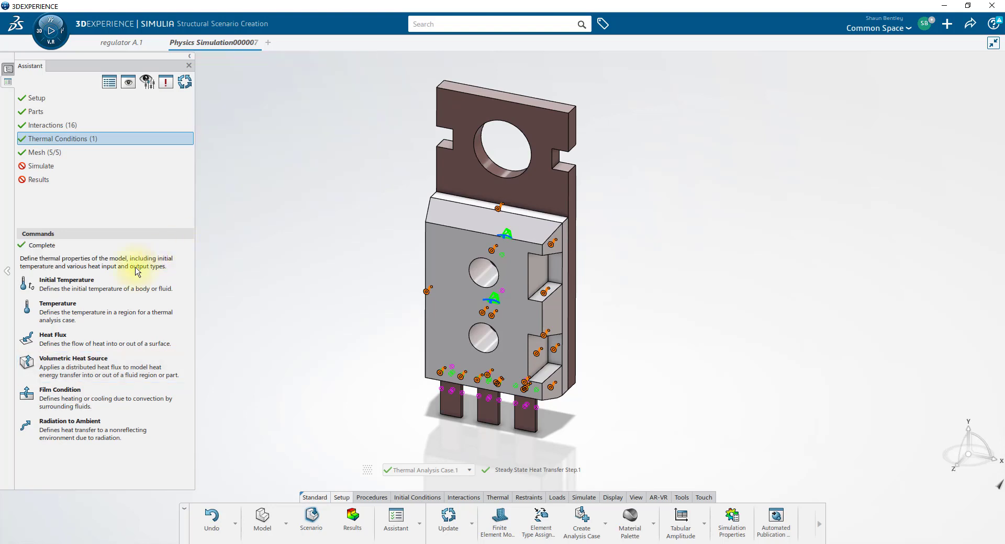
{"action": "left_click", "coordinate": [66, 280]}
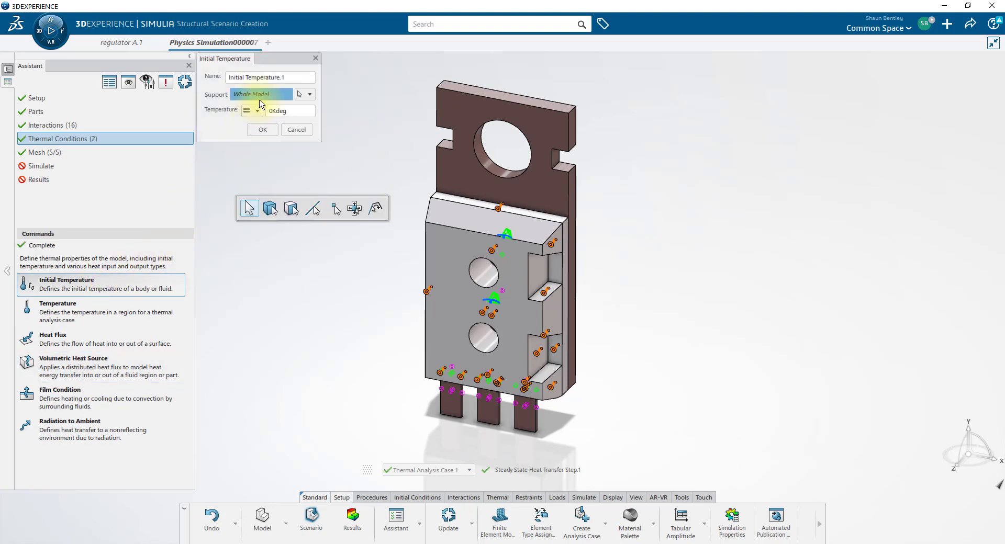
{"action": "type", "text": "300"}
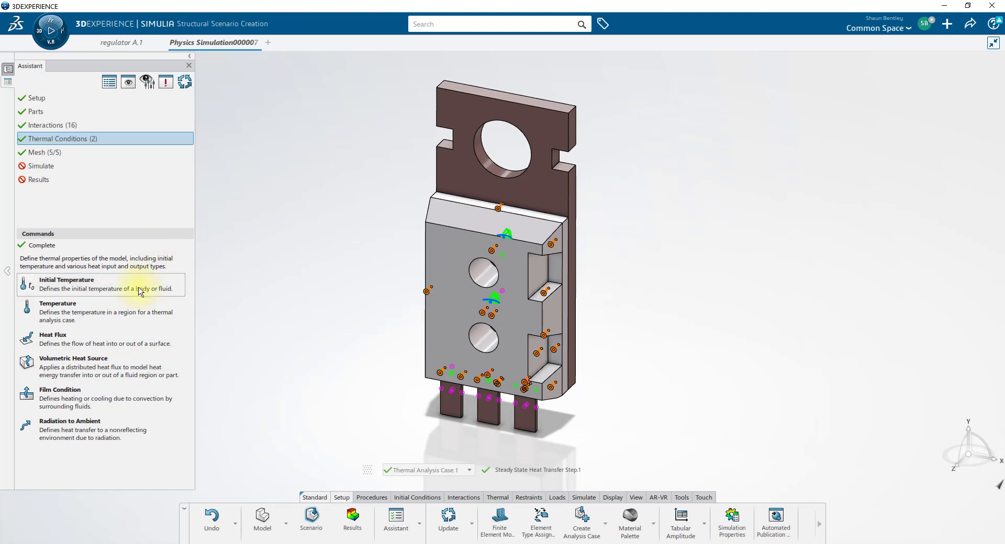
Step: Define a film condition of coefficient 100 and 300 K reference temperature on 23 lower-body faces
{"action": "left_click", "coordinate": [60, 389]}
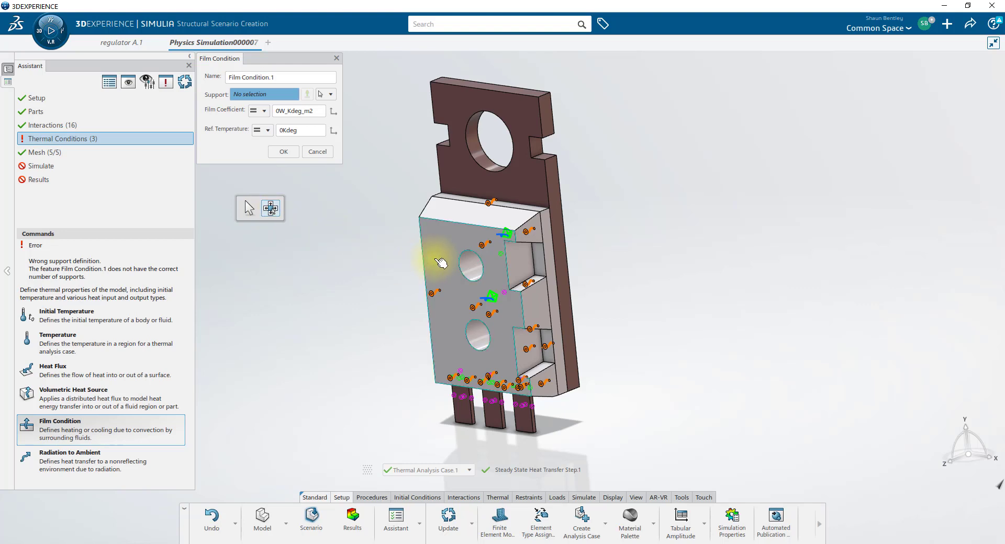
{"action": "left_click", "coordinate": [442, 263]}
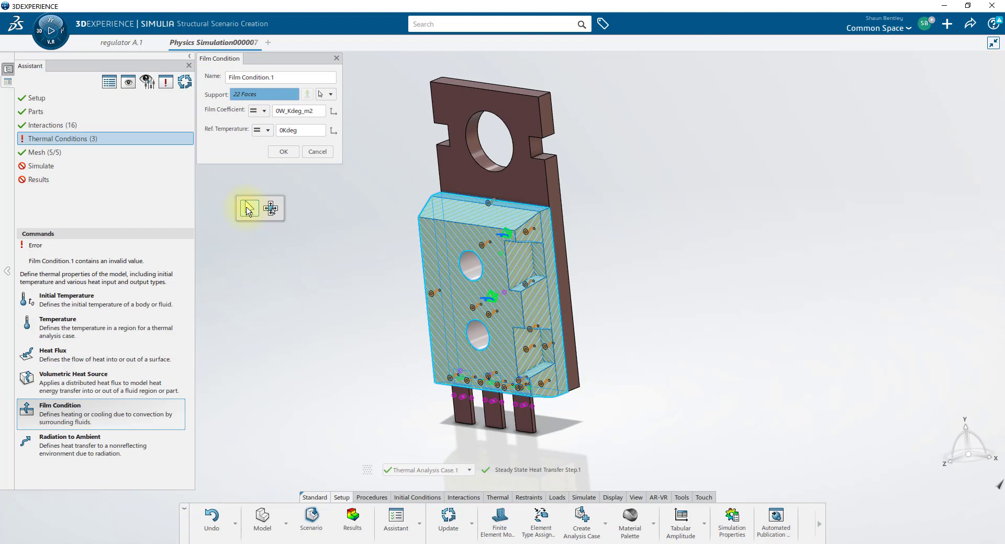
{"action": "left_click", "coordinate": [493, 147]}
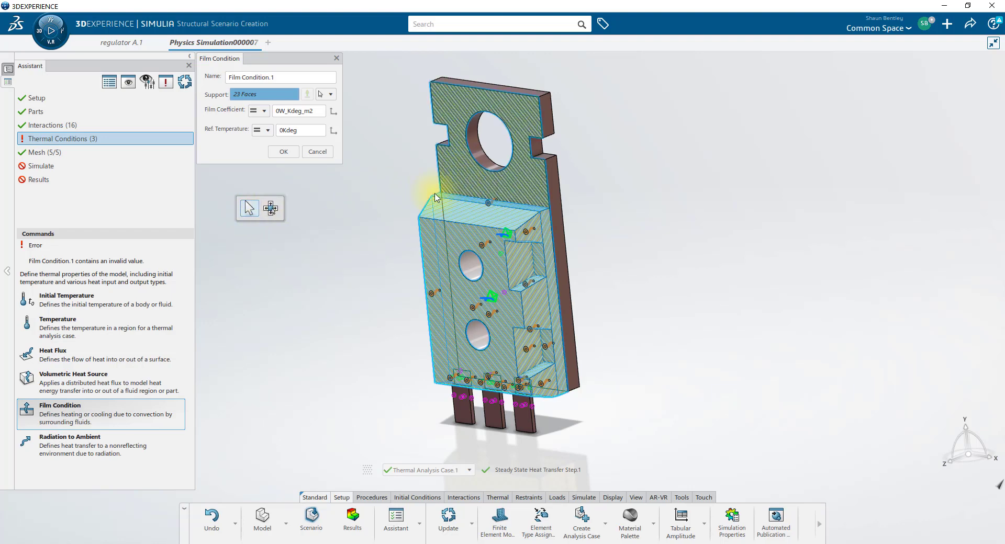
{"action": "mouse_move", "coordinate": [315, 213]}
{"action": "type", "text": "100"}
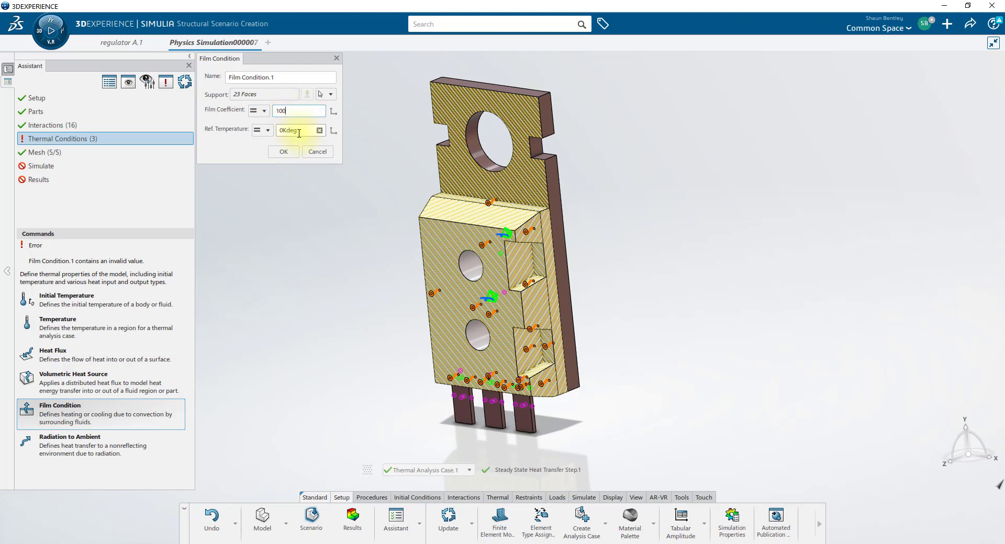
{"action": "type", "text": "300"}
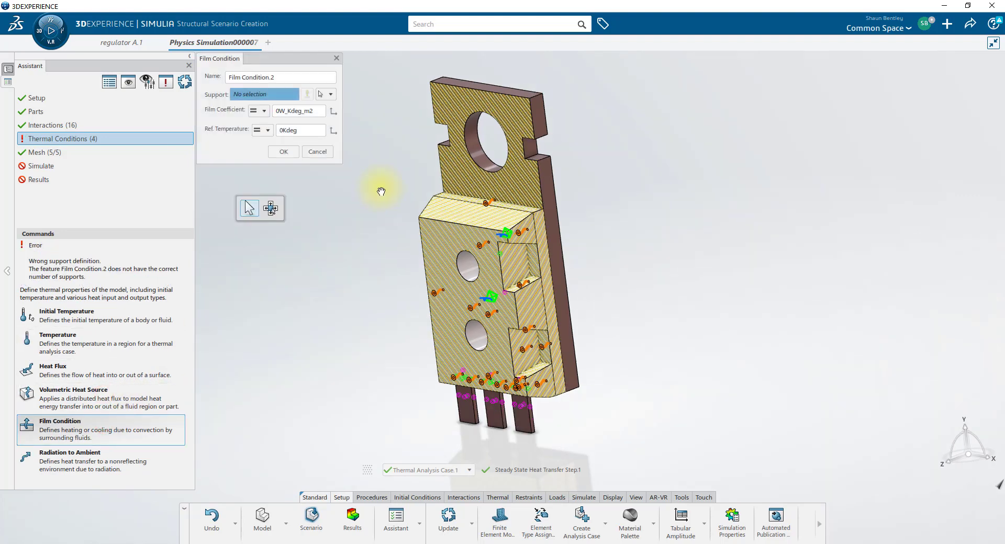
Step: Define a second film condition of 250 W/Kdeg·m2 at 300 K on the 14 back-plate faces
{"action": "left_click_drag", "start_coordinate": [381, 191], "coordinate": [490, 196]}
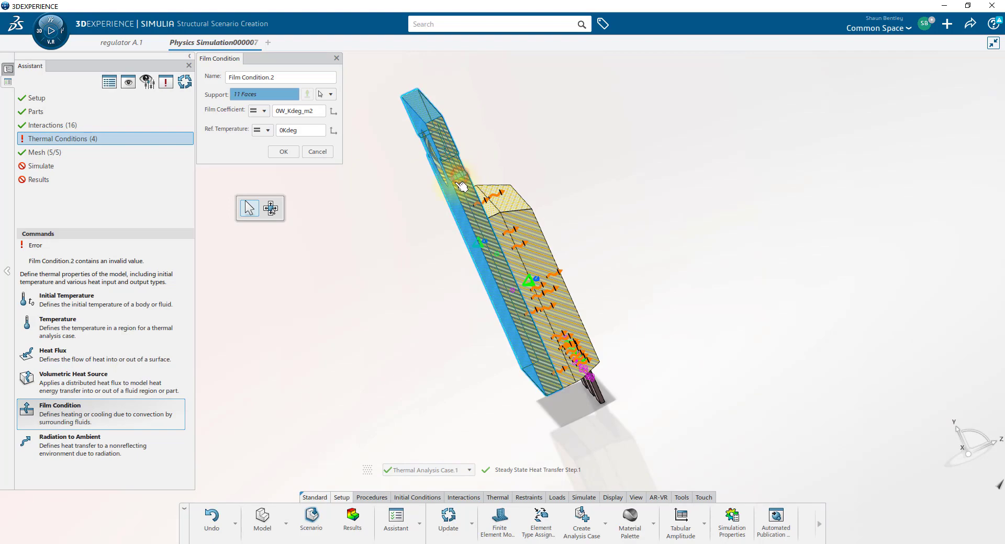
{"action": "left_click", "coordinate": [540, 325]}
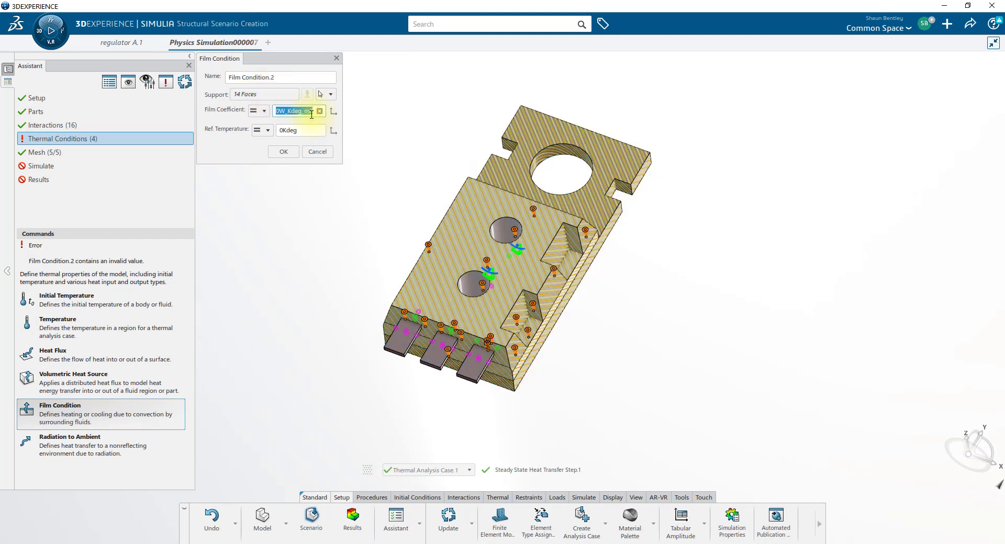
{"action": "left_click", "coordinate": [298, 129]}
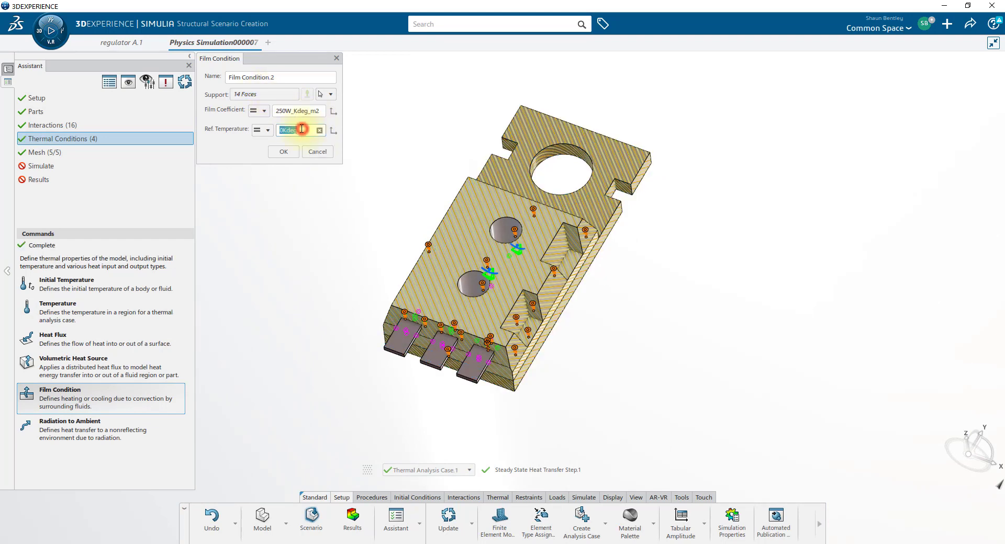
{"action": "type", "text": "300"}
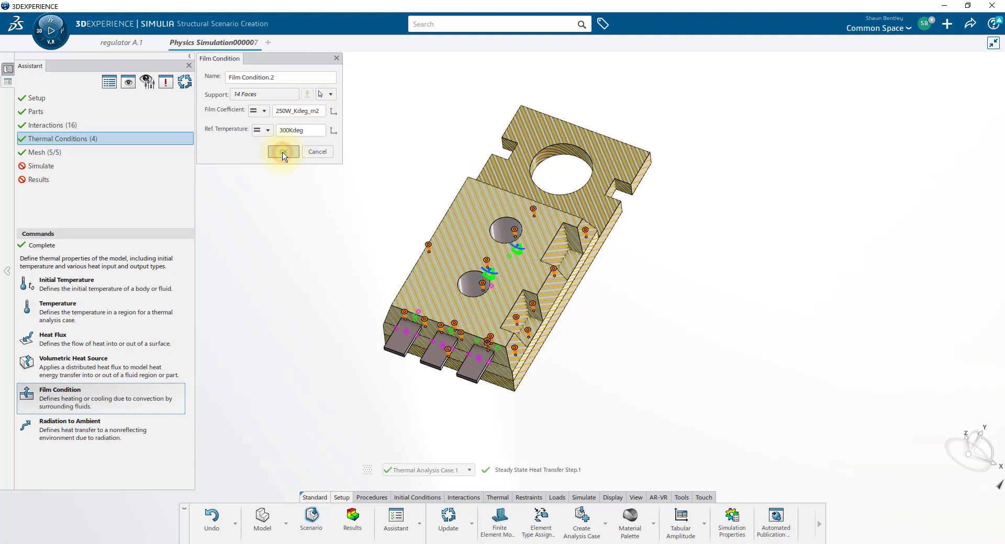
{"action": "left_click", "coordinate": [282, 152]}
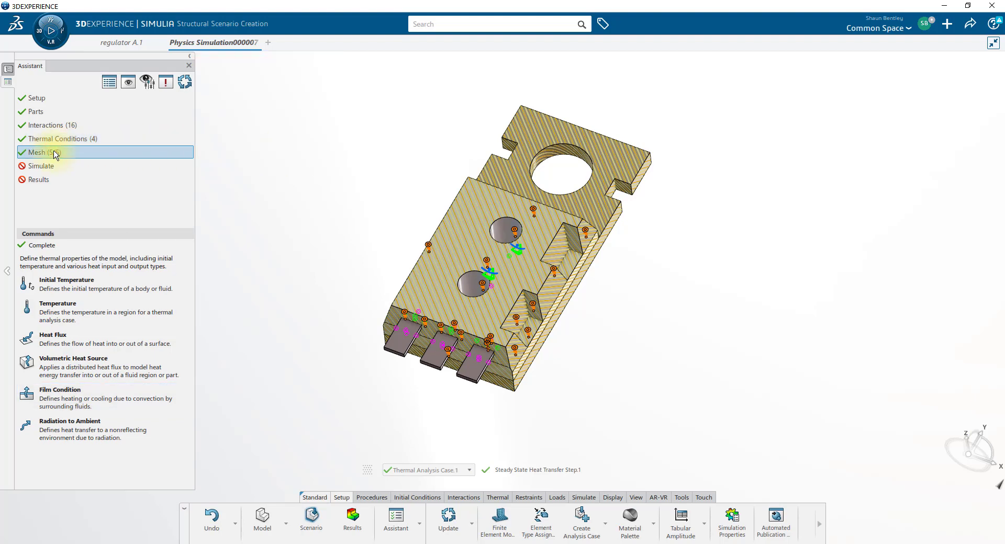
Step: In the Mesh Part Manager, update Tetrahedron Mesh.1 and the remaining tetrahedron meshes
{"action": "left_click", "coordinate": [36, 152]}
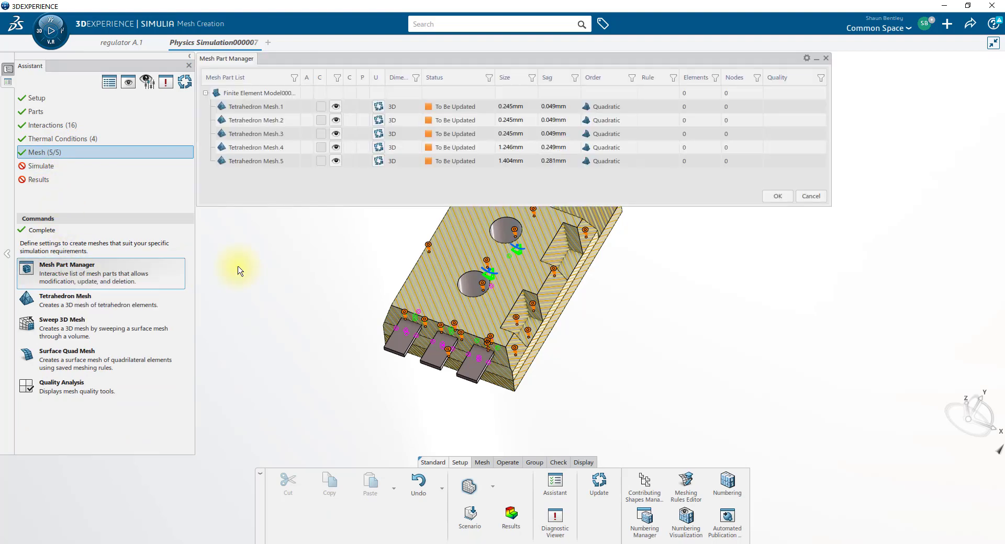
{"action": "left_click", "coordinate": [598, 484]}
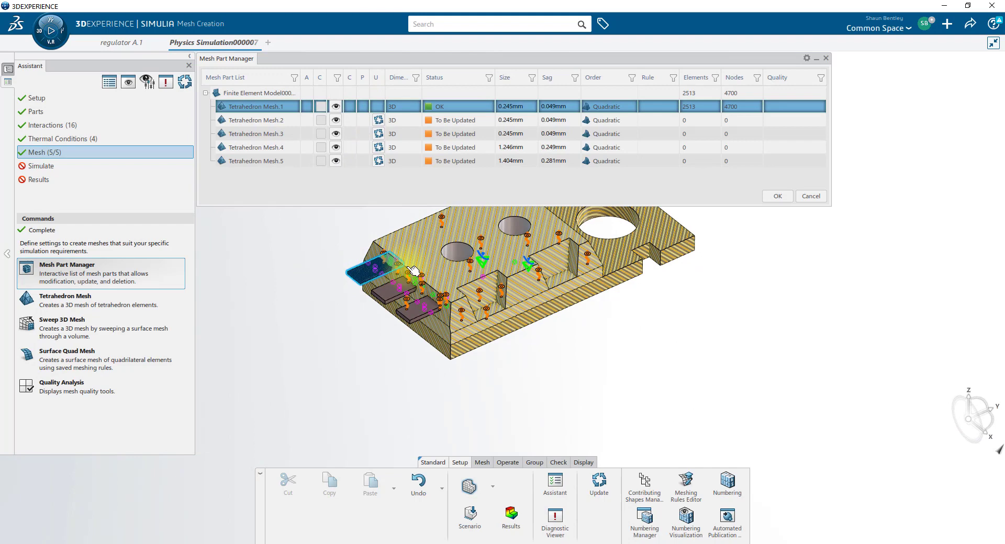
{"action": "right_click", "coordinate": [256, 107]}
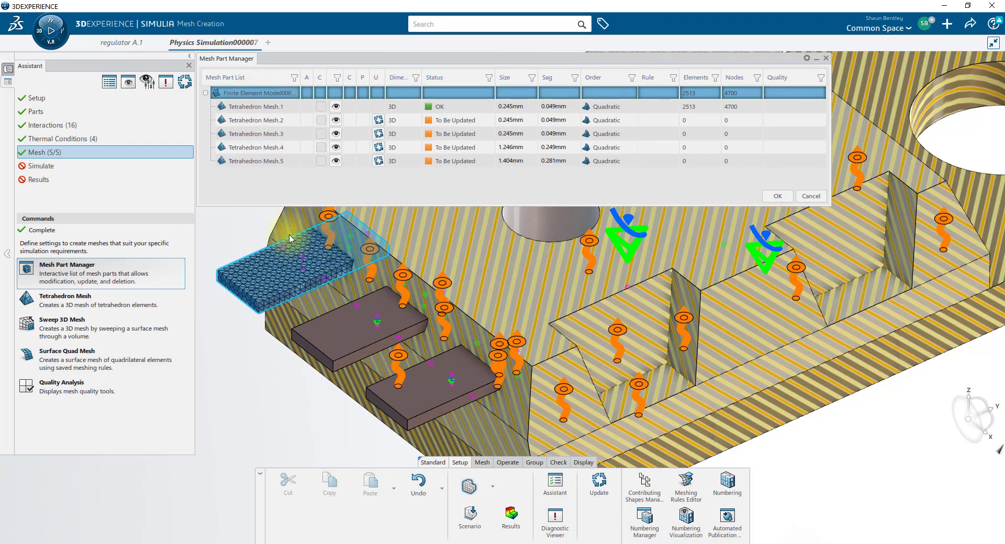
{"action": "left_click", "coordinate": [598, 485]}
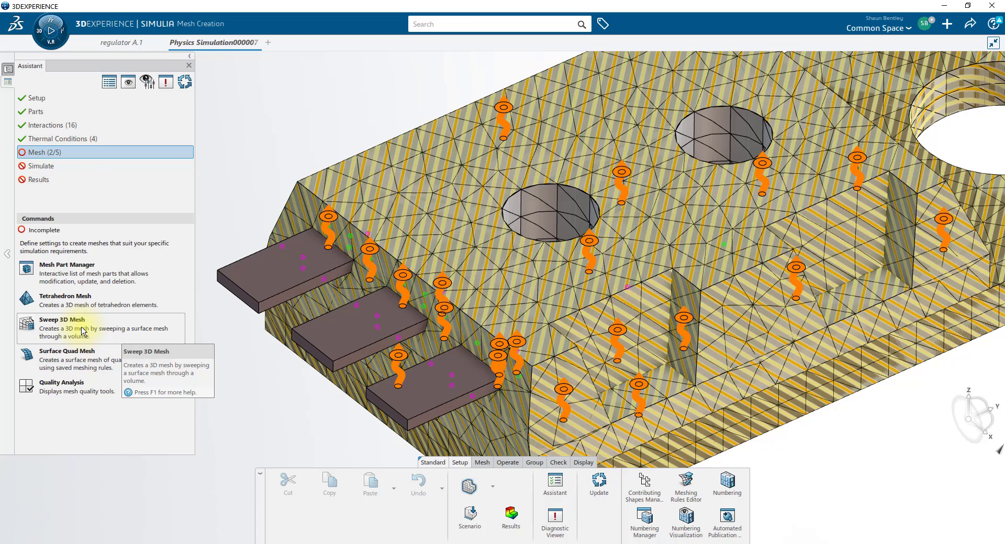
Step: Sweep 3D hex meshes with 2 layers at 0.5 mm onto the three pads, discarding a fourth definition
{"action": "left_click", "coordinate": [62, 319]}
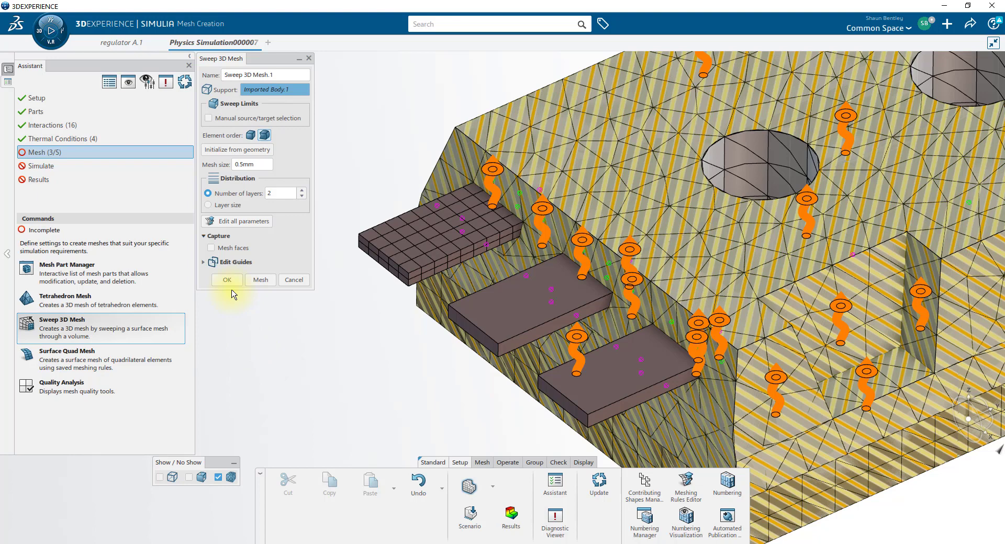
{"action": "left_click", "coordinate": [226, 280]}
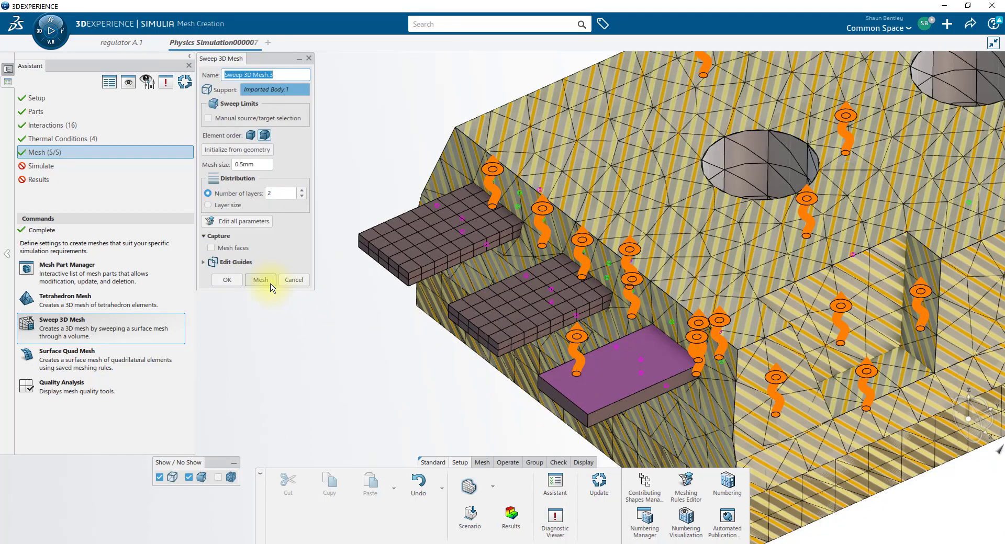
{"action": "left_click", "coordinate": [226, 279]}
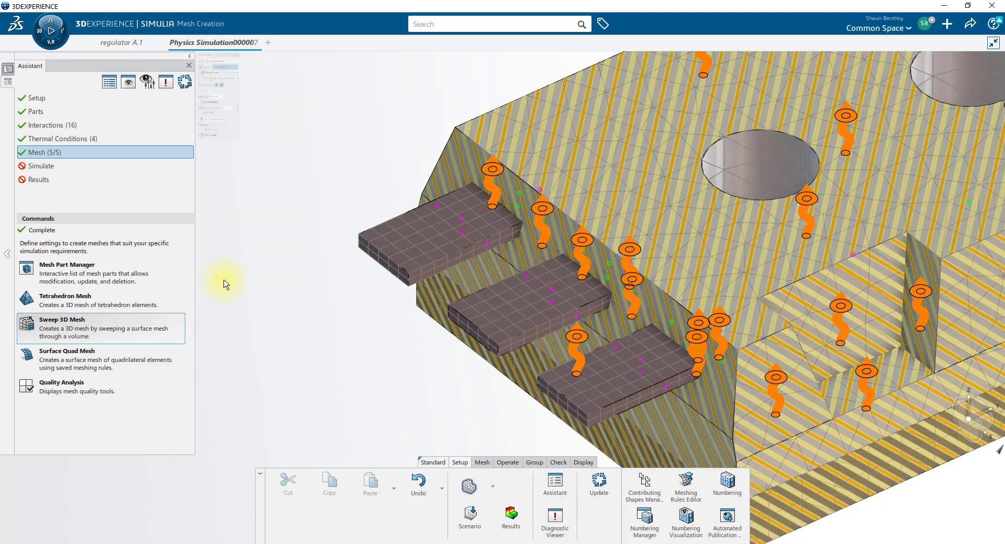
{"action": "left_click", "coordinate": [62, 320]}
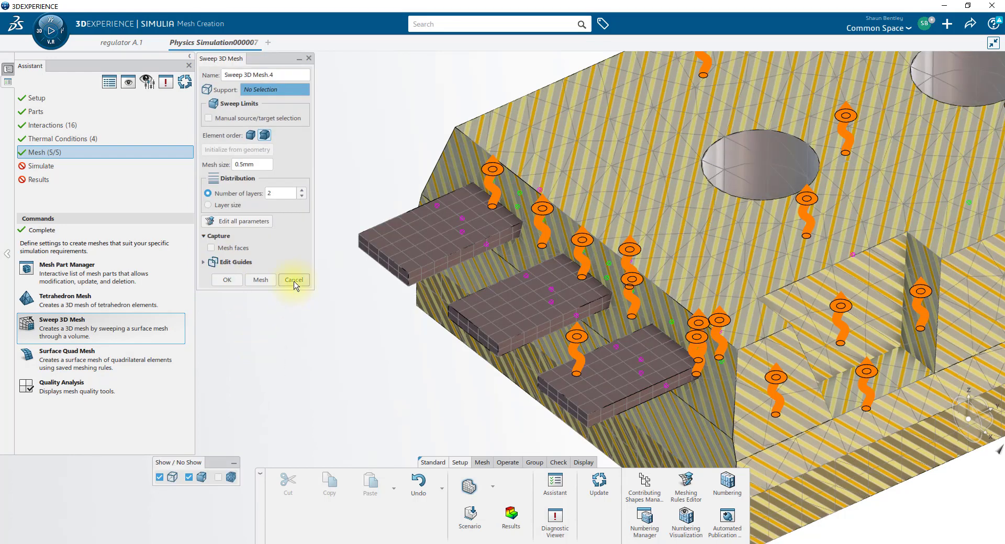
{"action": "left_click", "coordinate": [293, 281]}
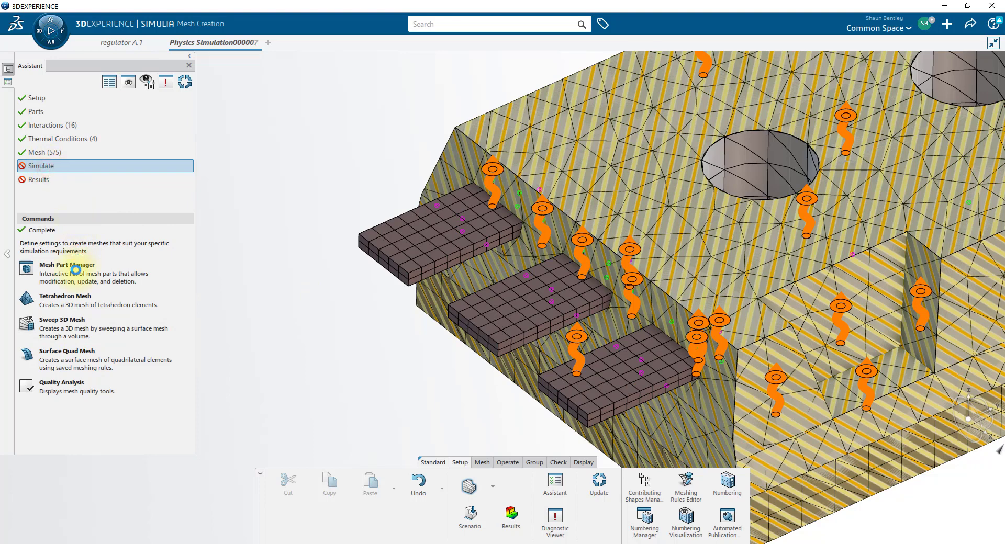
Step: Review the run settings listing thermal and structural cases, then list the analysis cases
{"action": "left_click", "coordinate": [42, 166]}
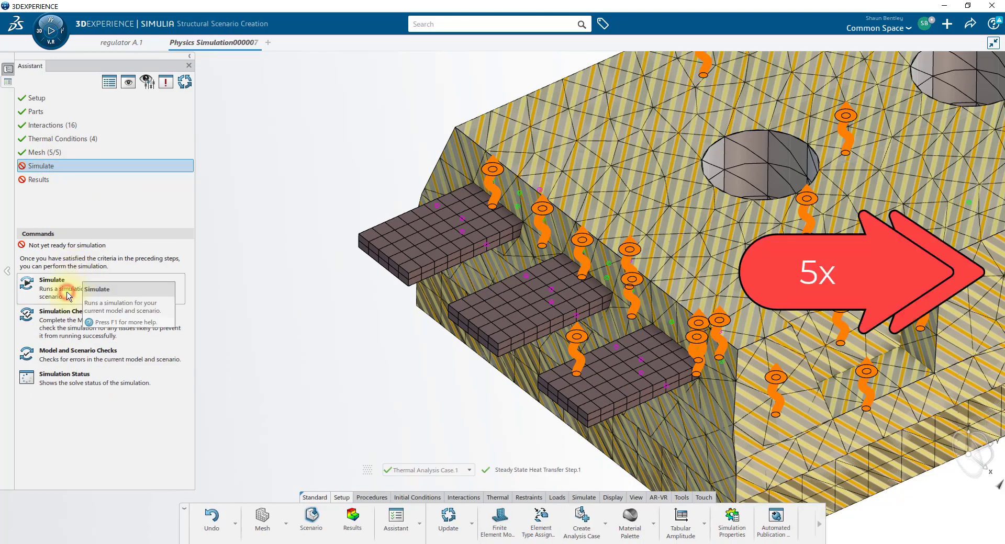
{"action": "left_click", "coordinate": [52, 281]}
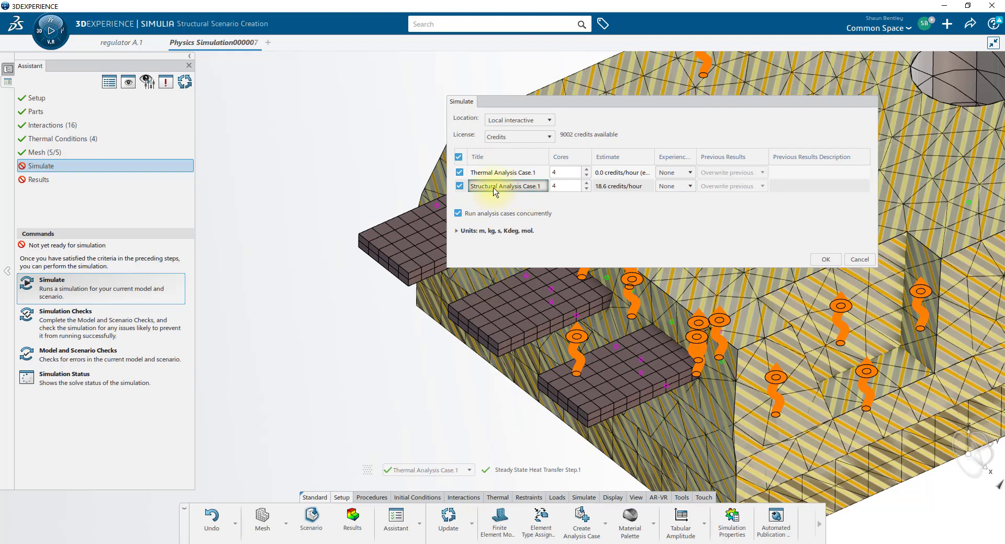
{"action": "left_click", "coordinate": [459, 187]}
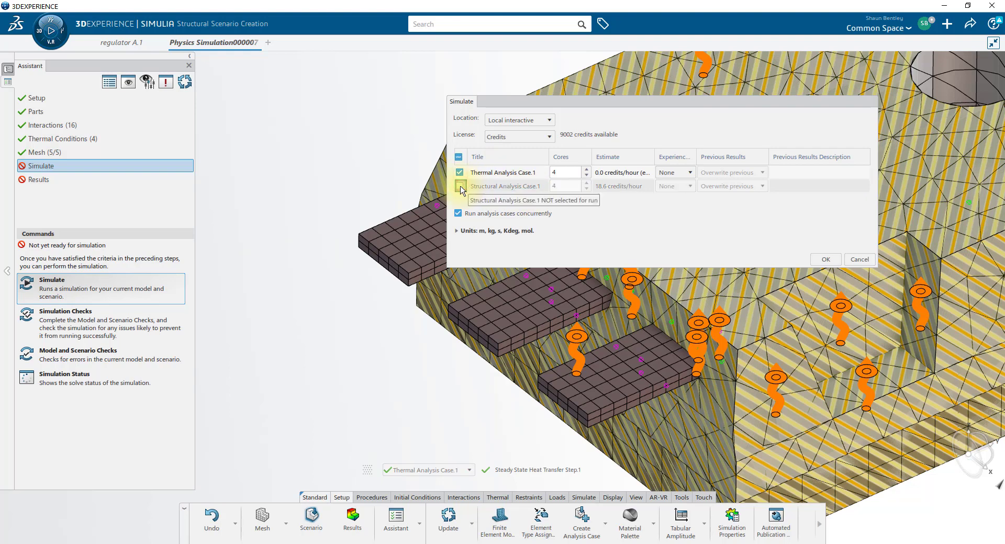
{"action": "left_click", "coordinate": [460, 186]}
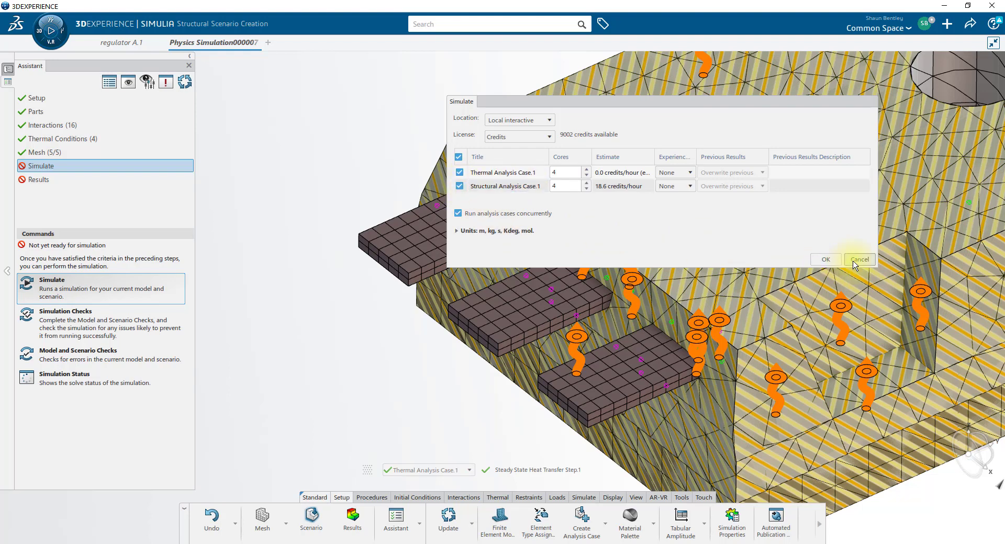
{"action": "left_click", "coordinate": [858, 259]}
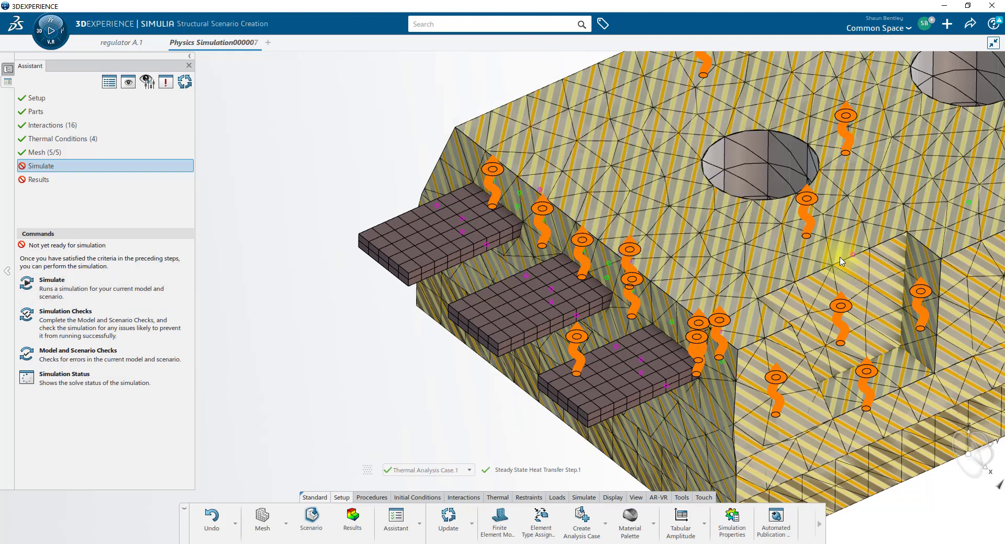
{"action": "left_click", "coordinate": [470, 470]}
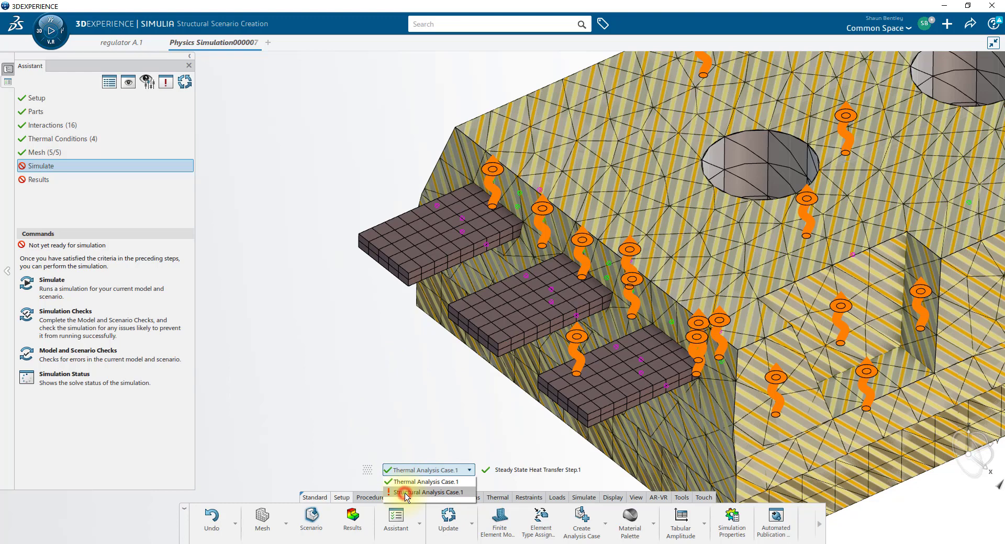
Step: Make Structural Analysis Case.1 current and reuse the existing 3D finite element model
{"action": "left_click", "coordinate": [428, 492]}
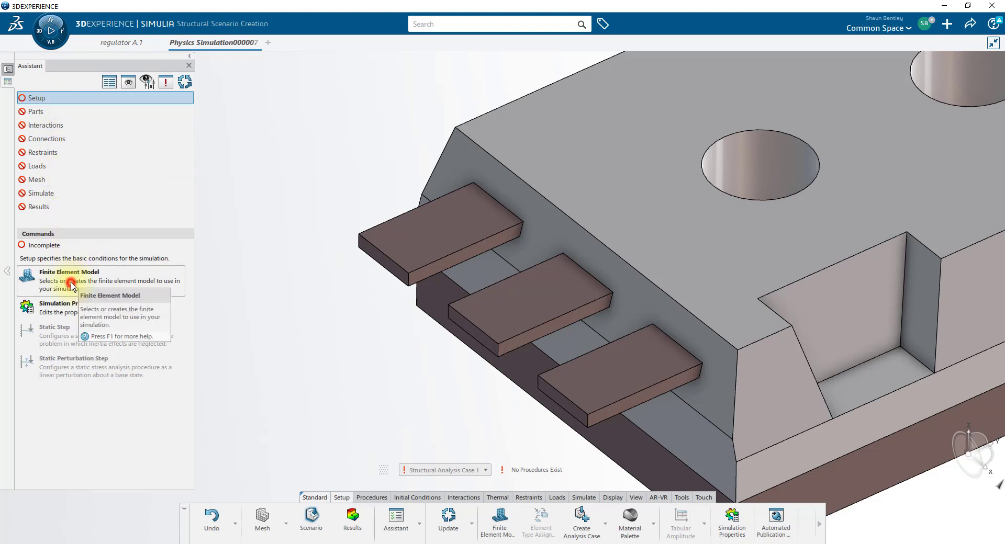
{"action": "left_click", "coordinate": [69, 280]}
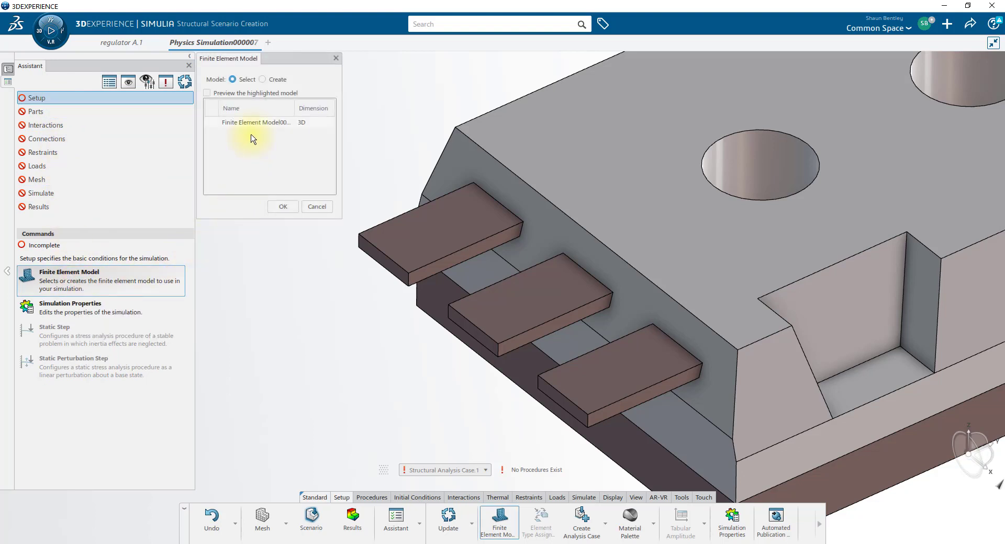
{"action": "left_click", "coordinate": [256, 122]}
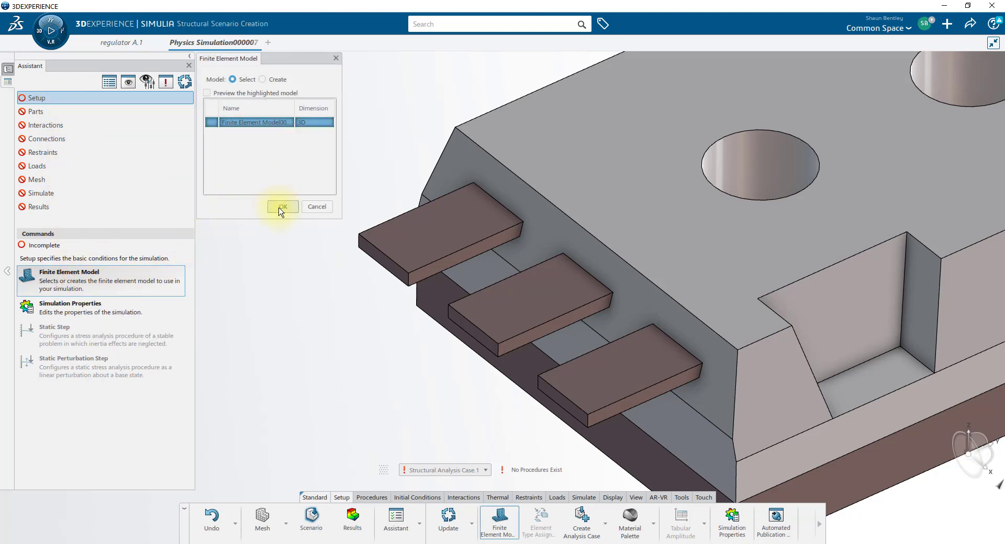
{"action": "left_click", "coordinate": [282, 206]}
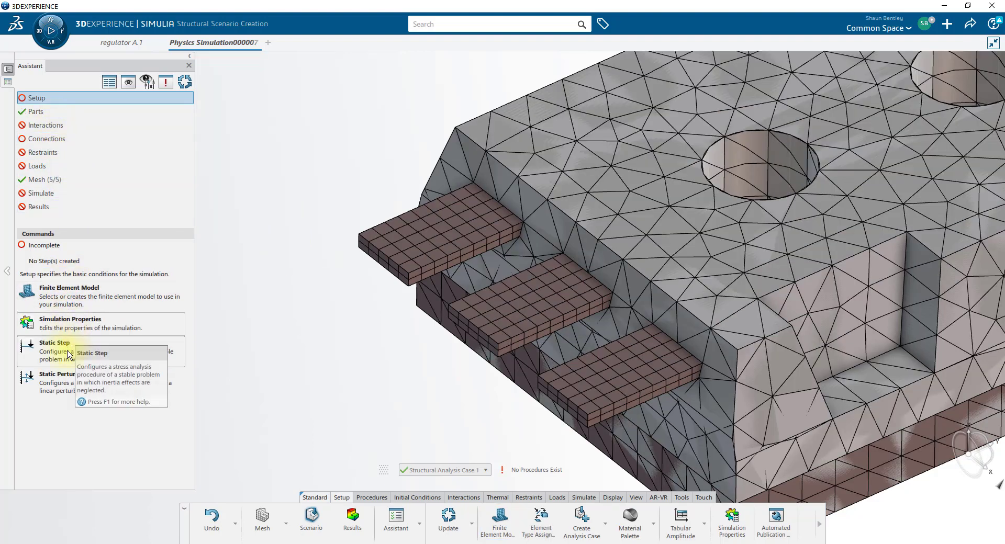
Step: Add a 1 s static stress step with default settings
{"action": "left_click", "coordinate": [54, 342]}
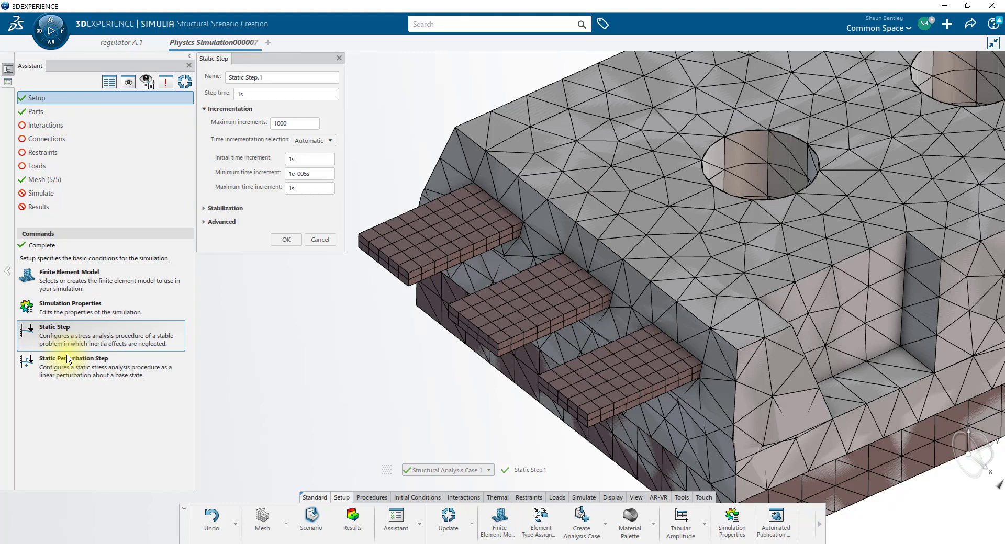
{"action": "left_click", "coordinate": [286, 239]}
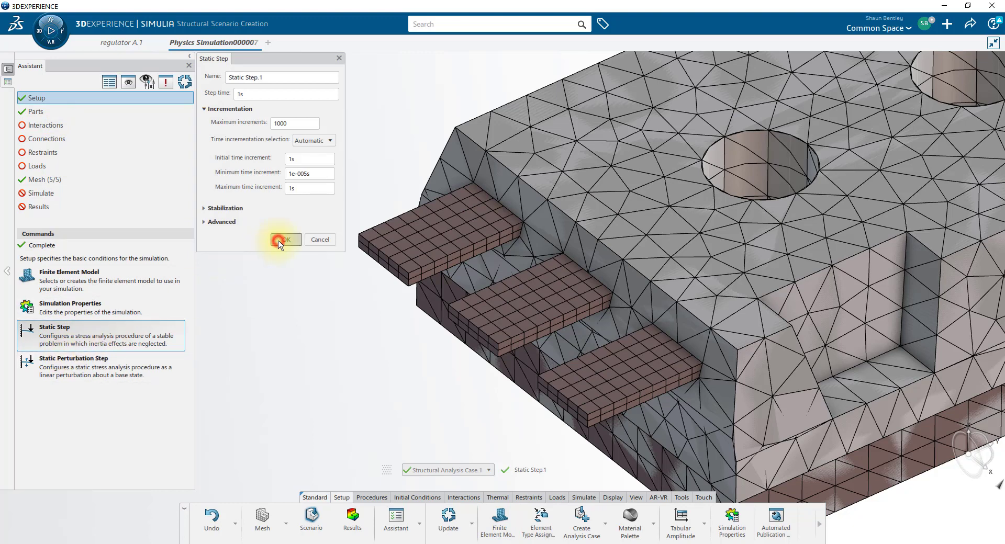
{"action": "left_click", "coordinate": [284, 238]}
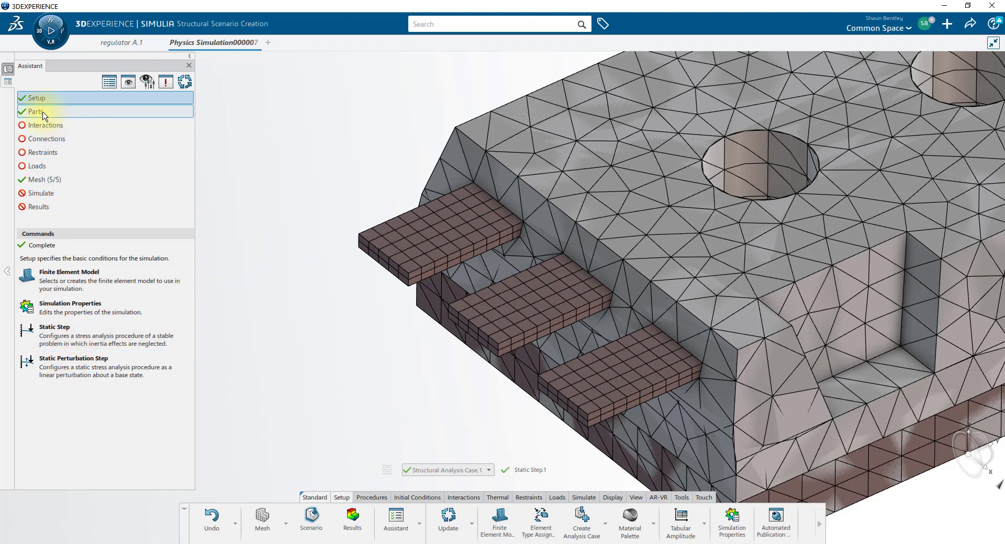
{"action": "mouse_move", "coordinate": [45, 124]}
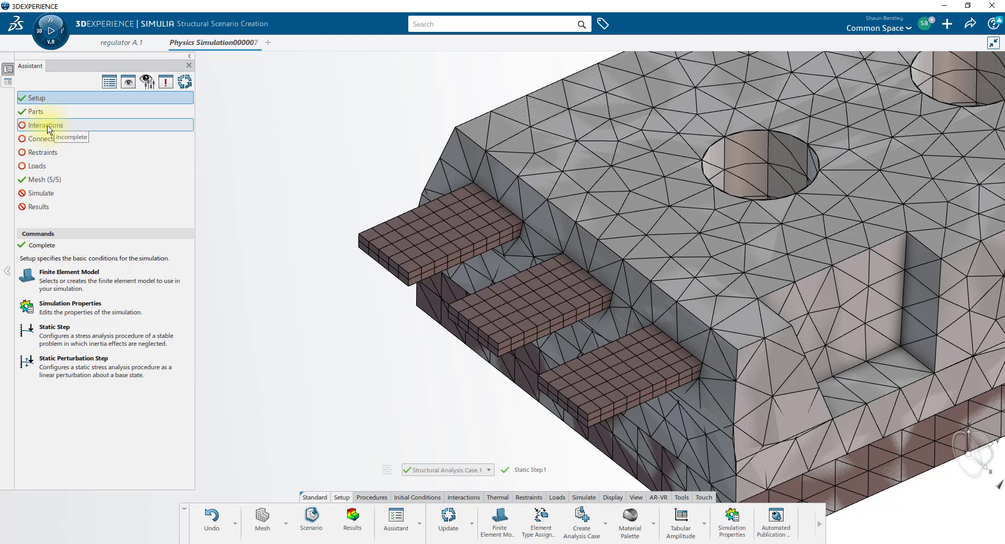
Step: Run Contact Detection on the whole model with tied surfaces, creating 16 contacts
{"action": "left_click", "coordinate": [45, 125]}
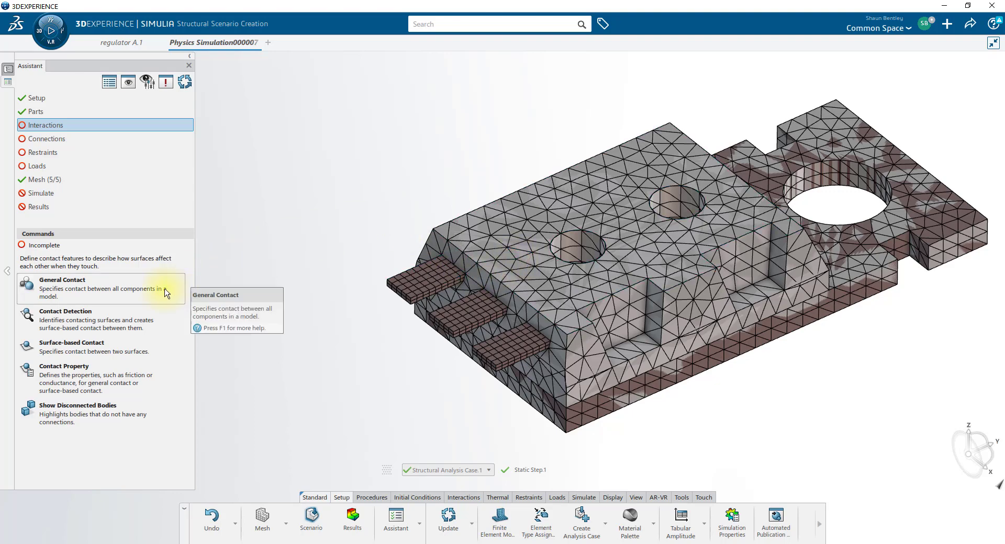
{"action": "left_click", "coordinate": [65, 311]}
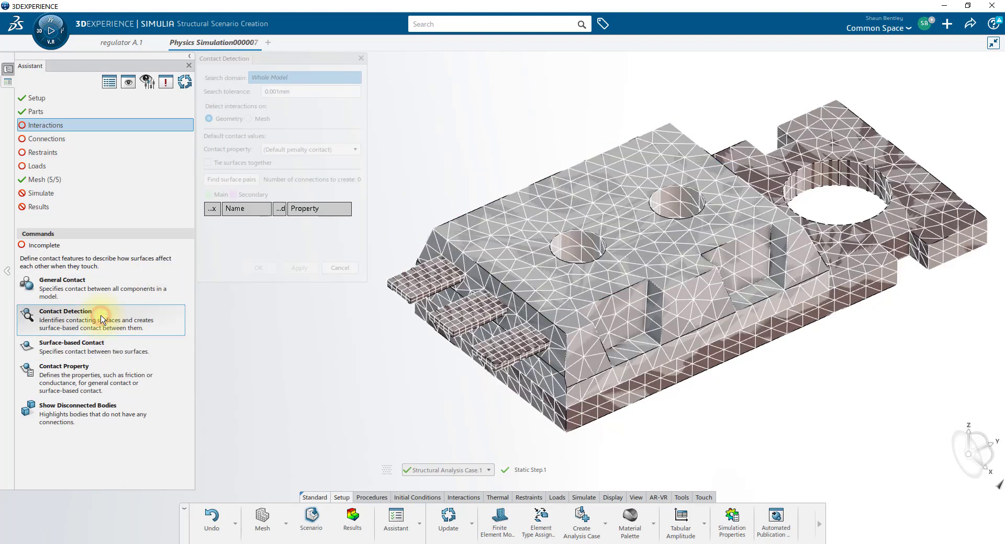
{"action": "left_click", "coordinate": [207, 162]}
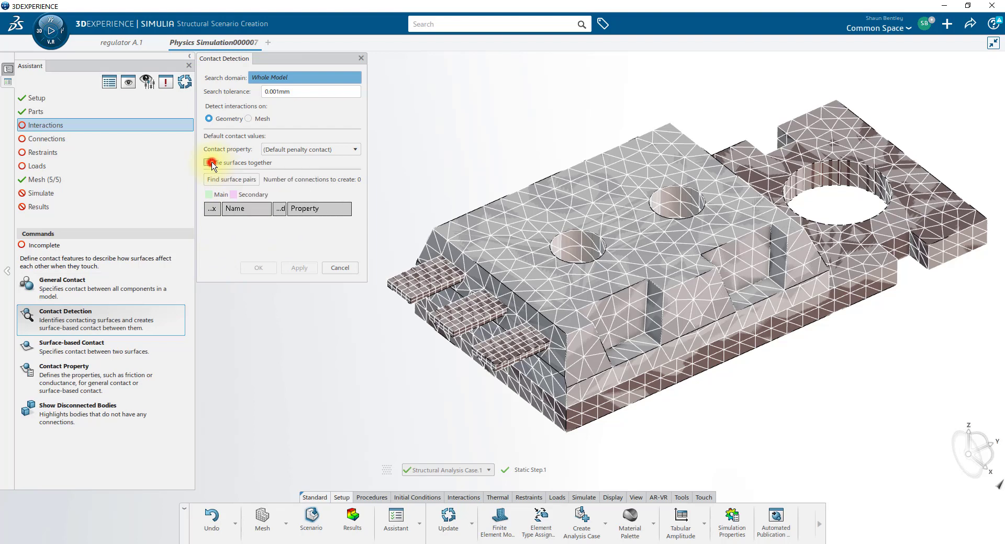
{"action": "left_click", "coordinate": [207, 163]}
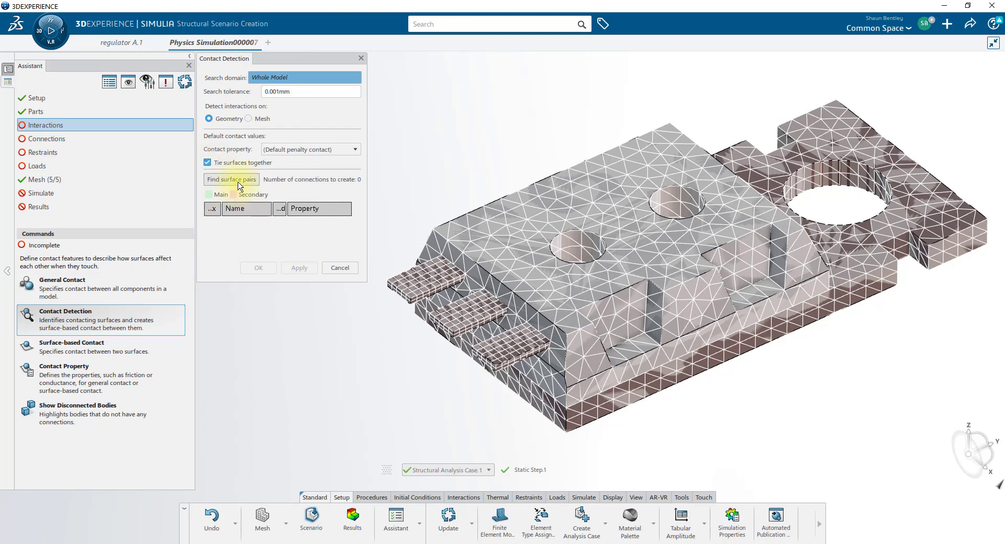
{"action": "left_click", "coordinate": [231, 179]}
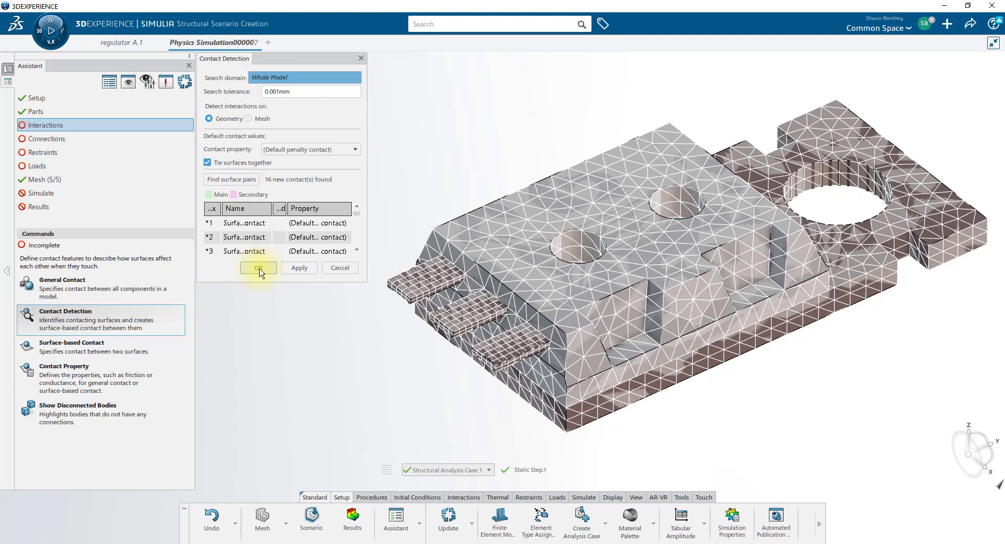
{"action": "left_click", "coordinate": [258, 268]}
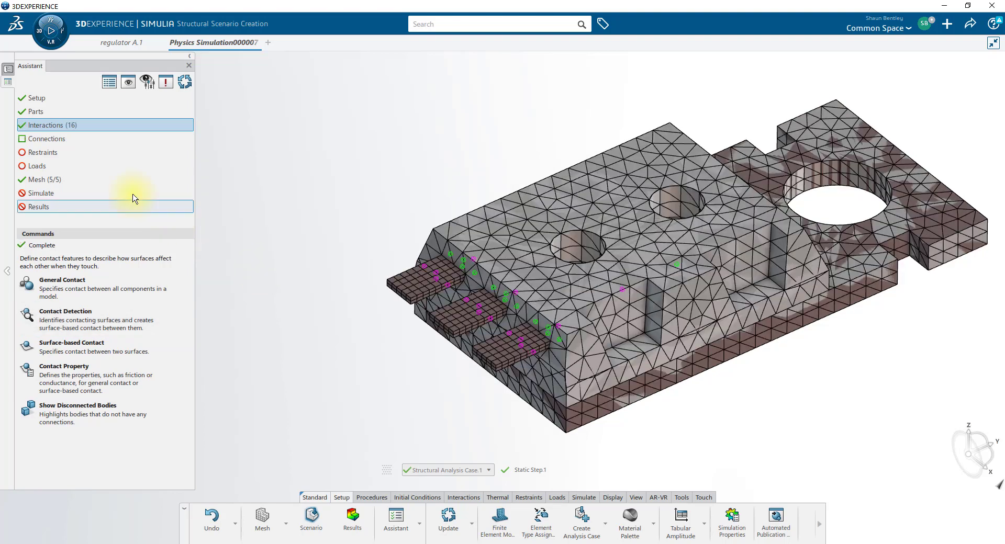
Step: Clamp the far corner vertex as the first restraint
{"action": "left_click", "coordinate": [42, 153]}
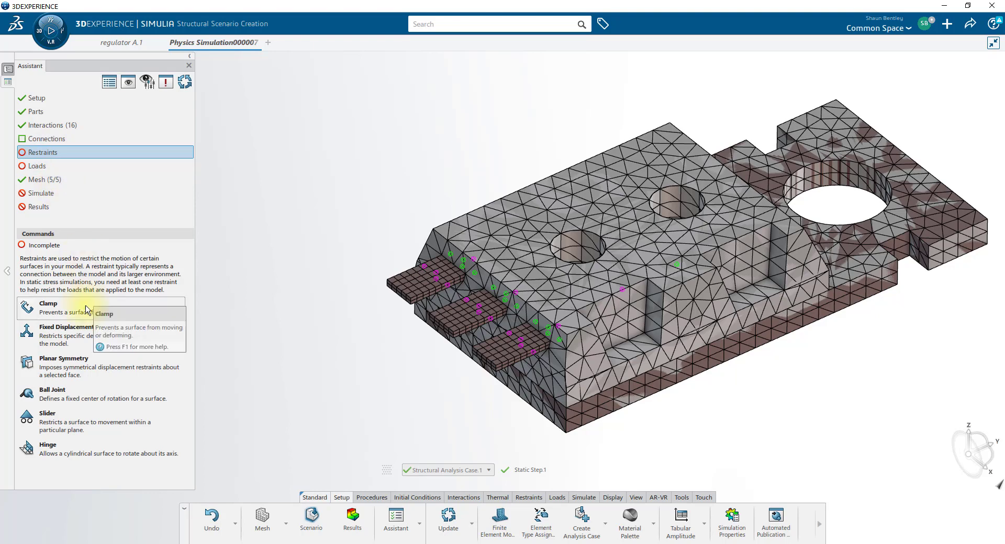
{"action": "left_click", "coordinate": [48, 303]}
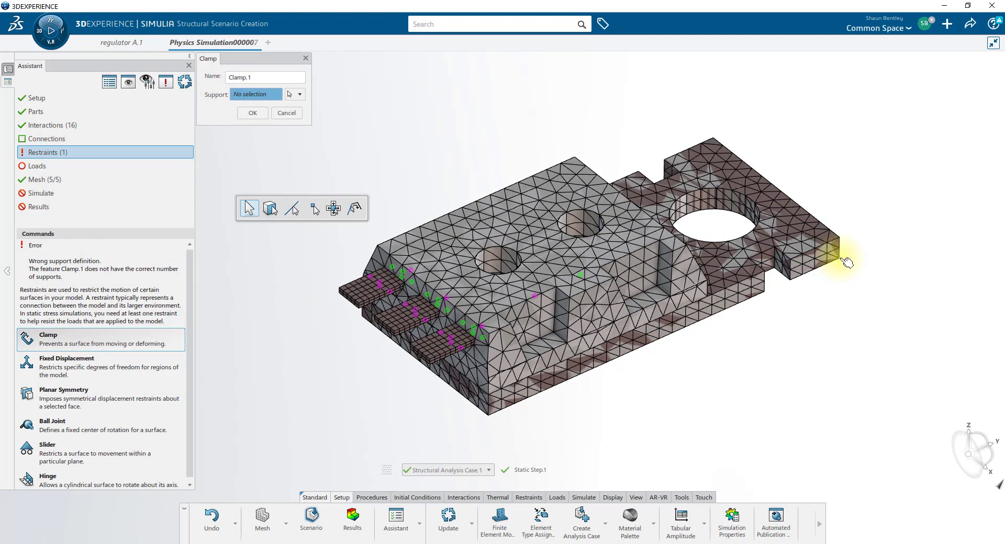
{"action": "left_click", "coordinate": [833, 256]}
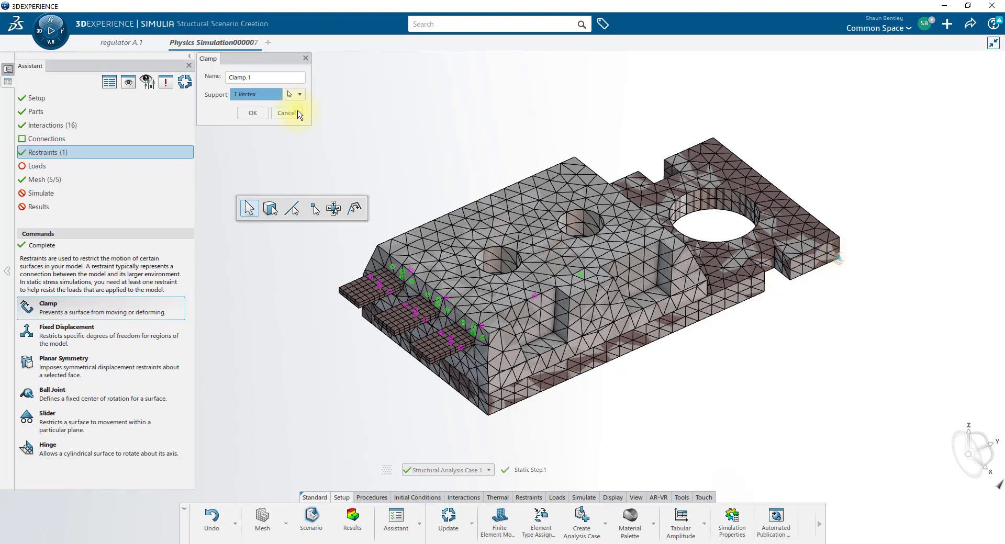
{"action": "left_click", "coordinate": [286, 113]}
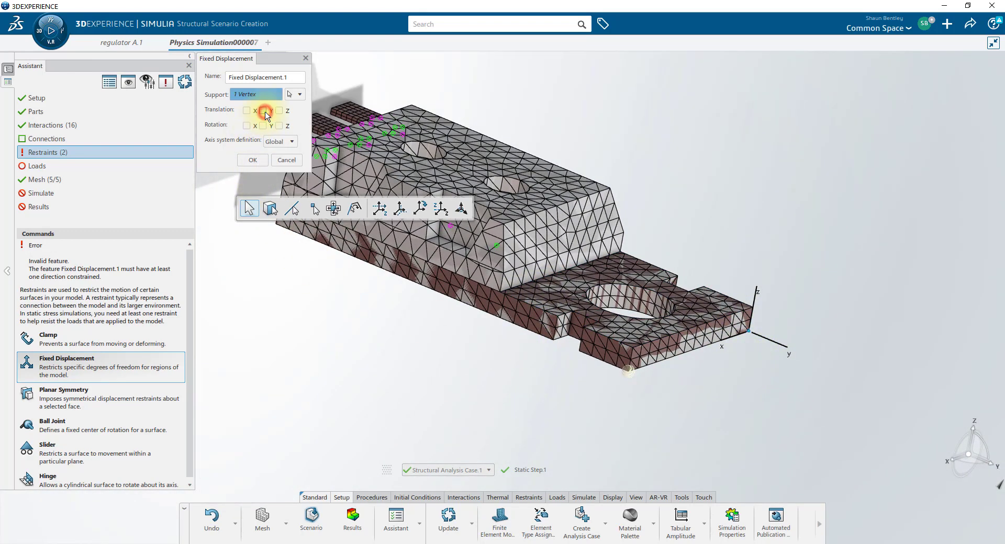
Step: Add fixed displacements on two other corner vertices, fixing Y and Z translations
{"action": "left_click", "coordinate": [262, 109]}
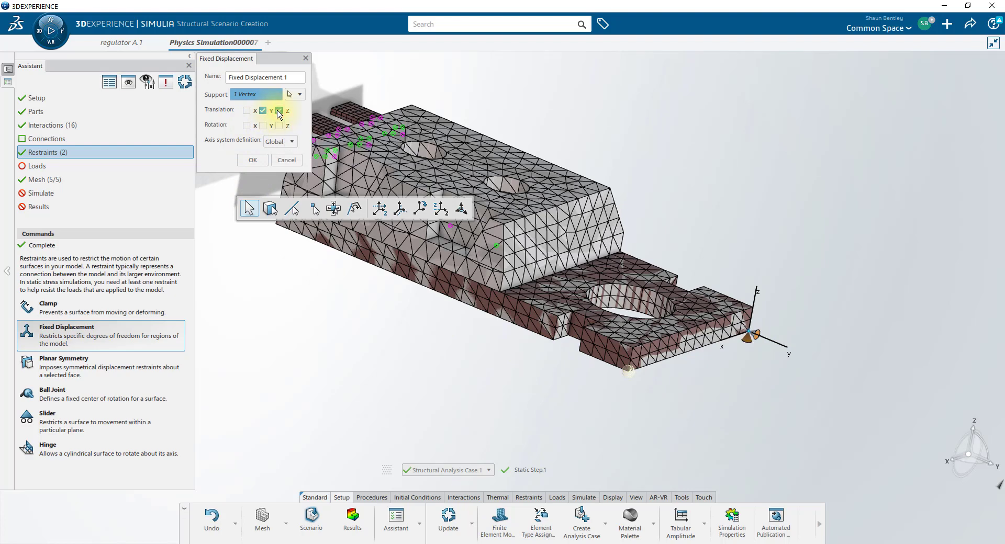
{"action": "left_click", "coordinate": [262, 110]}
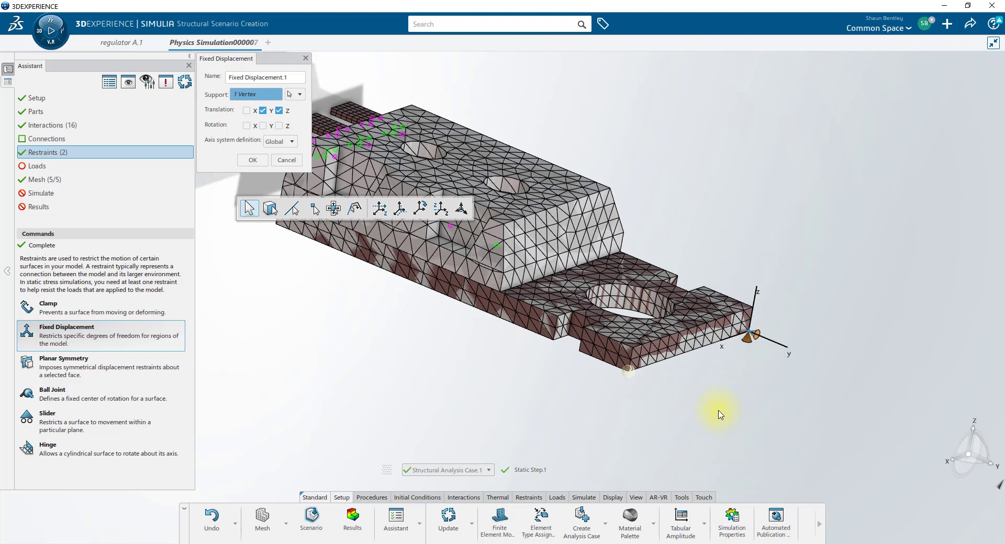
{"action": "left_click", "coordinate": [252, 161]}
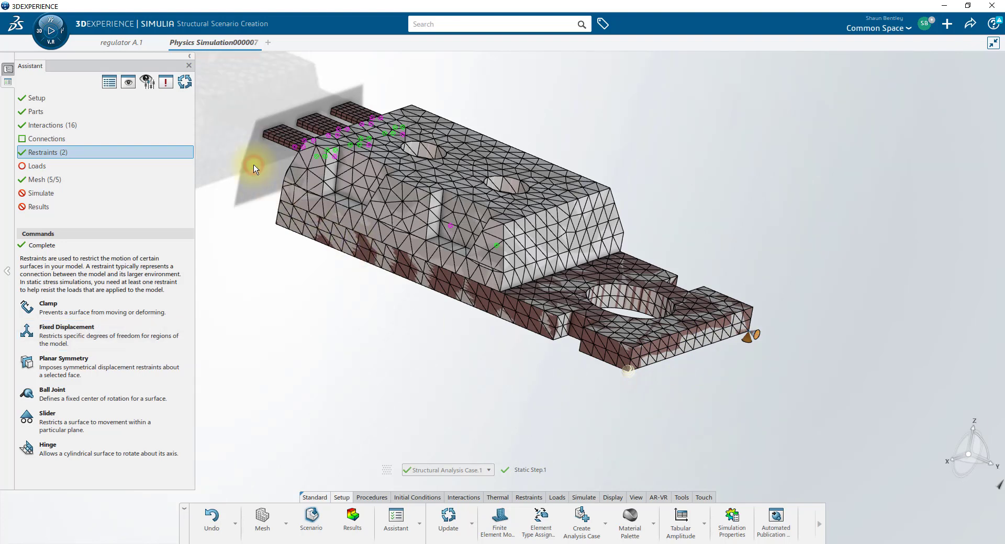
{"action": "mouse_move", "coordinate": [520, 406]}
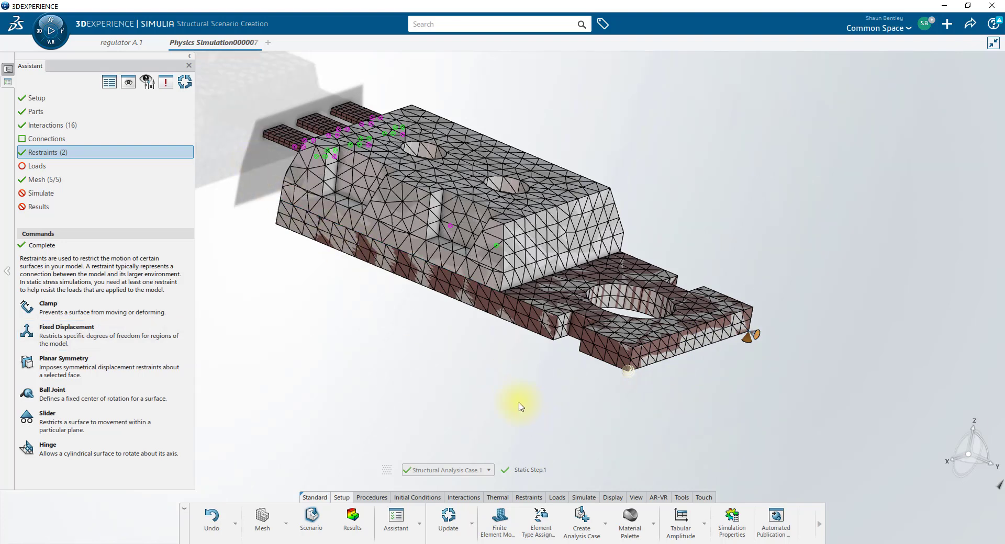
{"action": "mouse_move", "coordinate": [562, 359]}
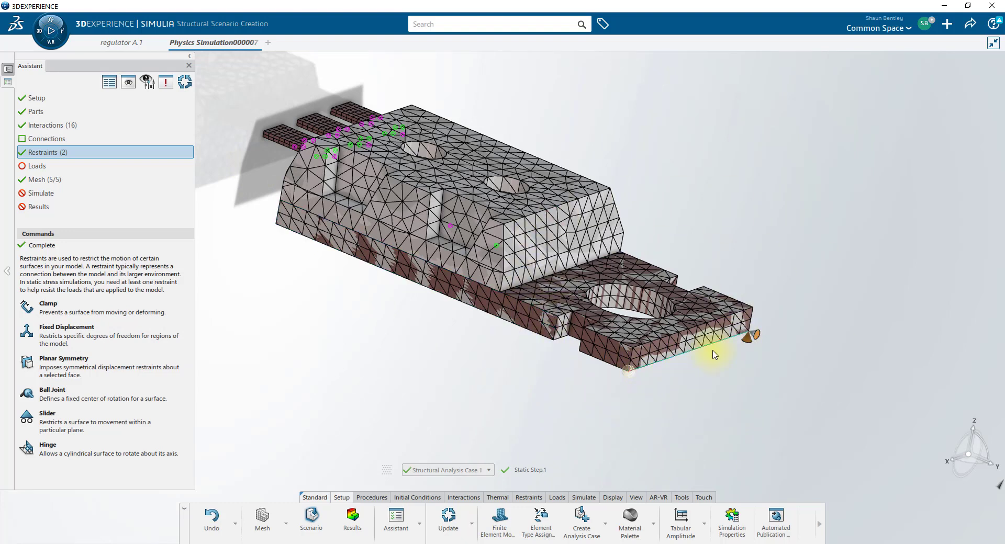
{"action": "mouse_move", "coordinate": [453, 392]}
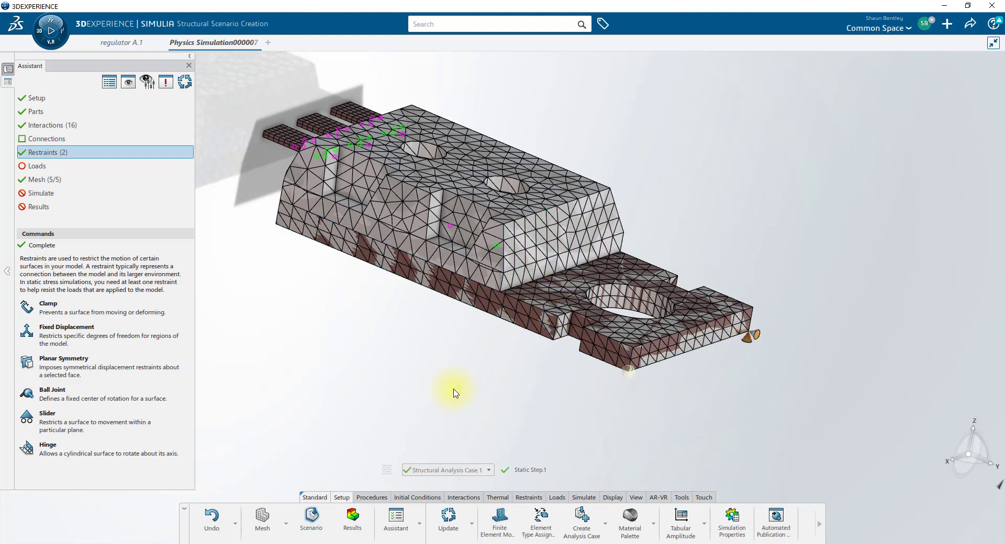
{"action": "left_click", "coordinate": [66, 327]}
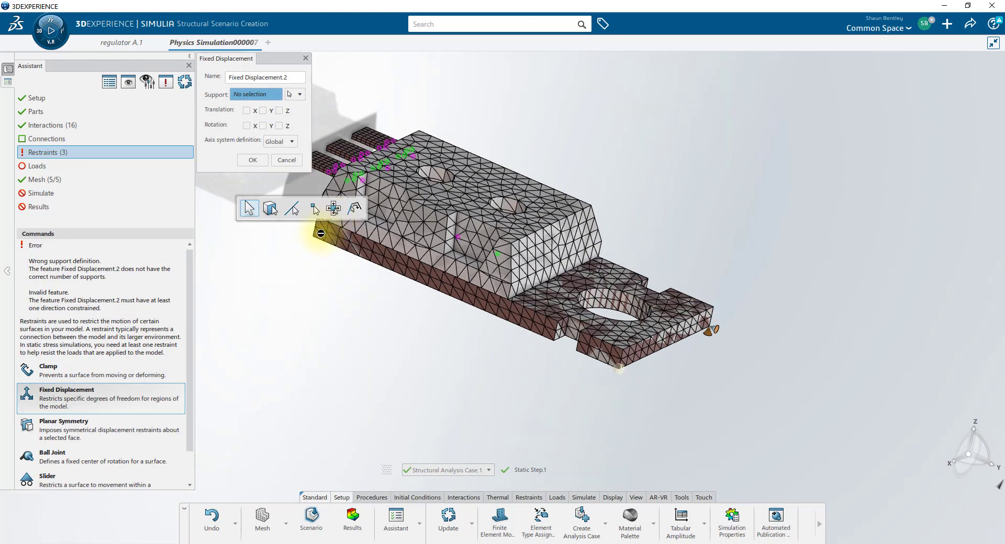
{"action": "left_click", "coordinate": [314, 243]}
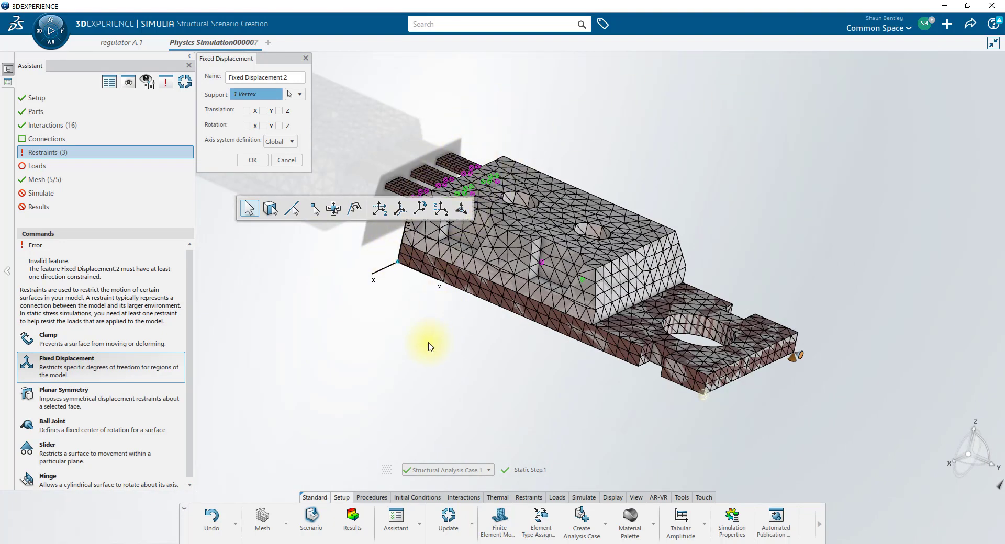
{"action": "left_click", "coordinate": [279, 110]}
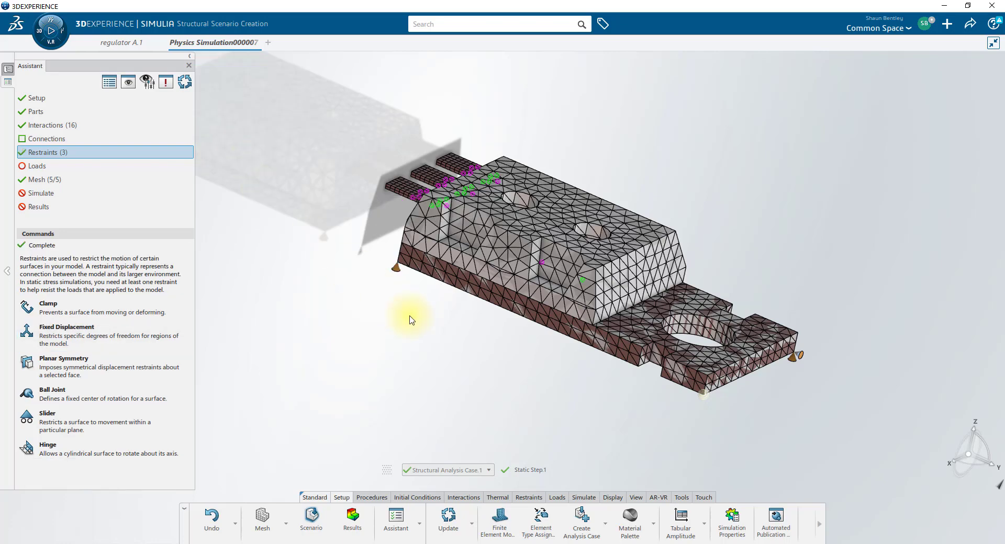
{"action": "left_click_drag", "start_coordinate": [410, 320], "coordinate": [528, 285]}
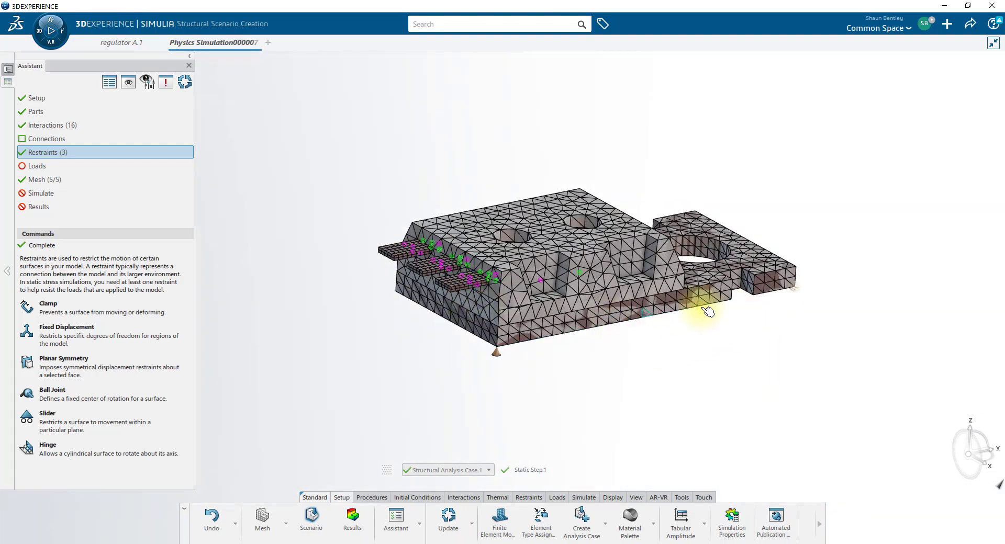
{"action": "mouse_move", "coordinate": [570, 306]}
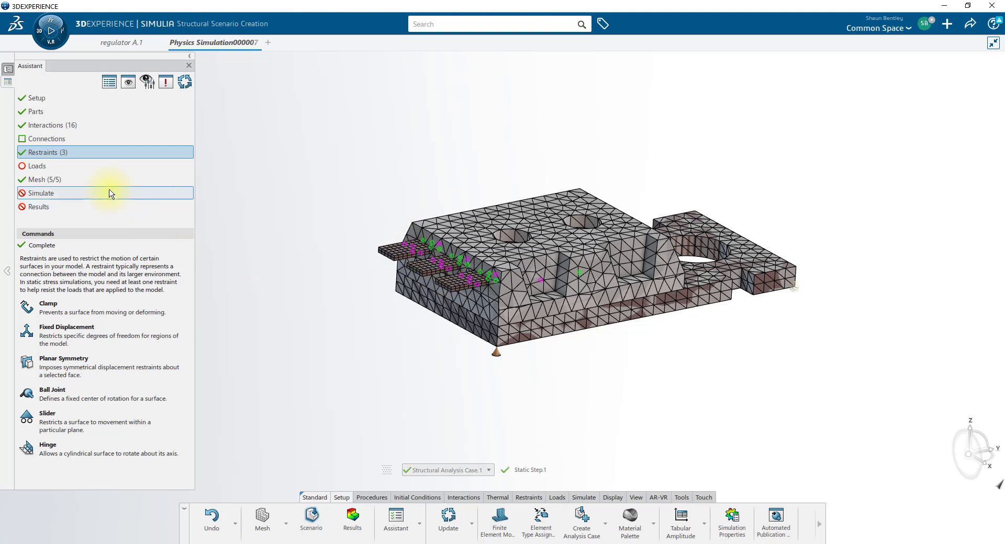
Step: Apply a prescribed temperature on the whole model taken from Thermal Analysis Case.1
{"action": "left_click", "coordinate": [36, 166]}
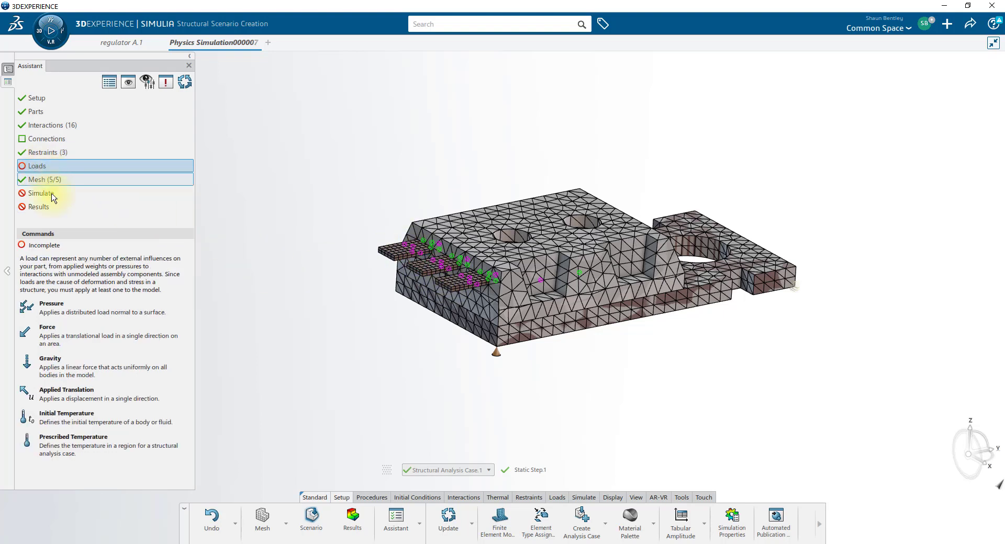
{"action": "mouse_move", "coordinate": [81, 416]}
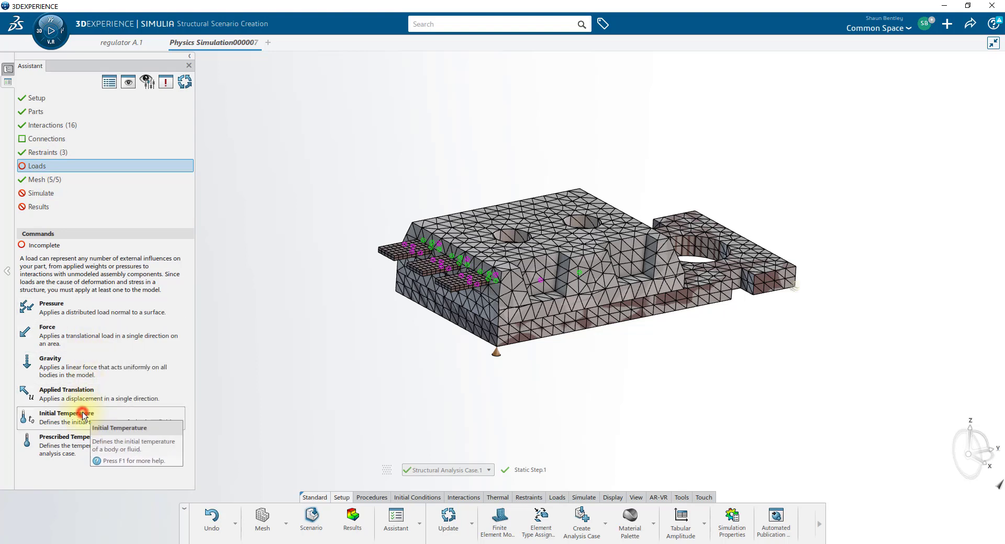
{"action": "left_click", "coordinate": [66, 413]}
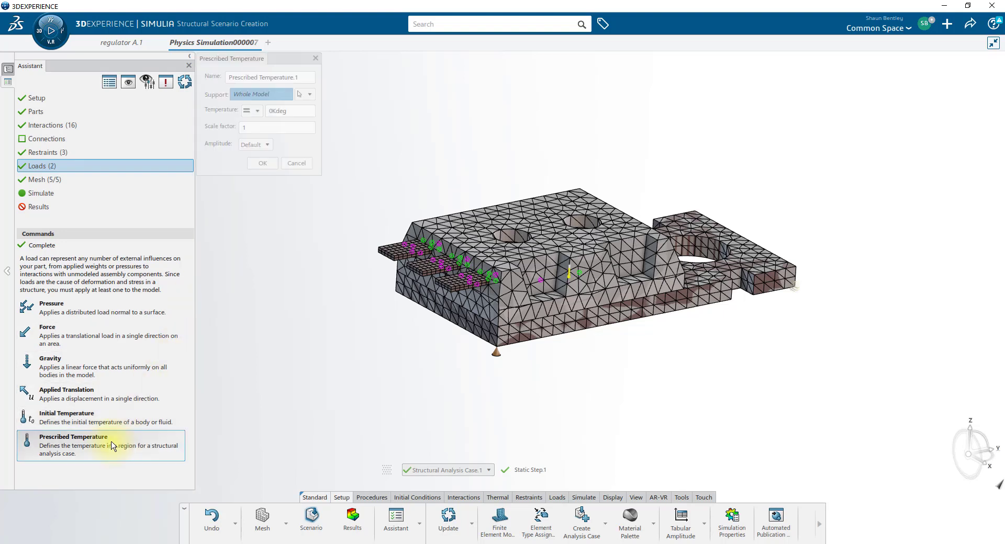
{"action": "left_click", "coordinate": [259, 110]}
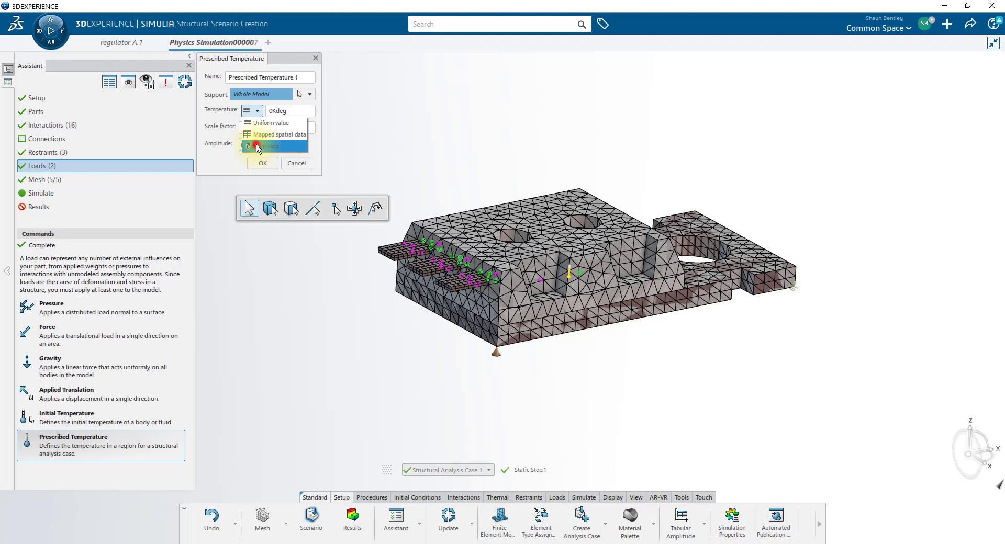
{"action": "left_click", "coordinate": [274, 146]}
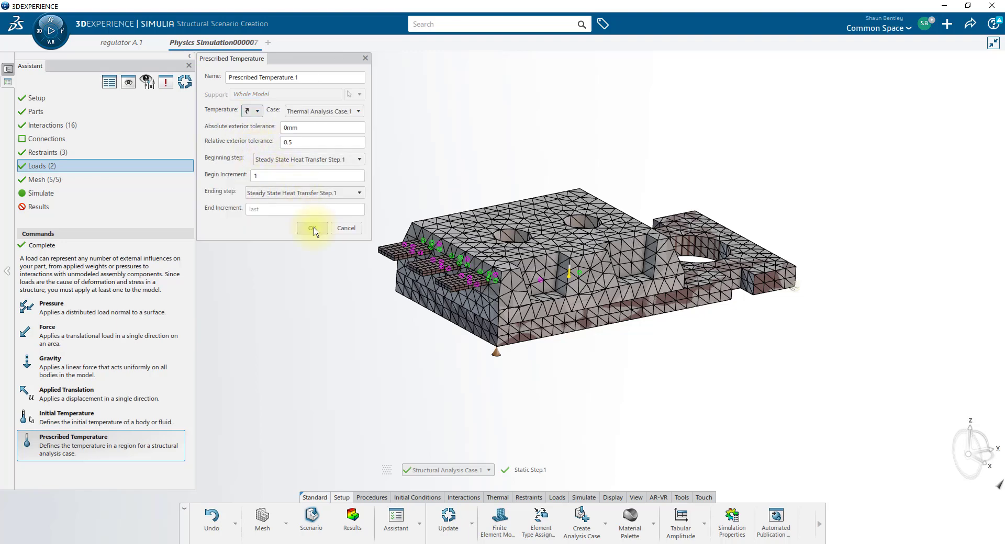
{"action": "left_click", "coordinate": [312, 228]}
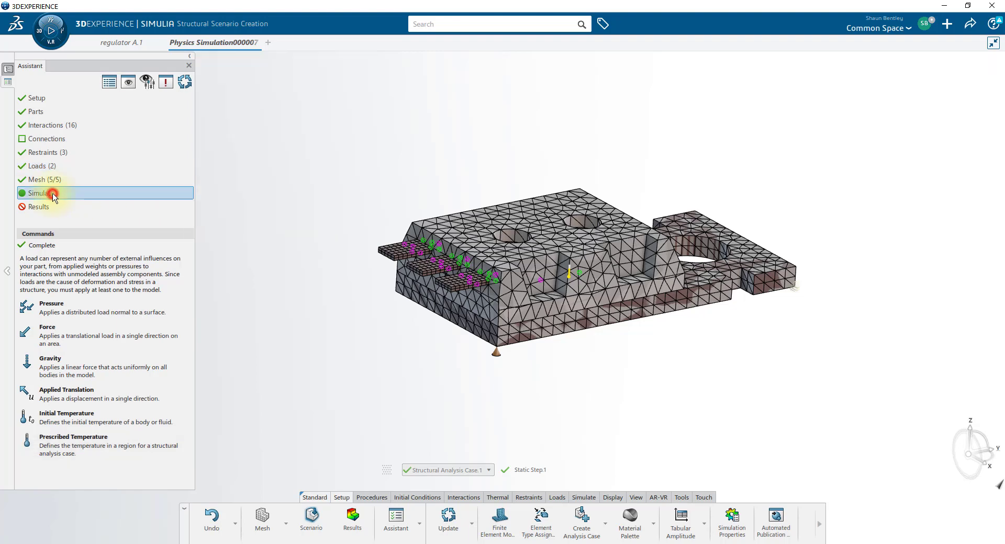
Step: Launch the simulation of both cases and check each case's solve status
{"action": "left_click", "coordinate": [41, 192]}
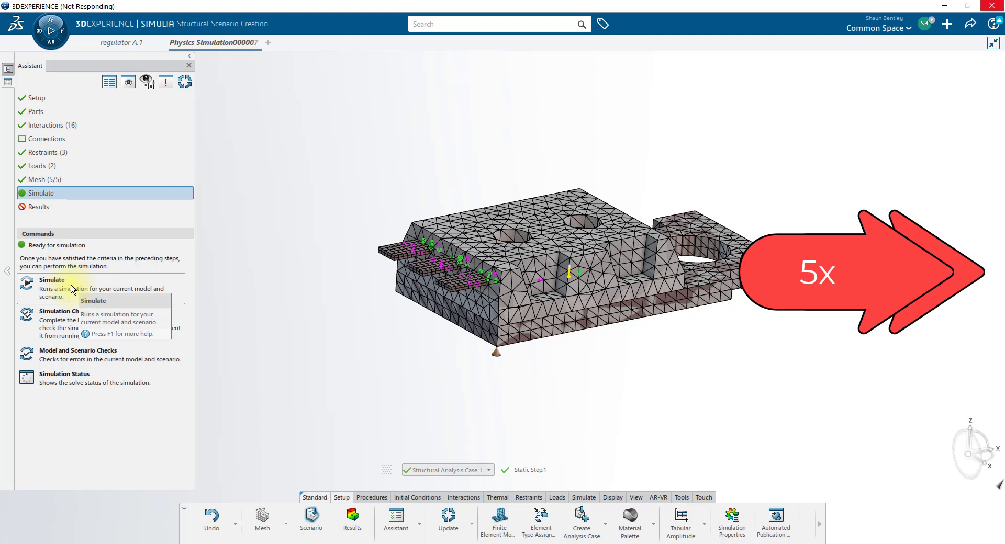
{"action": "left_click", "coordinate": [52, 279]}
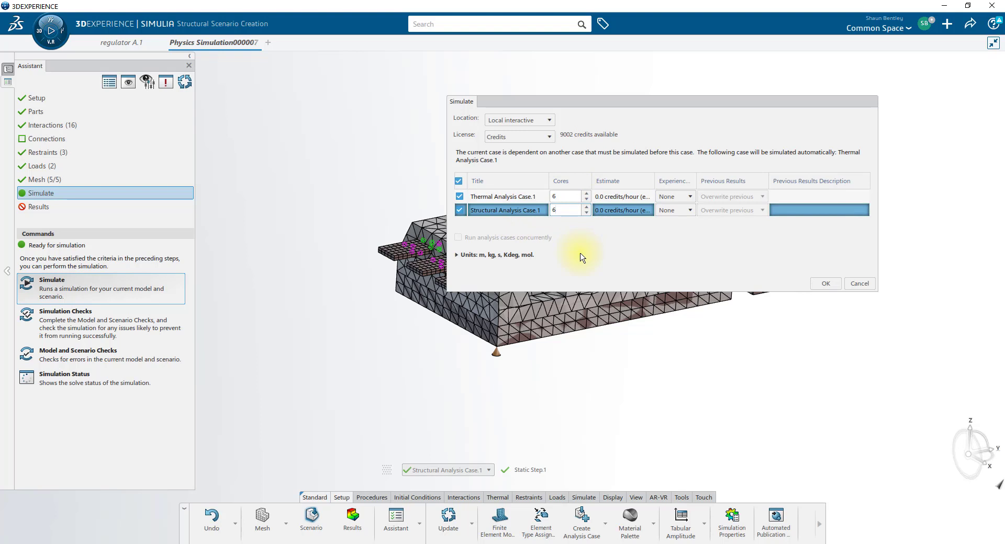
{"action": "left_click", "coordinate": [585, 194]}
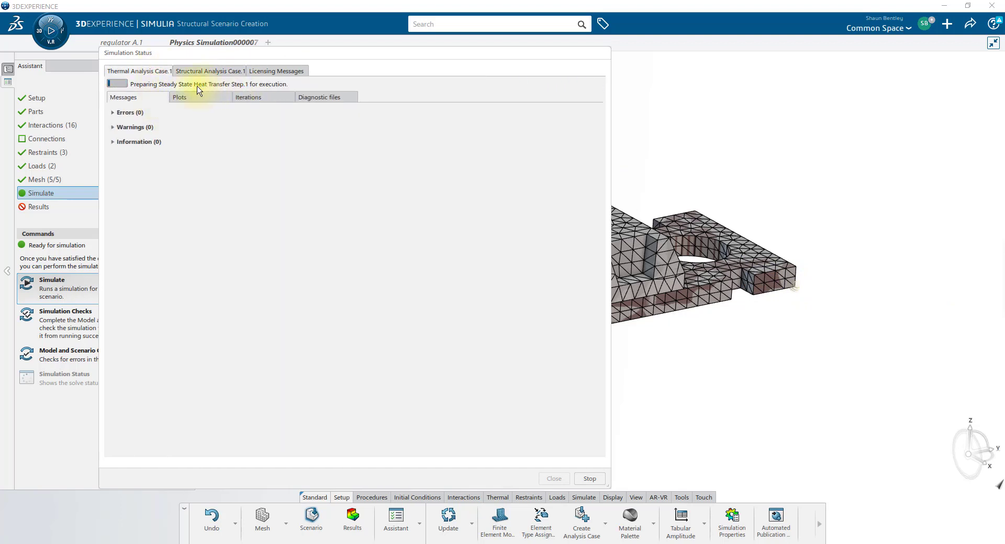
{"action": "left_click", "coordinate": [209, 70]}
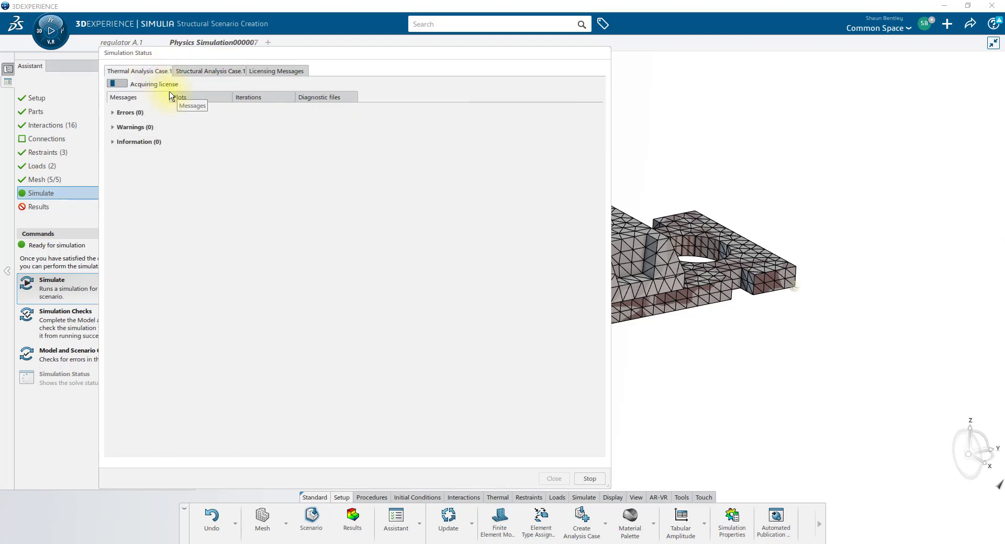
{"action": "mouse_move", "coordinate": [323, 265]}
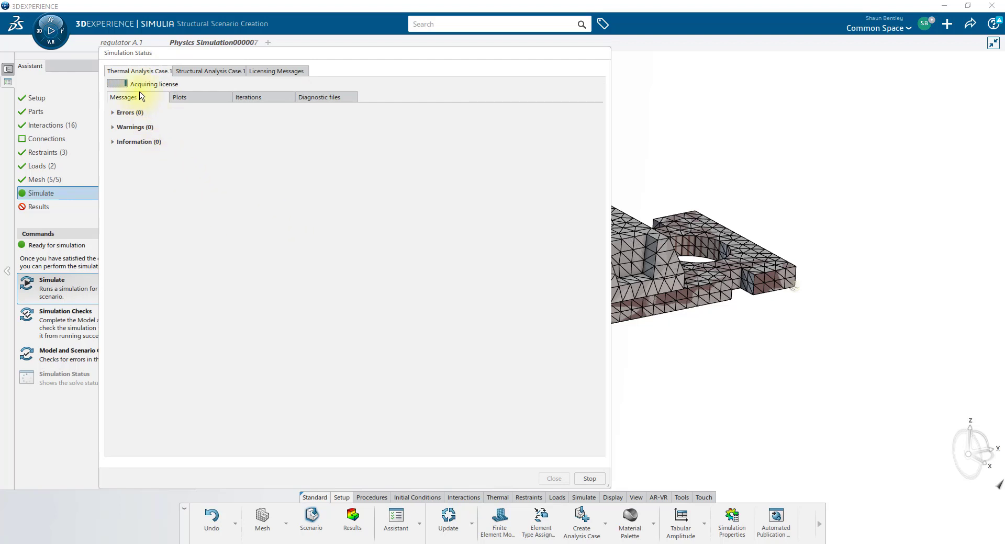
{"action": "mouse_move", "coordinate": [197, 207]}
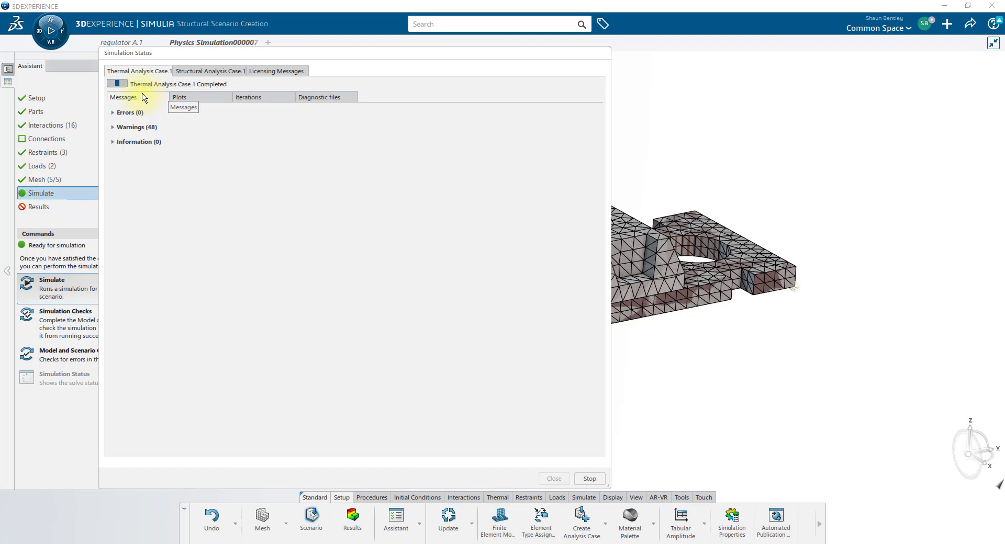
{"action": "left_click", "coordinate": [209, 70]}
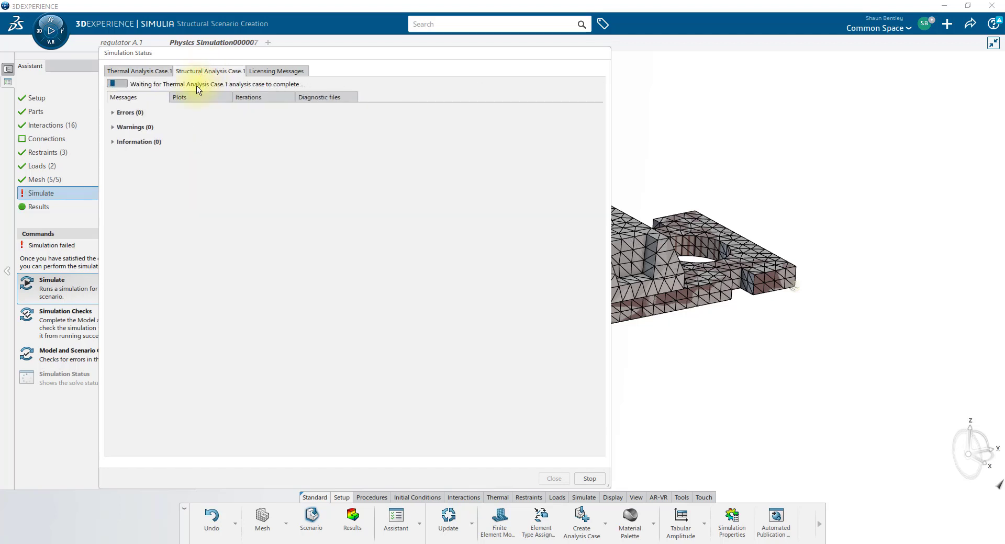
{"action": "mouse_move", "coordinate": [187, 196]}
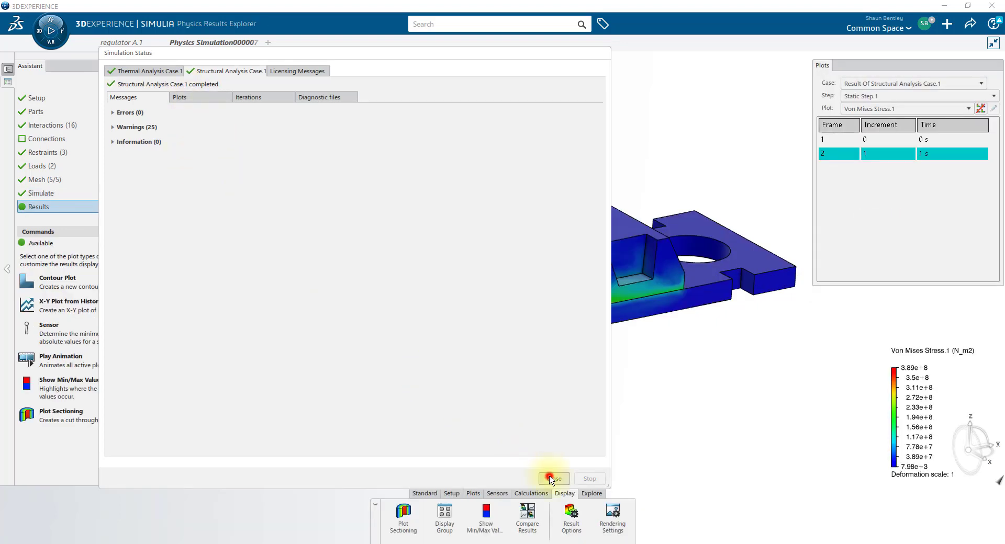
Step: Close the status window and adjust the Von Mises contour's edge display and animation
{"action": "left_click", "coordinate": [553, 480]}
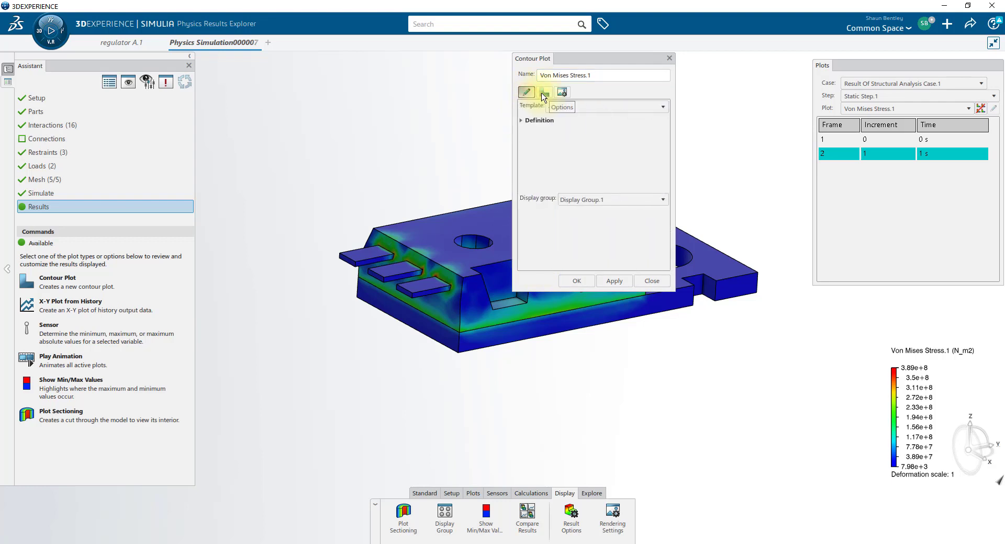
{"action": "left_click", "coordinate": [544, 92]}
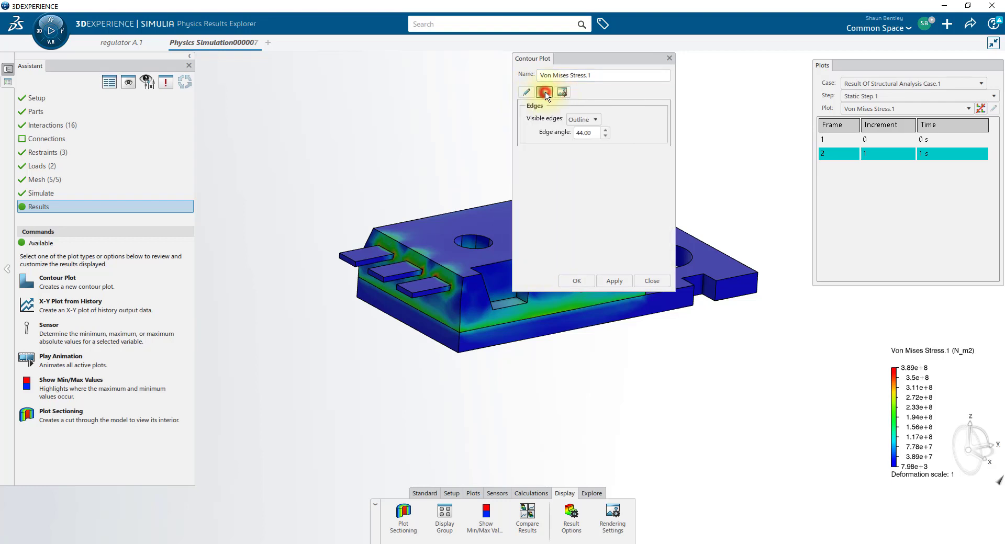
{"action": "left_click", "coordinate": [545, 92]}
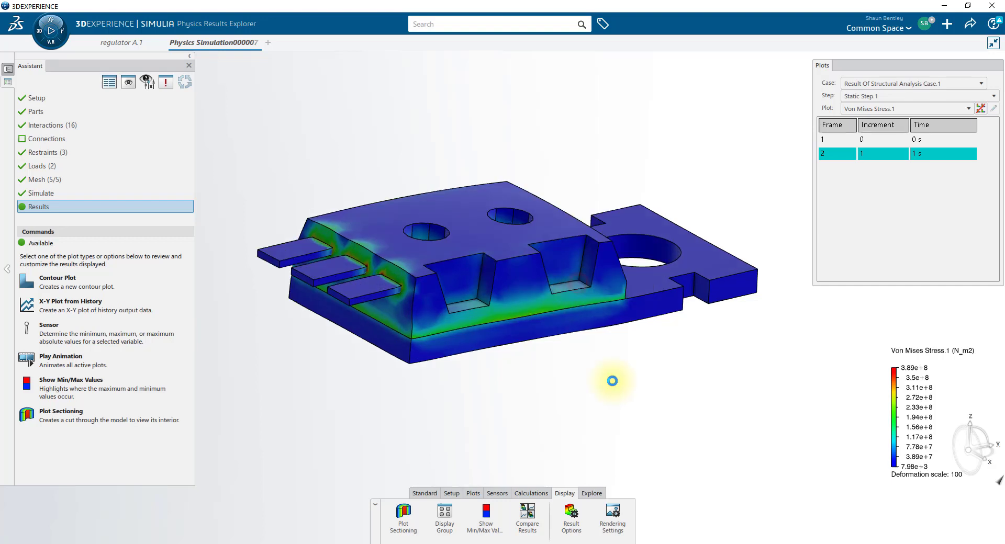
{"action": "mouse_move", "coordinate": [51, 359]}
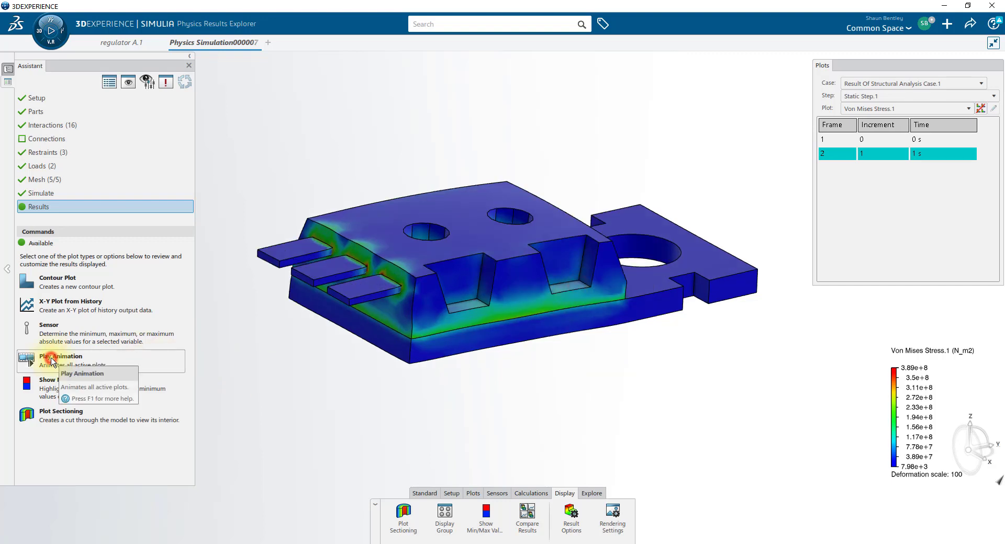
{"action": "left_click", "coordinate": [61, 357]}
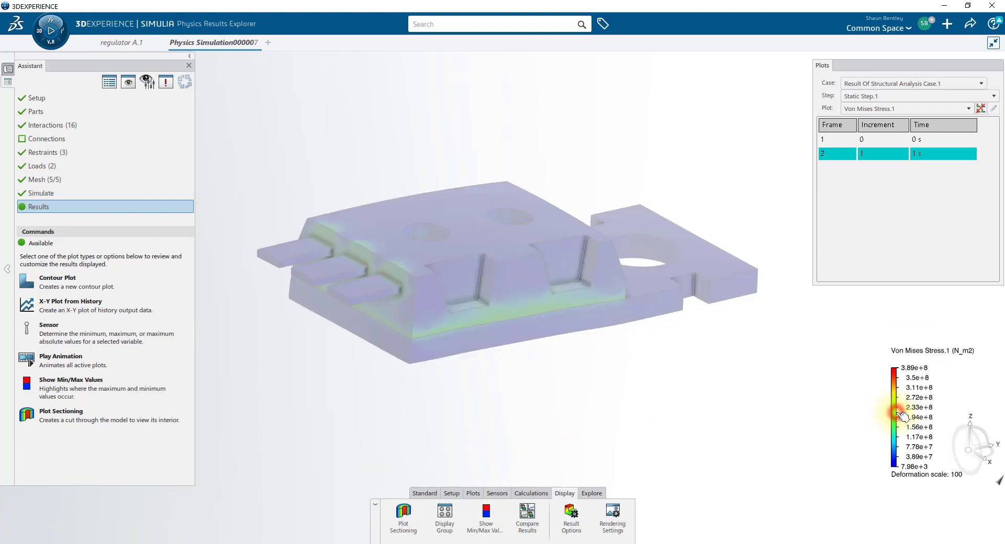
Step: Cap the stress legend at 2e+008 and enable plot sectioning through the part
{"action": "double_click", "coordinate": [897, 416]}
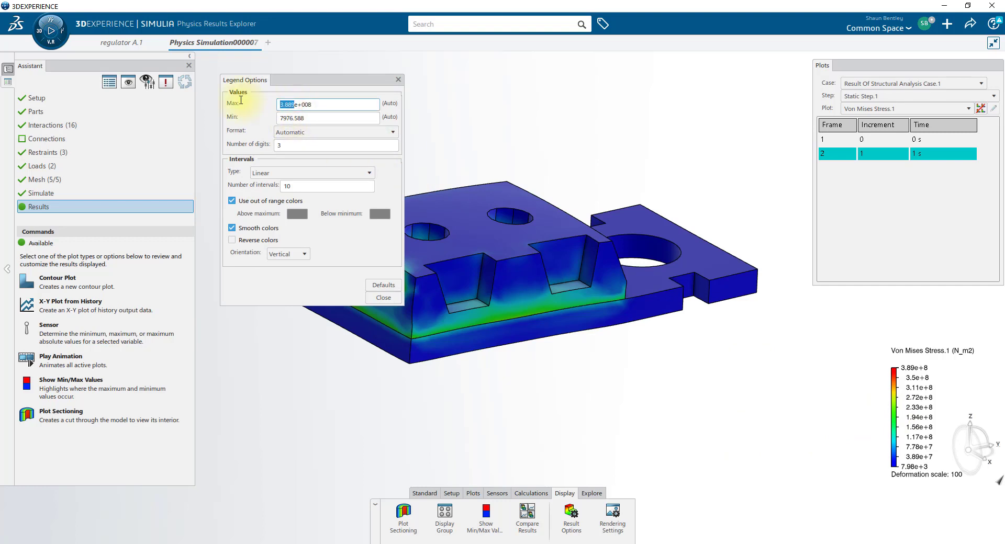
{"action": "type", "text": "2e+008"}
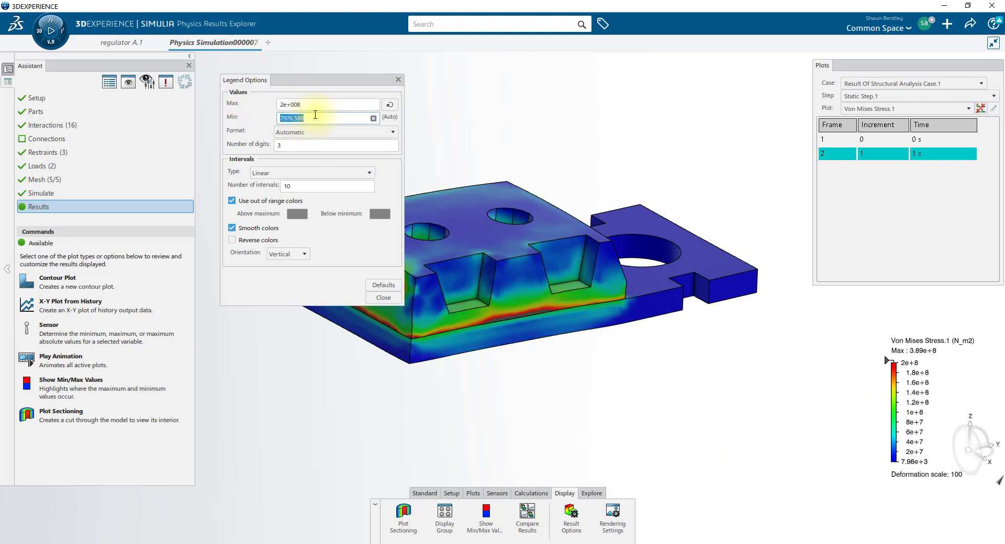
{"action": "left_click", "coordinate": [383, 298]}
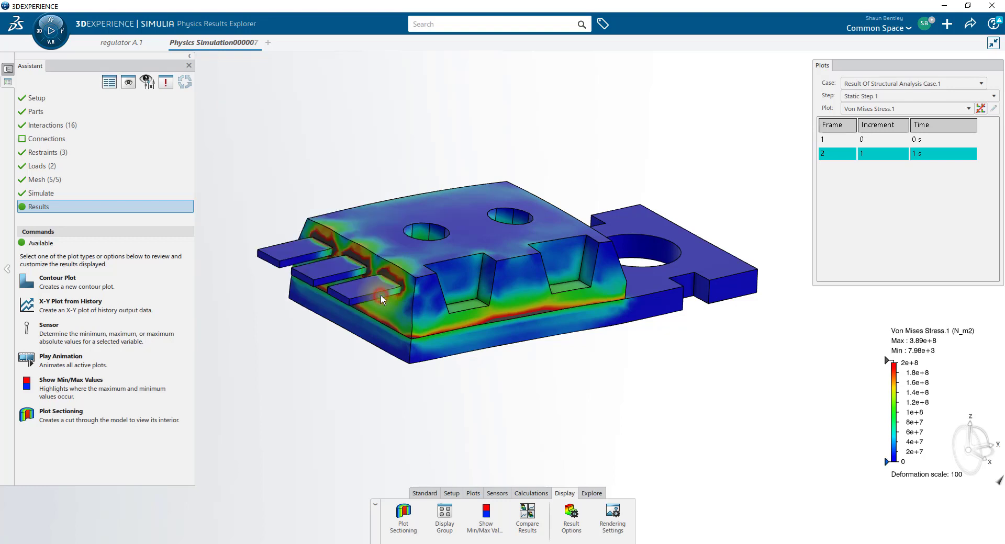
{"action": "mouse_move", "coordinate": [471, 233]}
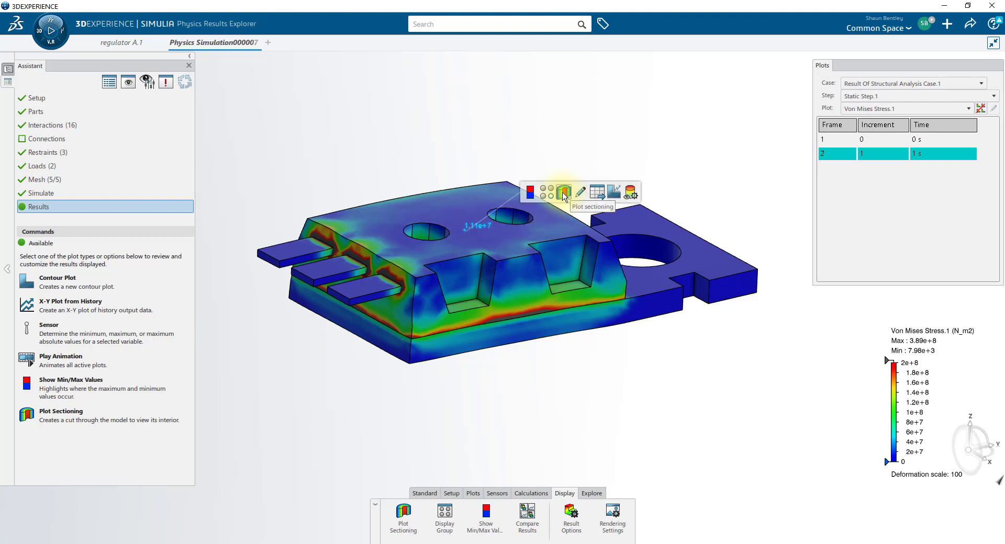
{"action": "left_click", "coordinate": [563, 193]}
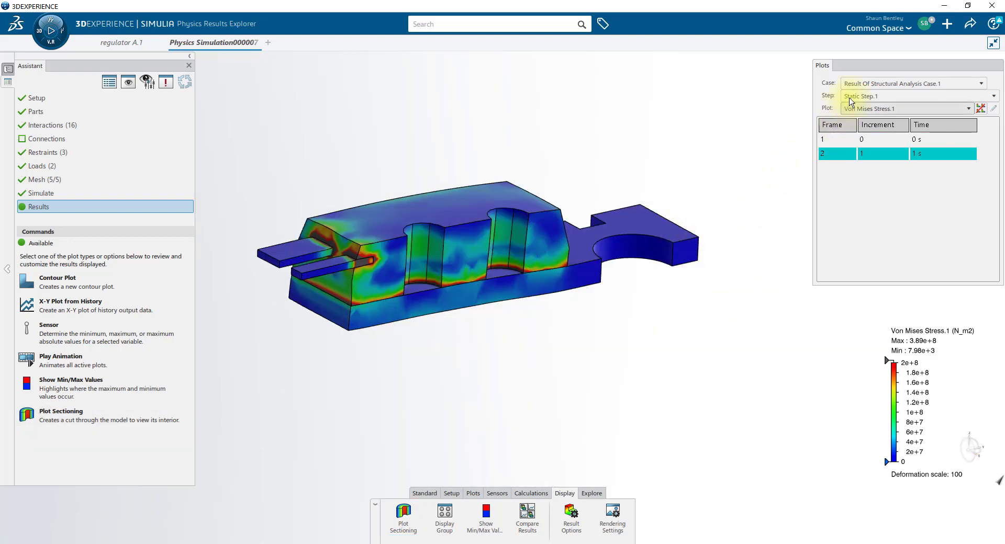
Step: Switch to the thermal case to show the Temperature.1 contour, 368 to 496 Kdeg
{"action": "left_click", "coordinate": [996, 84]}
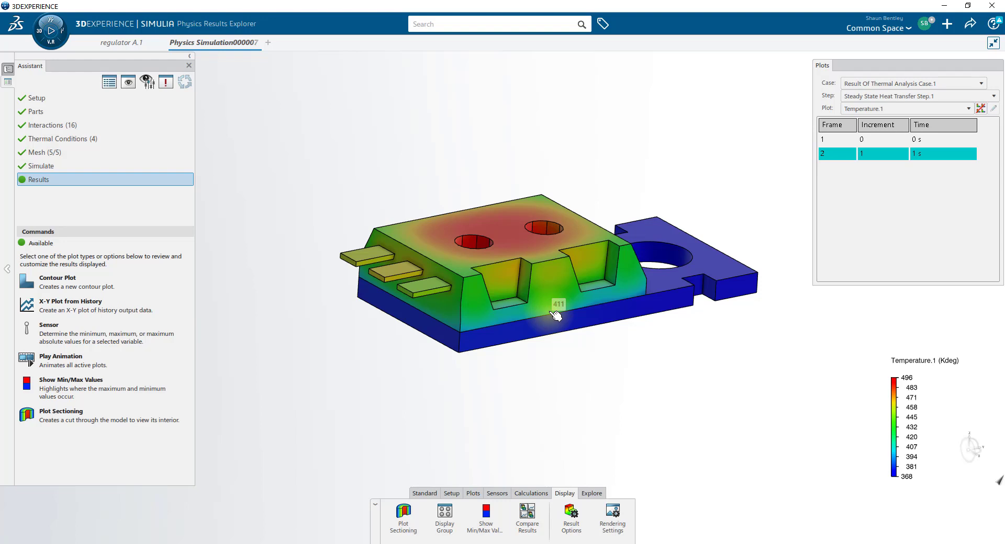
{"action": "mouse_move", "coordinate": [556, 320]}
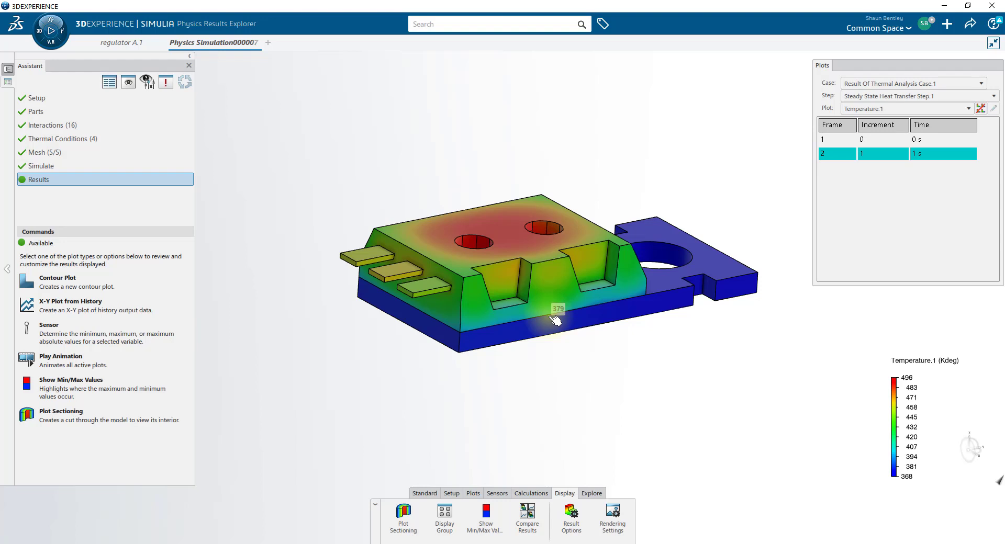
{"action": "mouse_move", "coordinate": [588, 363]}
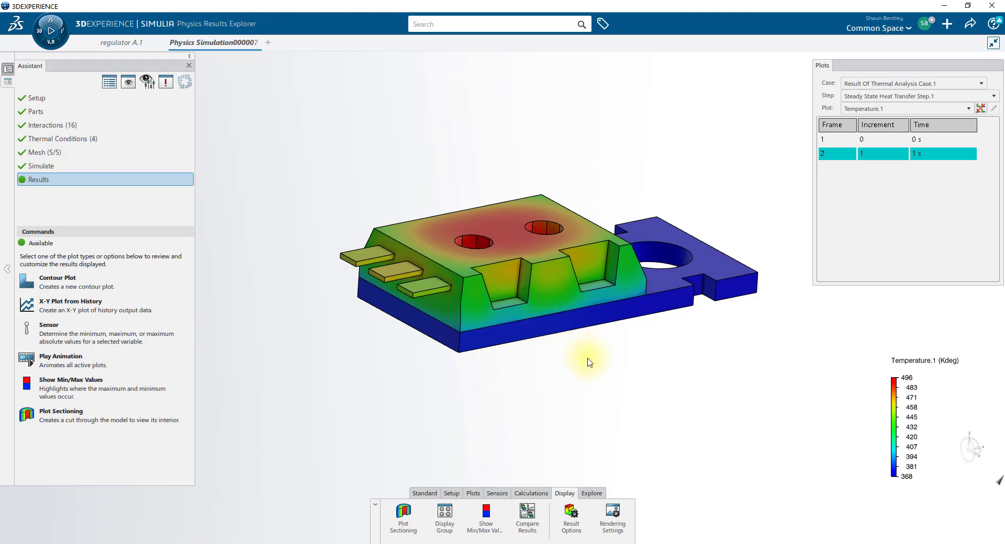